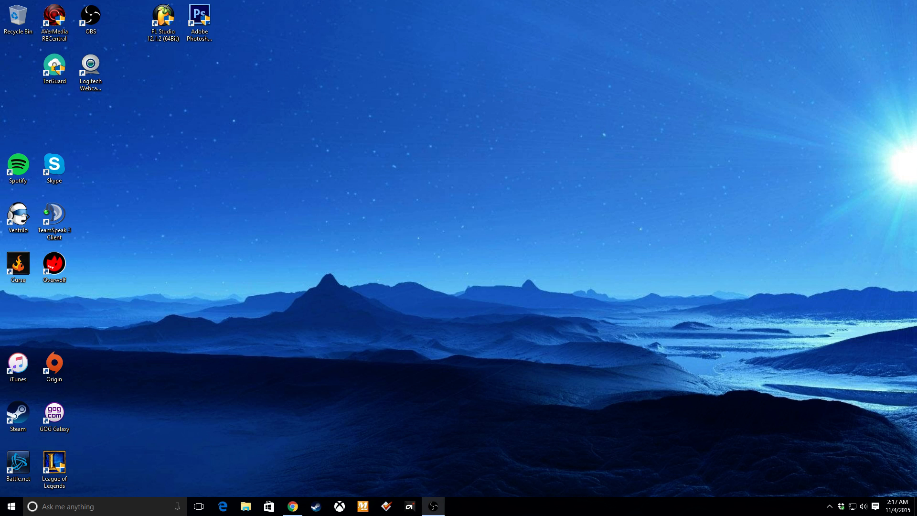
pyautogui.moveTo(659, 203)
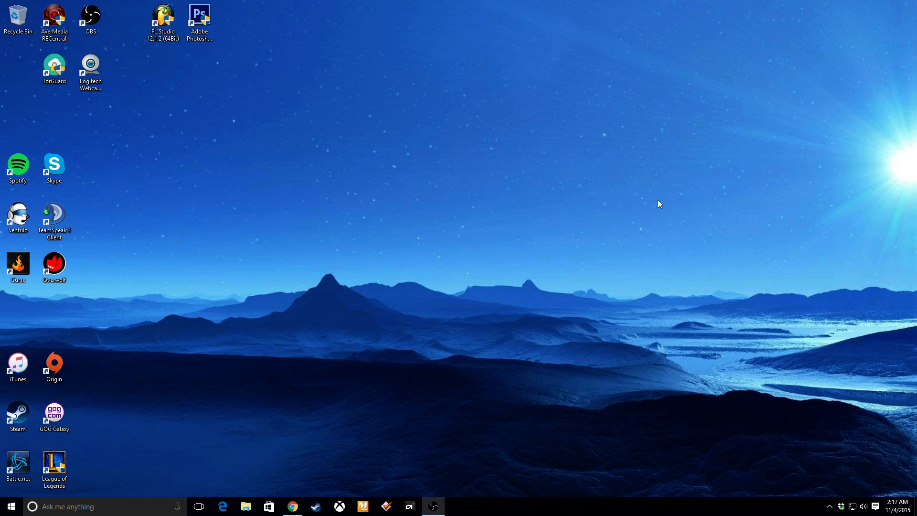
pyautogui.moveTo(620, 200)
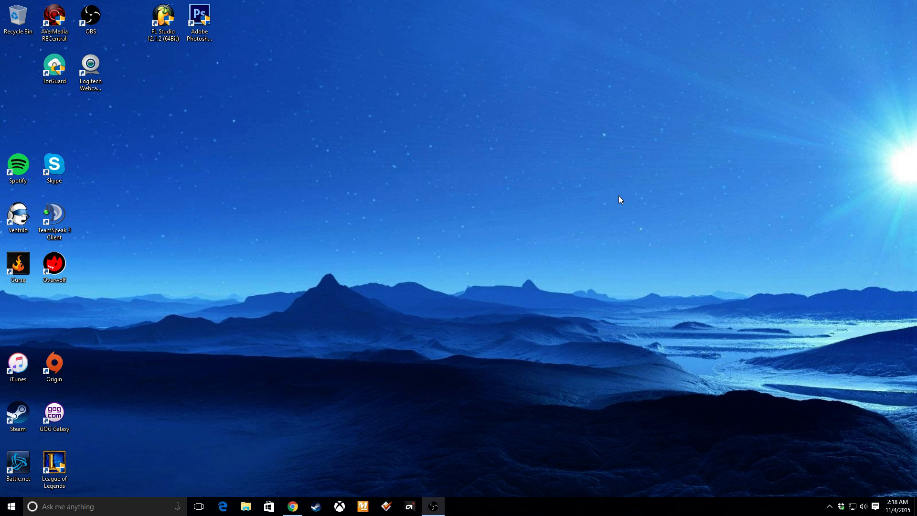
pyautogui.moveTo(618, 198)
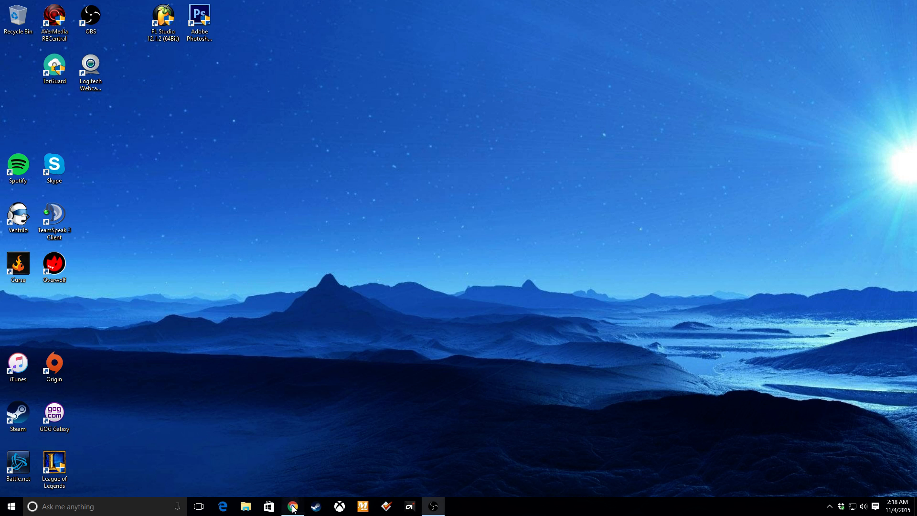
# - Restore Chrome showing the astrogaming.com ASTRO A40 TR Headset + MixAmp Pro TR page
pyautogui.click(293, 506)
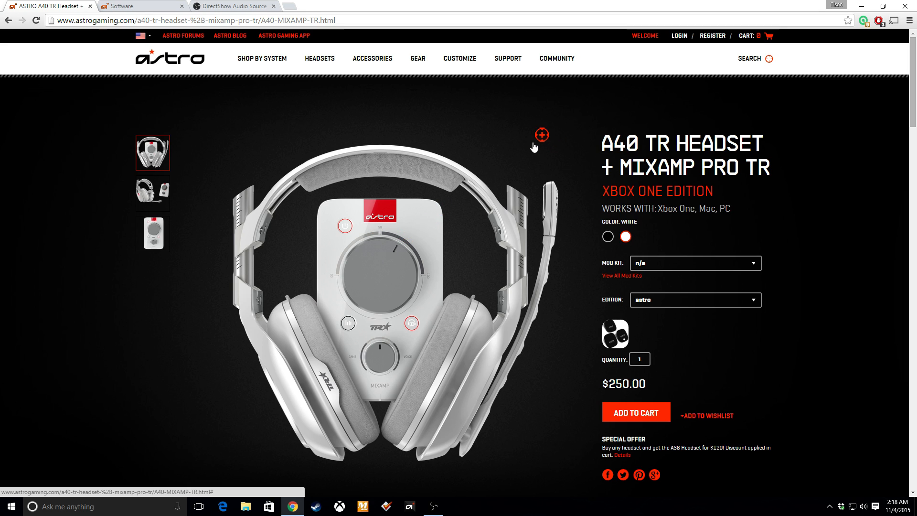
pyautogui.moveTo(361, 294)
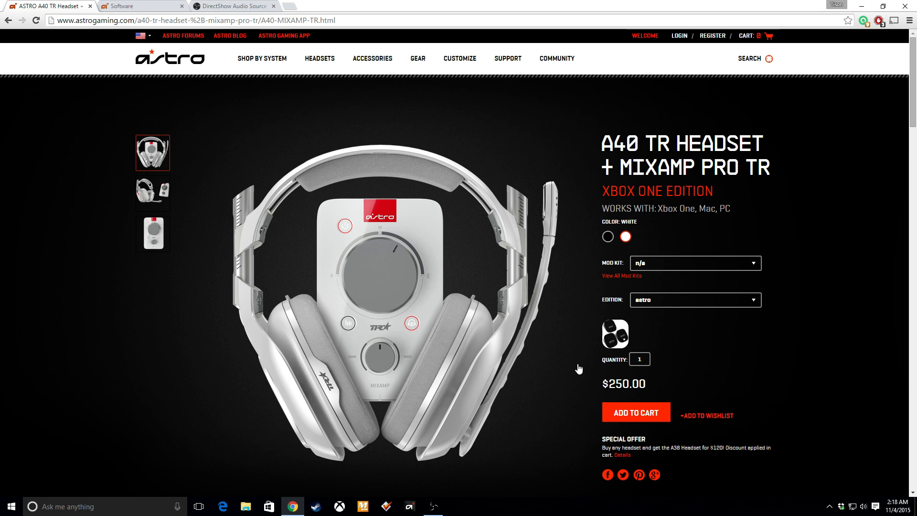
pyautogui.moveTo(483, 125)
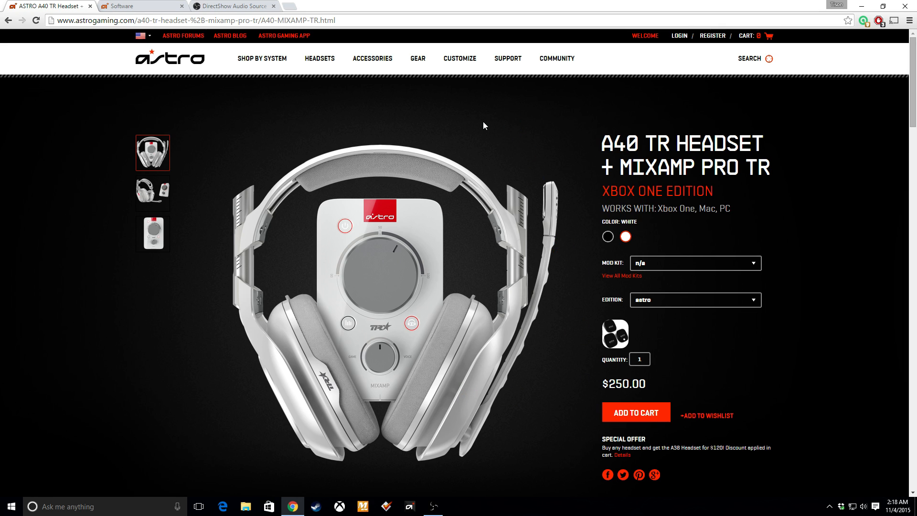
pyautogui.moveTo(418, 116)
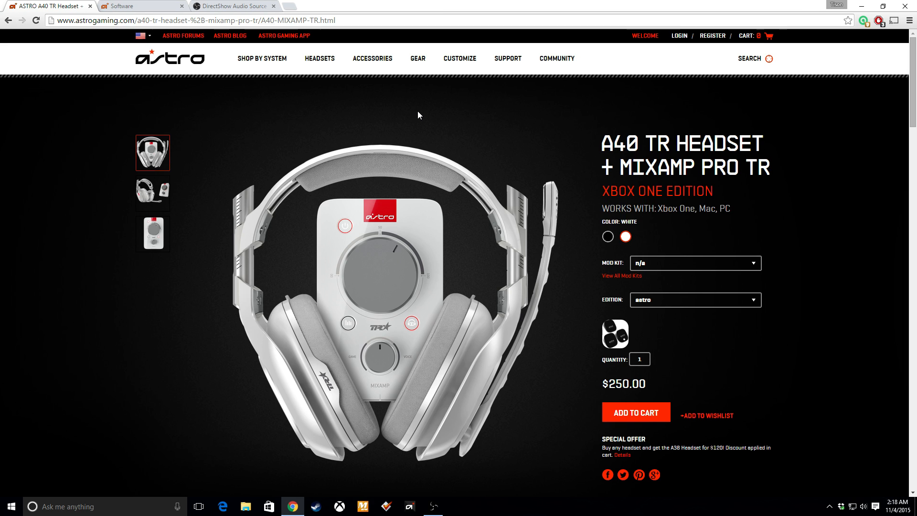
pyautogui.moveTo(429, 124)
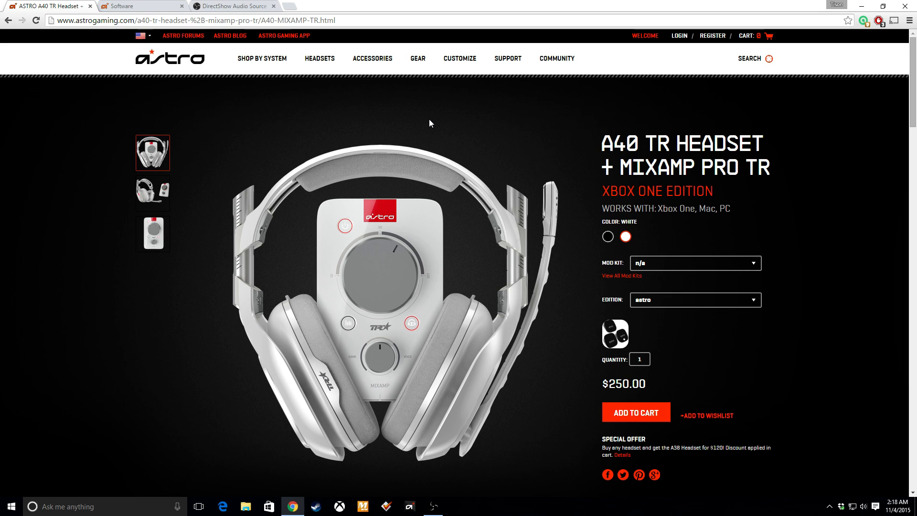
pyautogui.moveTo(460, 118)
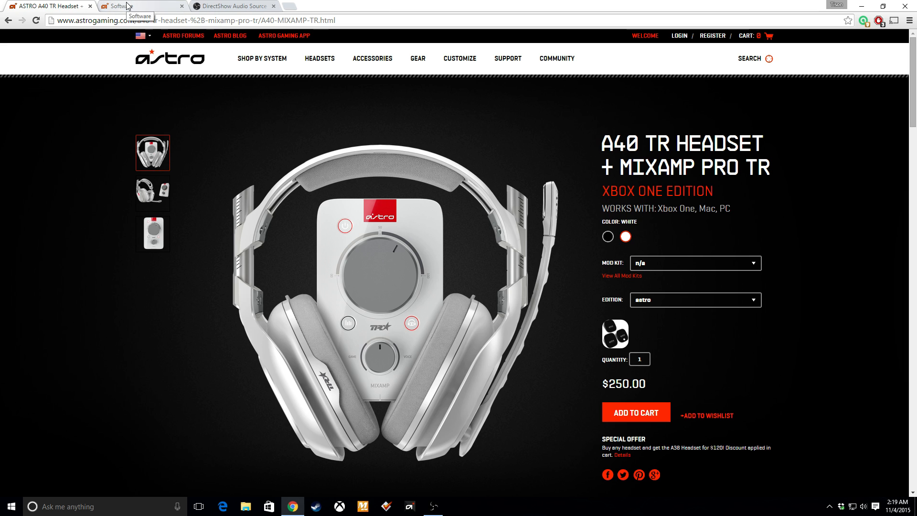
# - View the ASTRO Command Center software download page, then minimize Chrome to the desktop
pyautogui.click(140, 6)
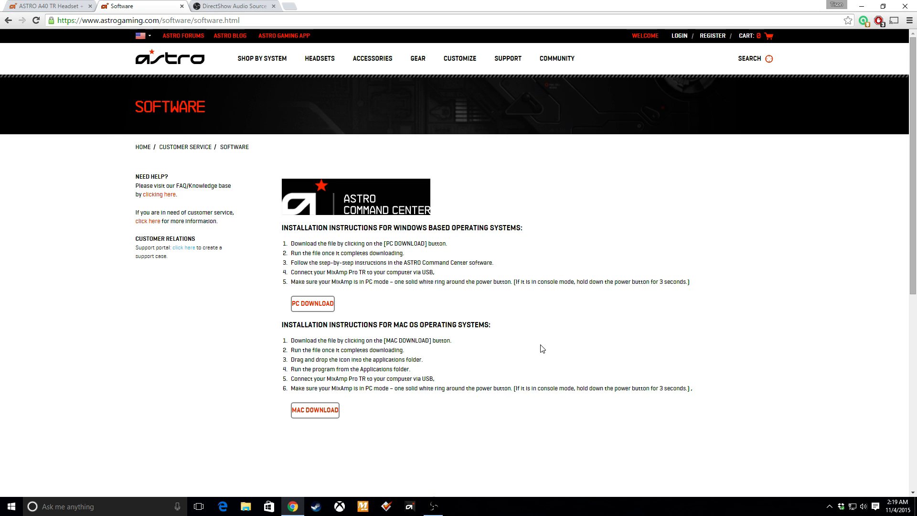
pyautogui.click(246, 506)
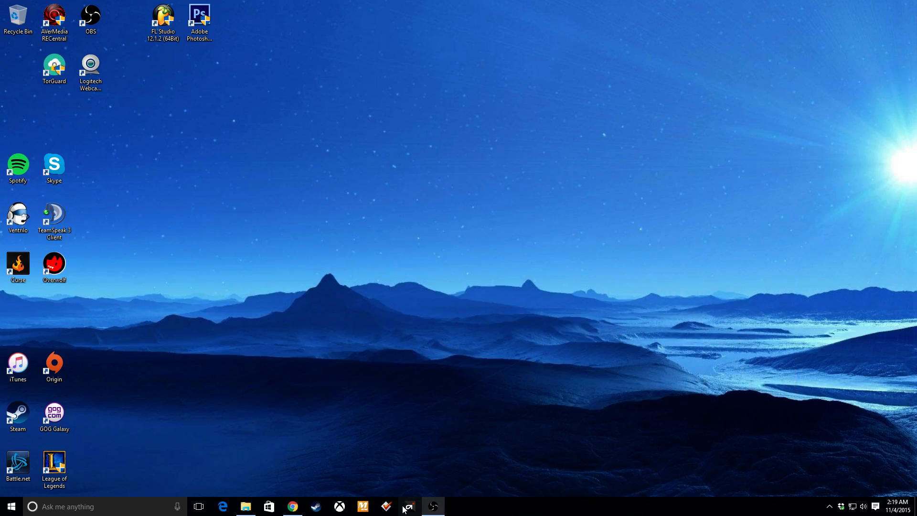
pyautogui.click(408, 506)
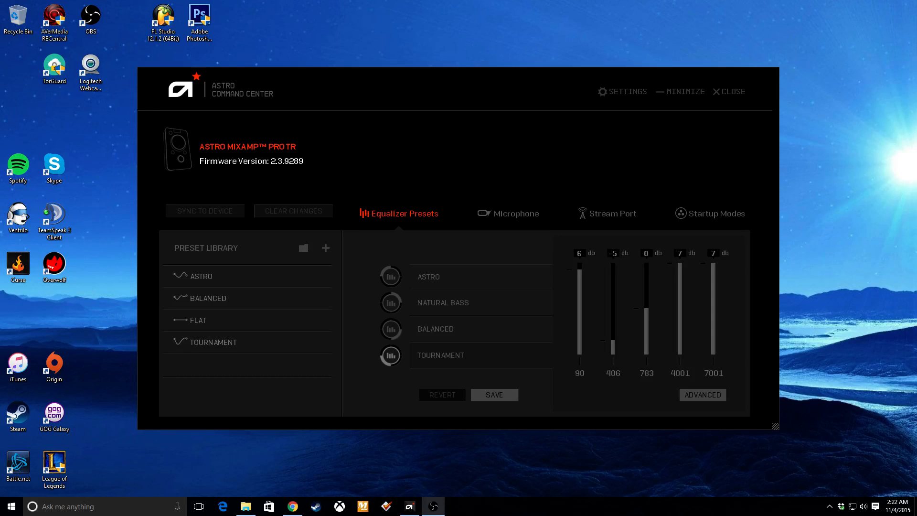
pyautogui.moveTo(757, 248)
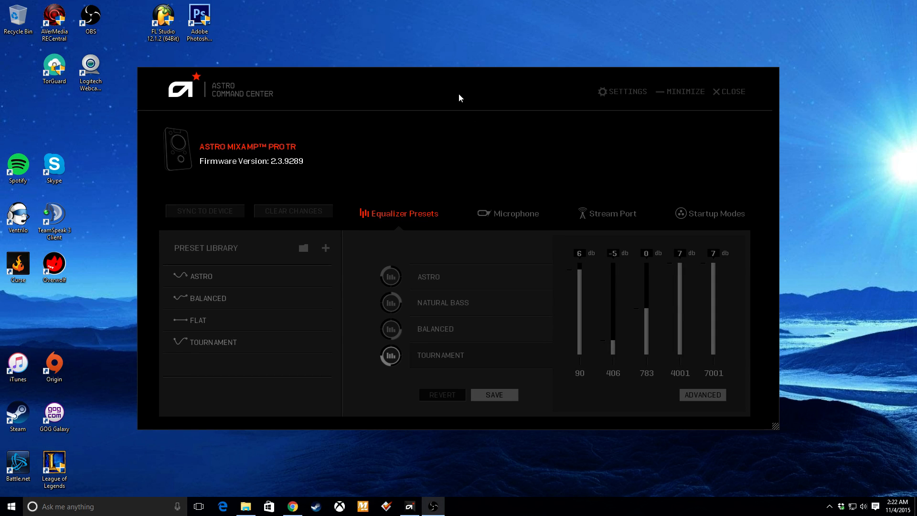
pyautogui.moveTo(408, 100)
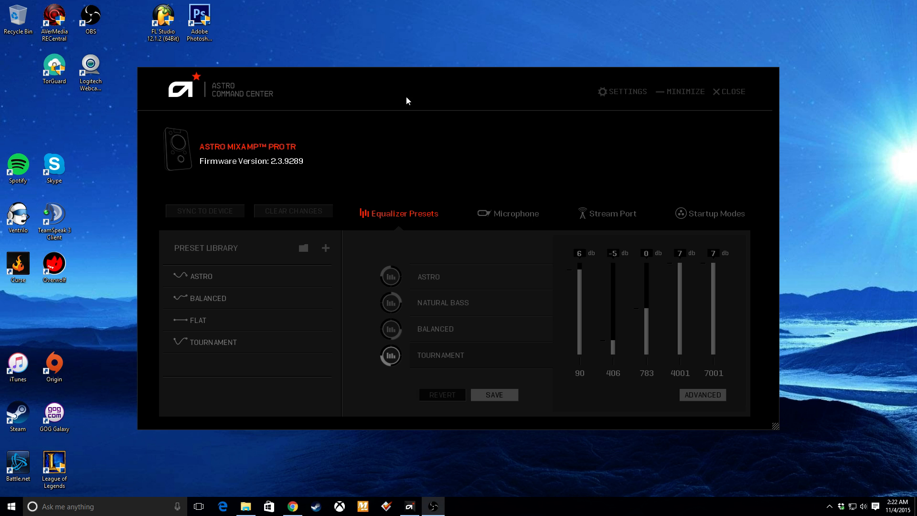
pyautogui.moveTo(459, 316)
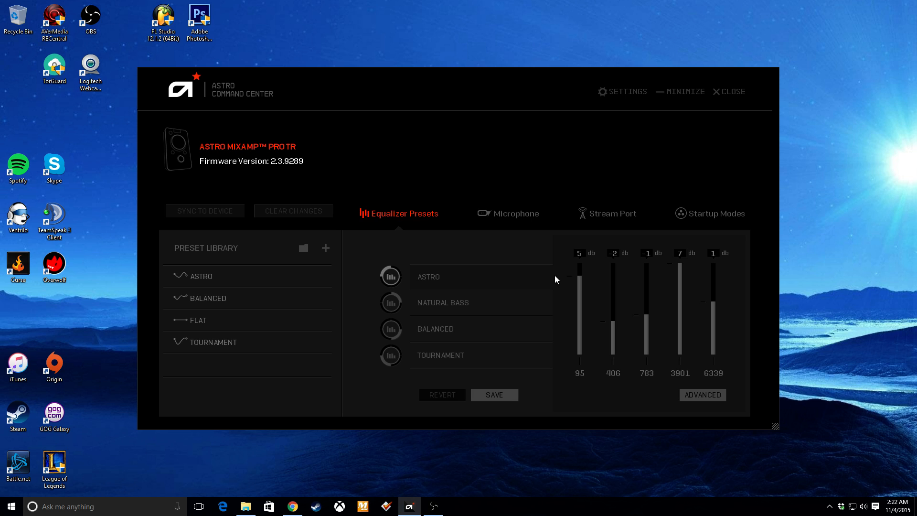
pyautogui.moveTo(480, 372)
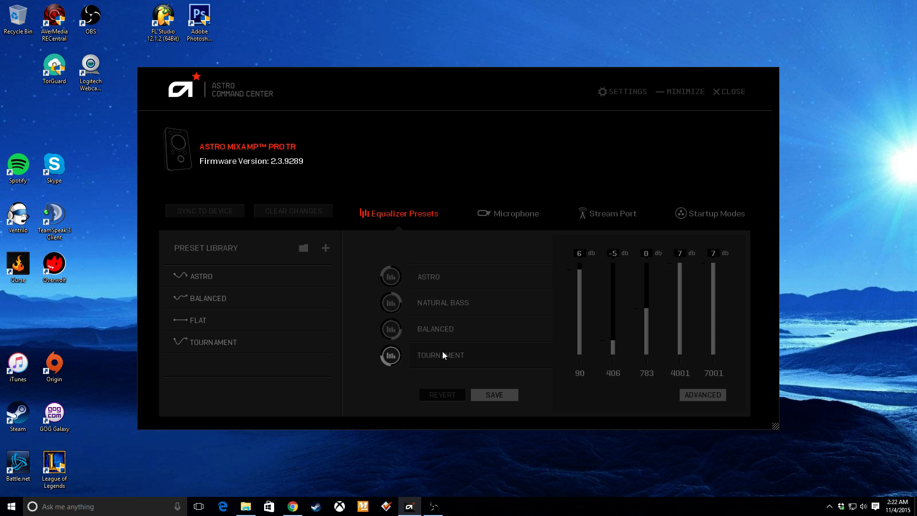
pyautogui.moveTo(529, 162)
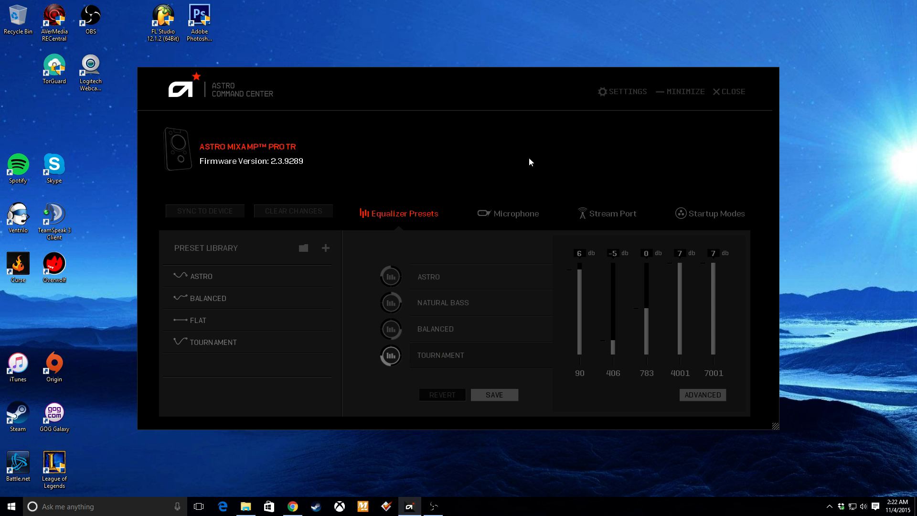
pyautogui.moveTo(576, 171)
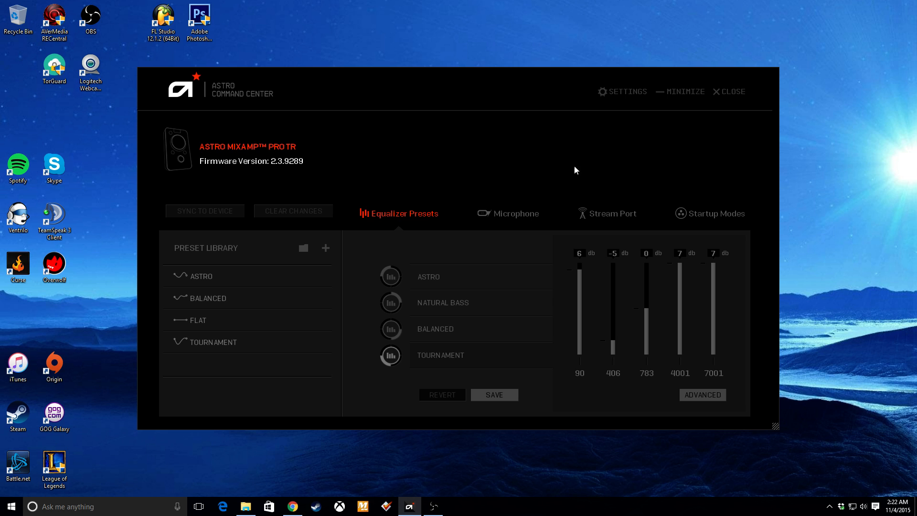
pyautogui.moveTo(601, 220)
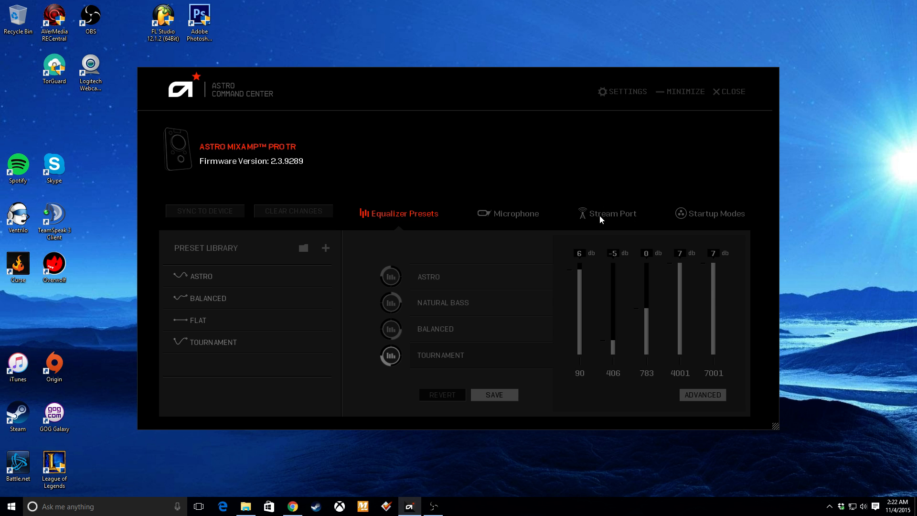
pyautogui.moveTo(348, 134)
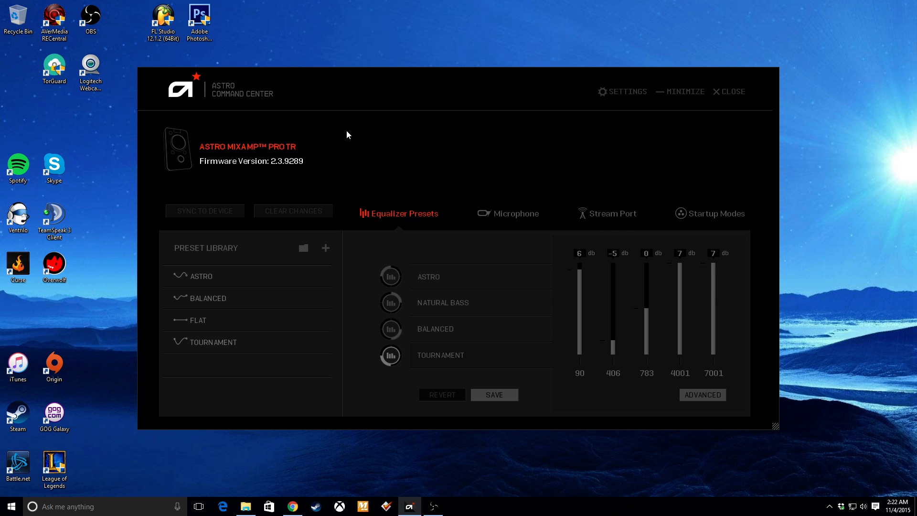
pyautogui.moveTo(506, 146)
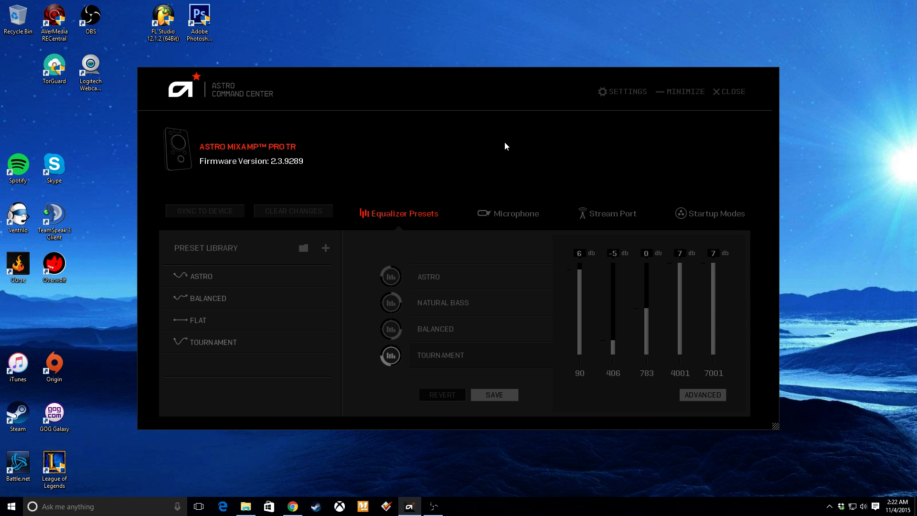
pyautogui.moveTo(250, 148)
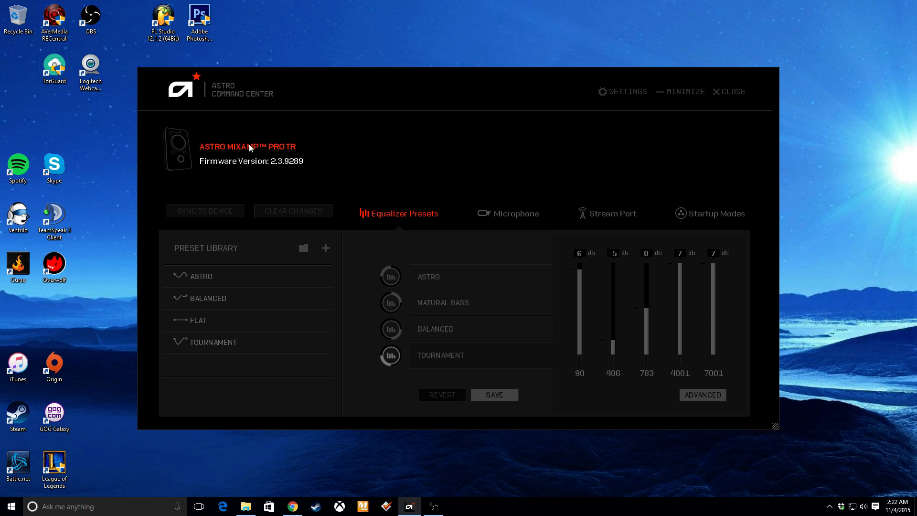
pyautogui.moveTo(472, 137)
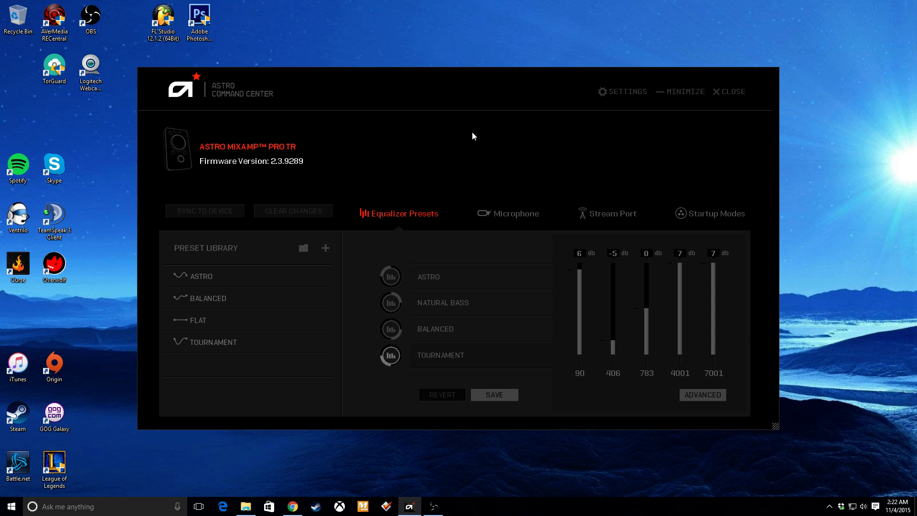
pyautogui.moveTo(510, 145)
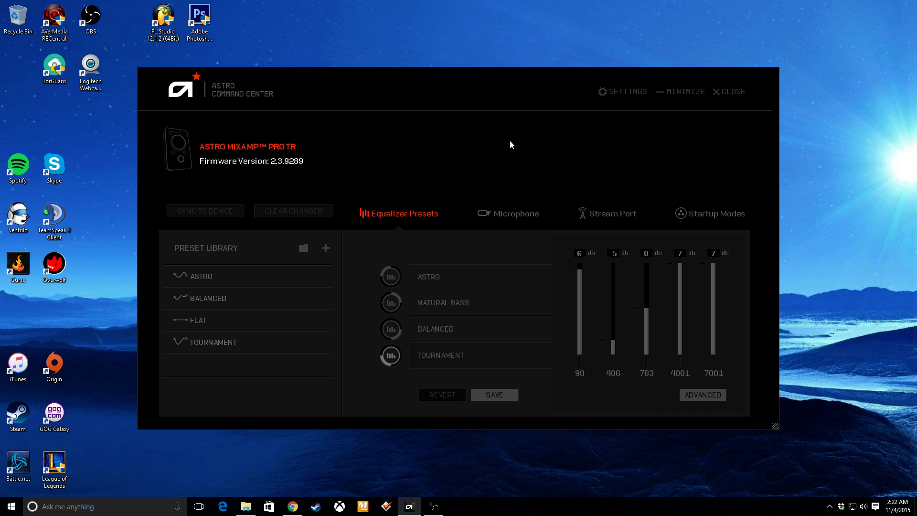
pyautogui.moveTo(442, 180)
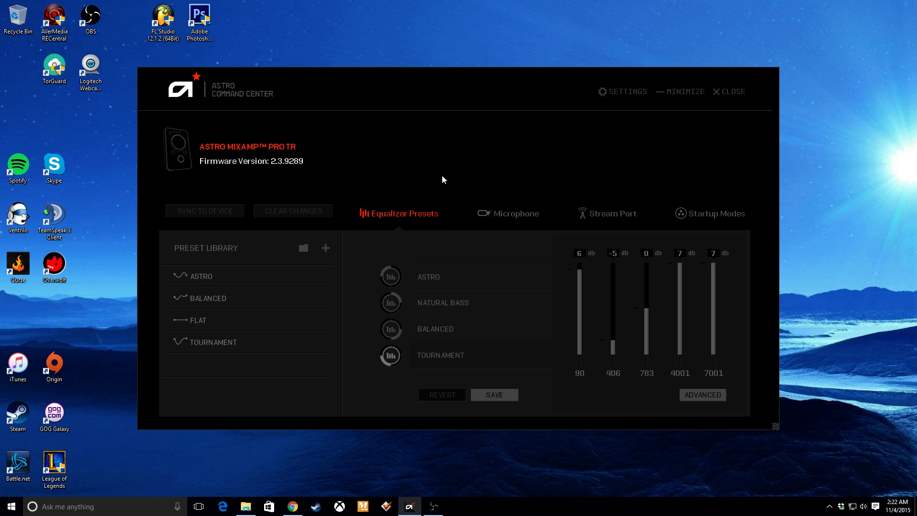
pyautogui.moveTo(453, 161)
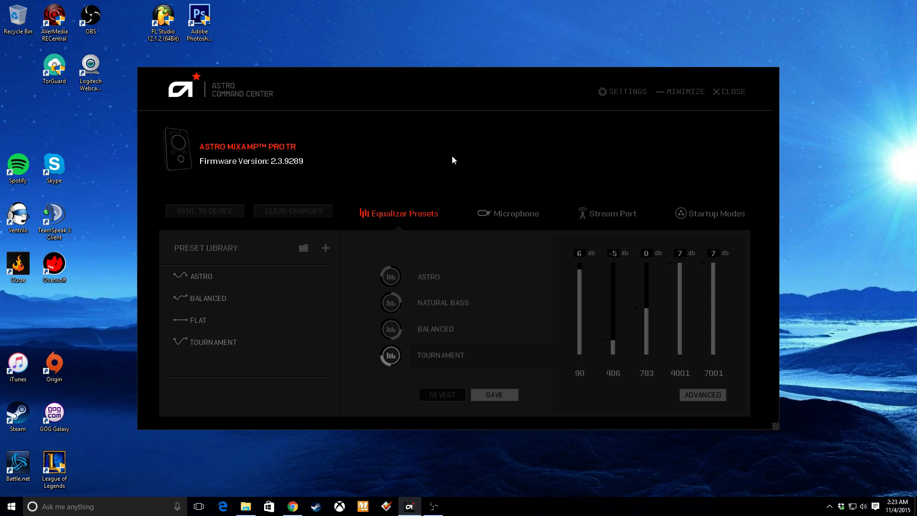
pyautogui.moveTo(594, 108)
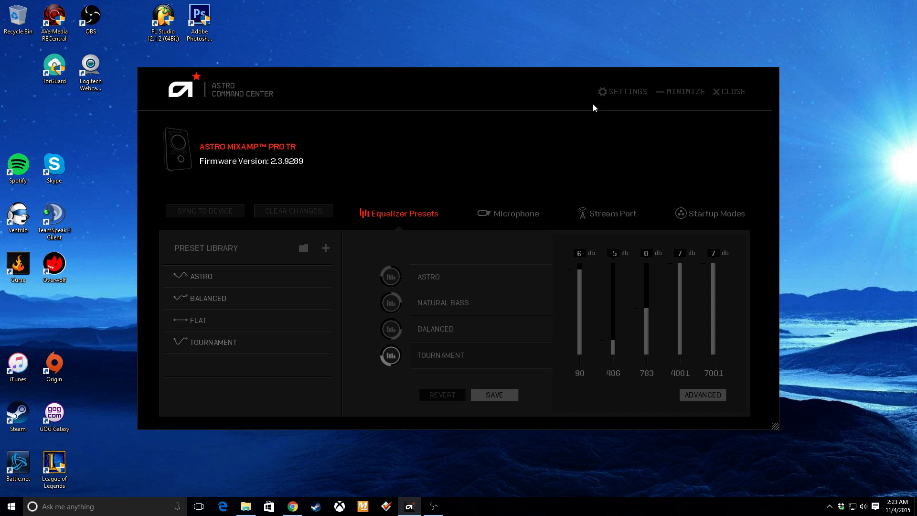
# - Show the Settings menu with update checks, profile load/save, firmware update and About
pyautogui.click(628, 91)
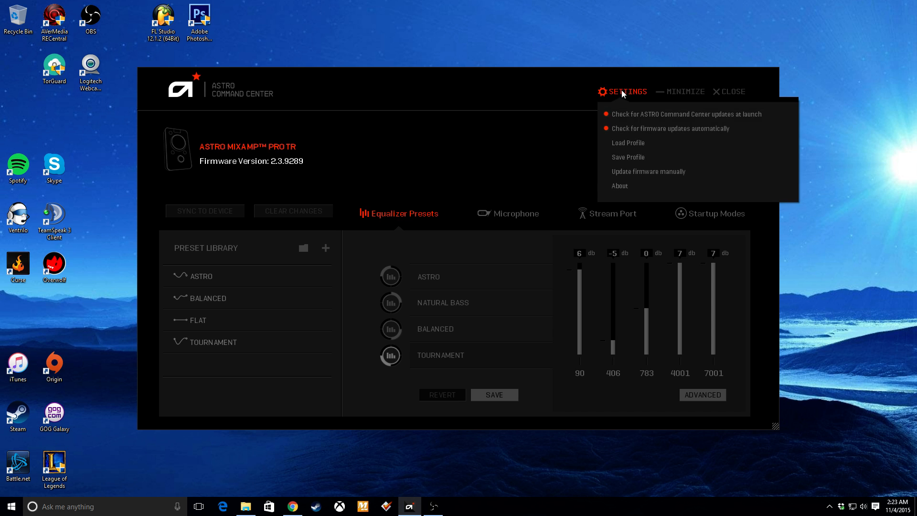
pyautogui.moveTo(653, 128)
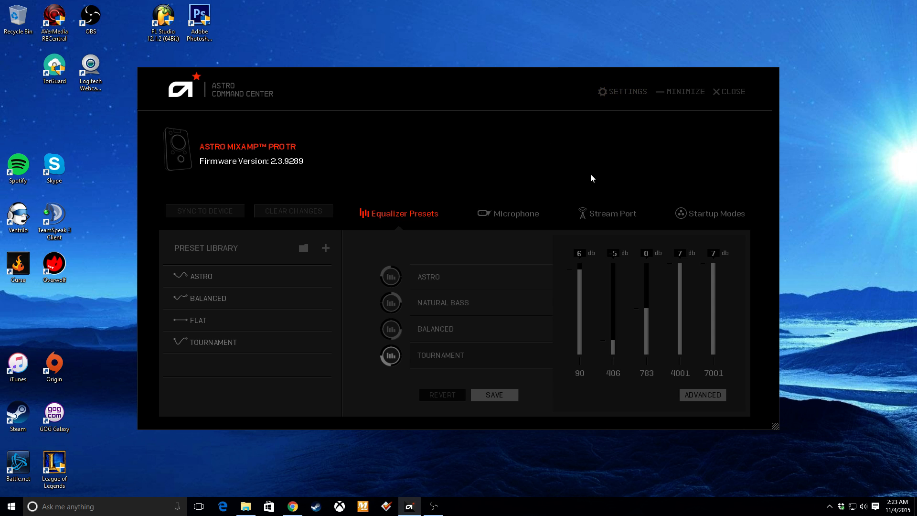
pyautogui.moveTo(611, 165)
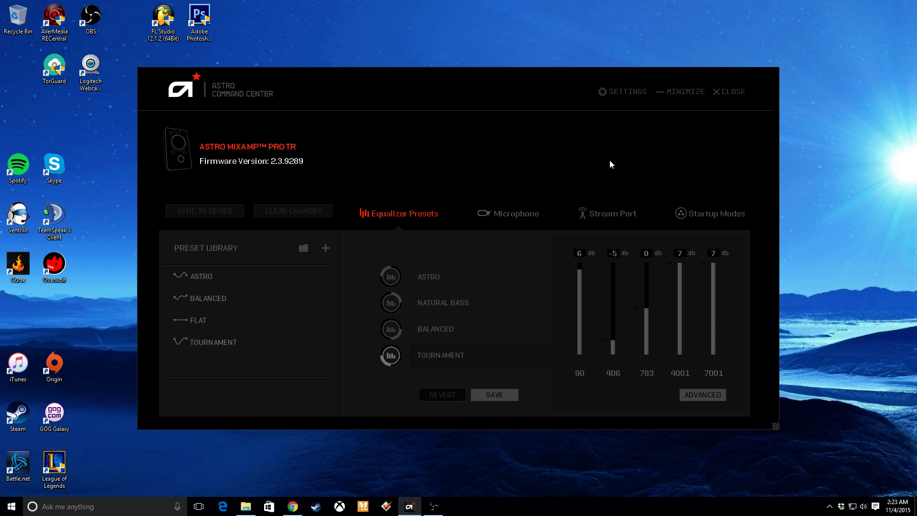
pyautogui.moveTo(478, 191)
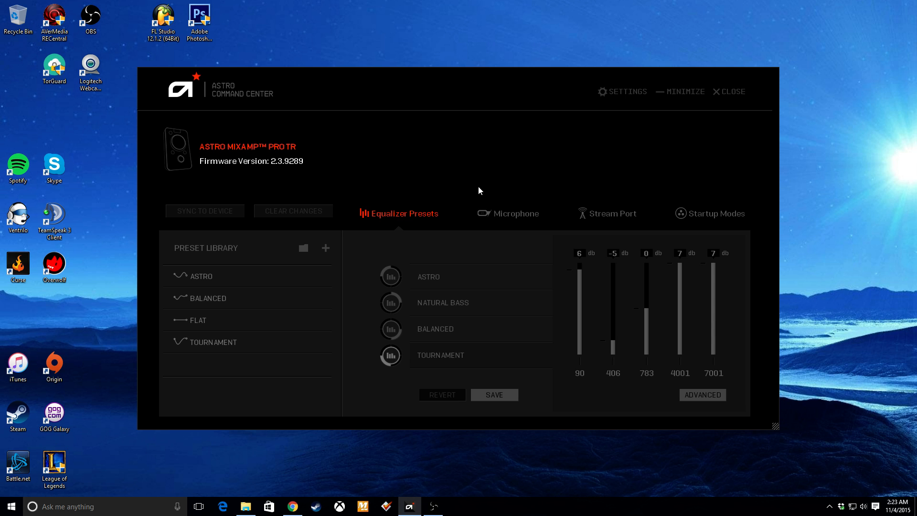
pyautogui.moveTo(602, 218)
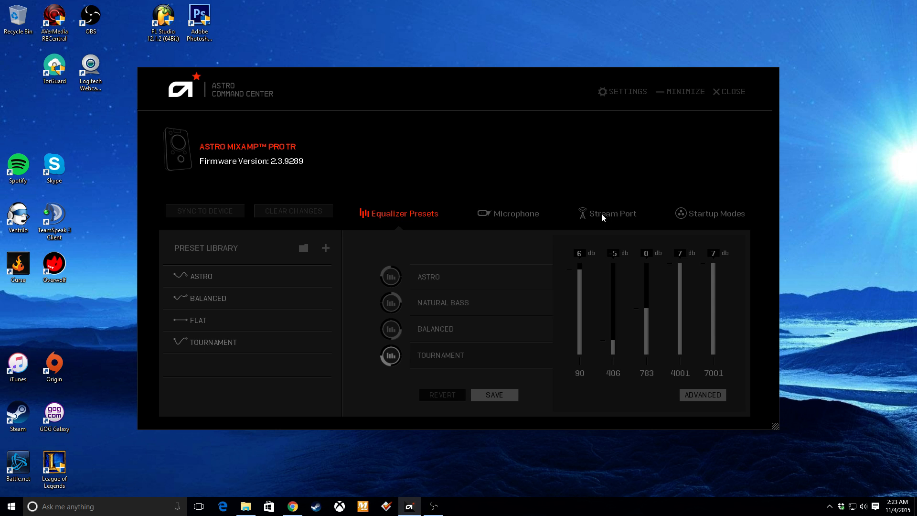
# - Switch to the Stream Port mix and begin adjusting the Game level slider
pyautogui.click(612, 213)
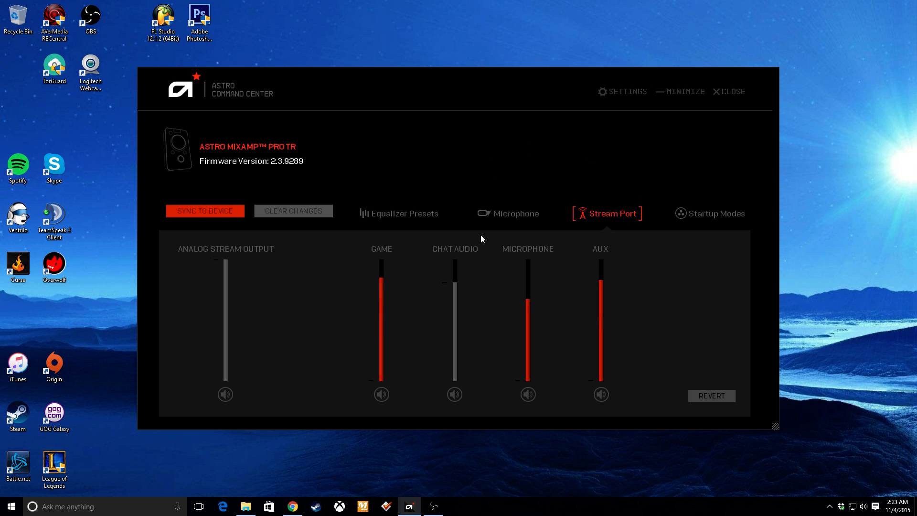
pyautogui.moveTo(647, 272)
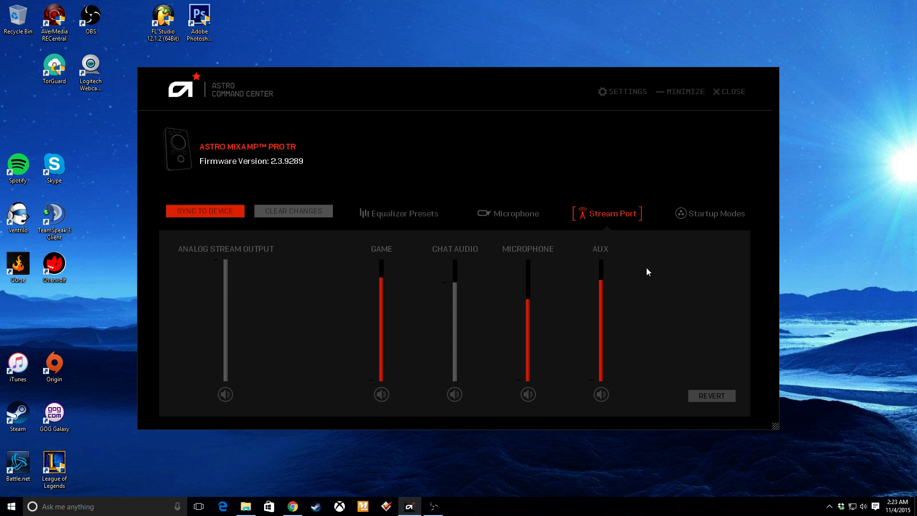
pyautogui.moveTo(277, 300)
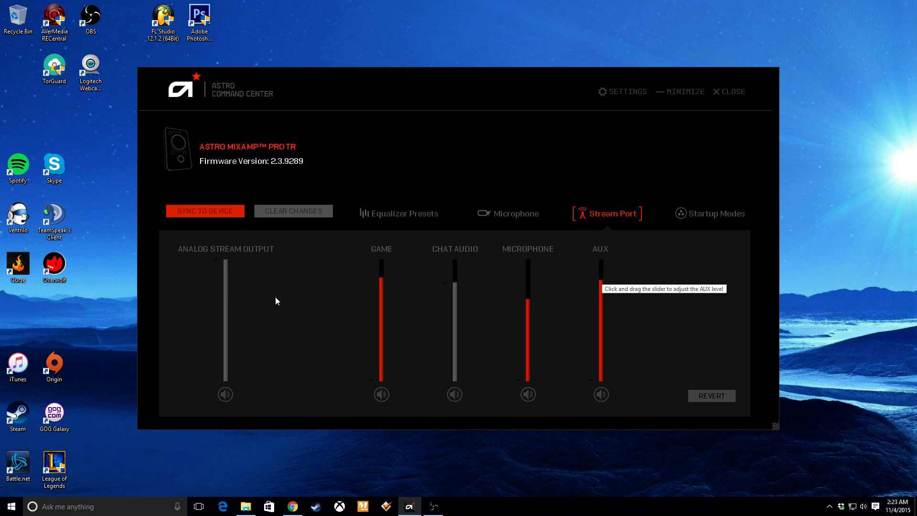
pyautogui.moveTo(393, 254)
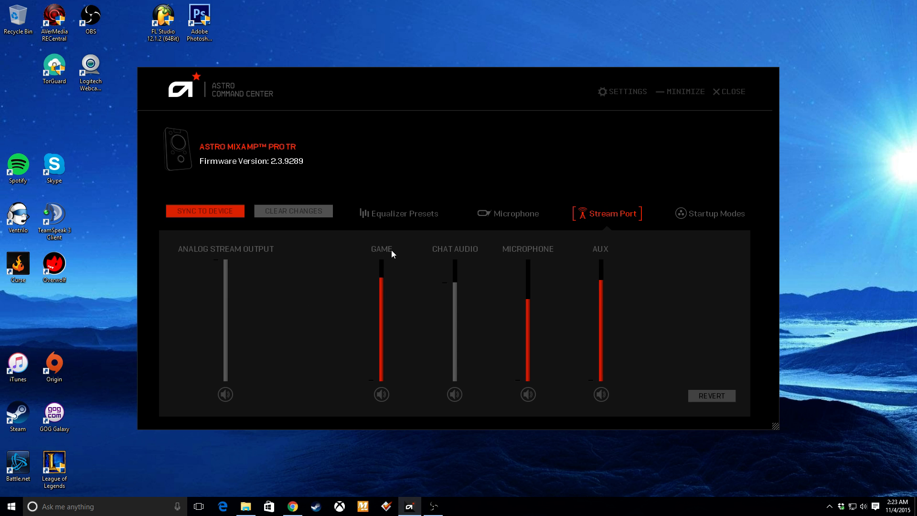
pyautogui.moveTo(382, 267); pyautogui.dragTo(381, 278)
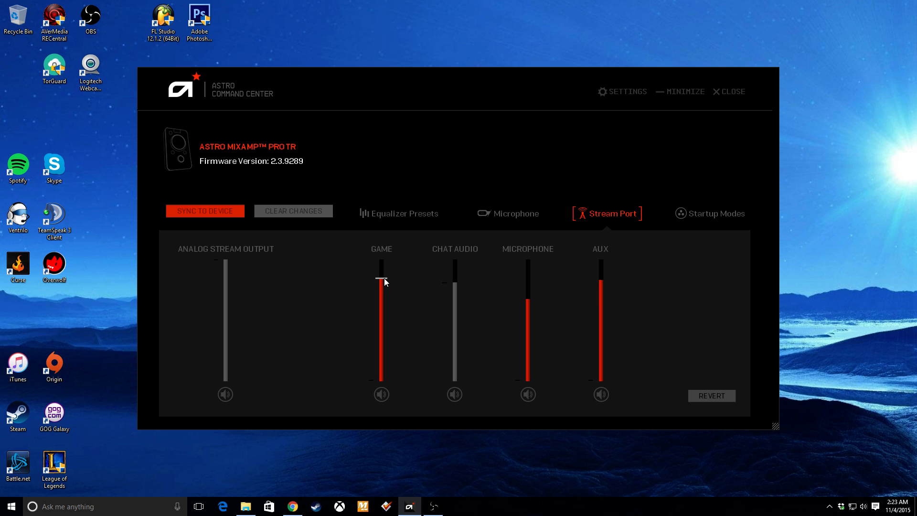
pyautogui.moveTo(381, 281)
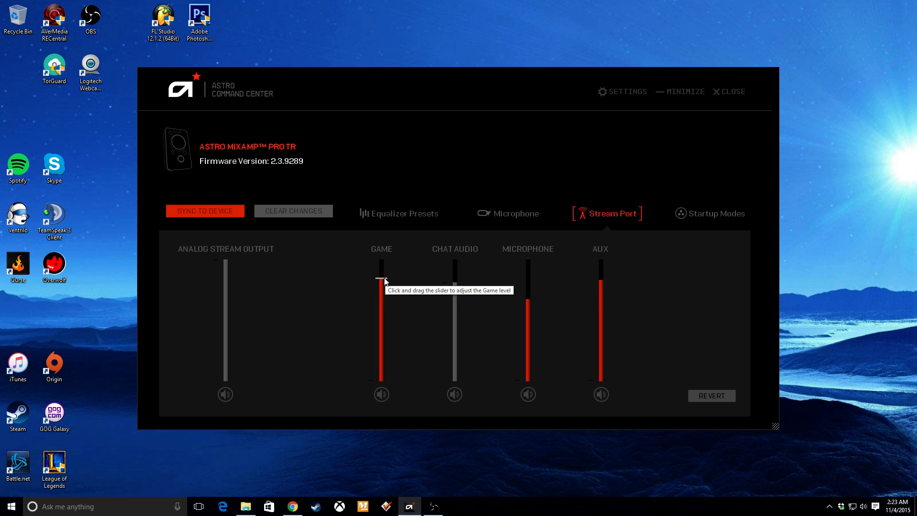
pyautogui.moveTo(465, 255)
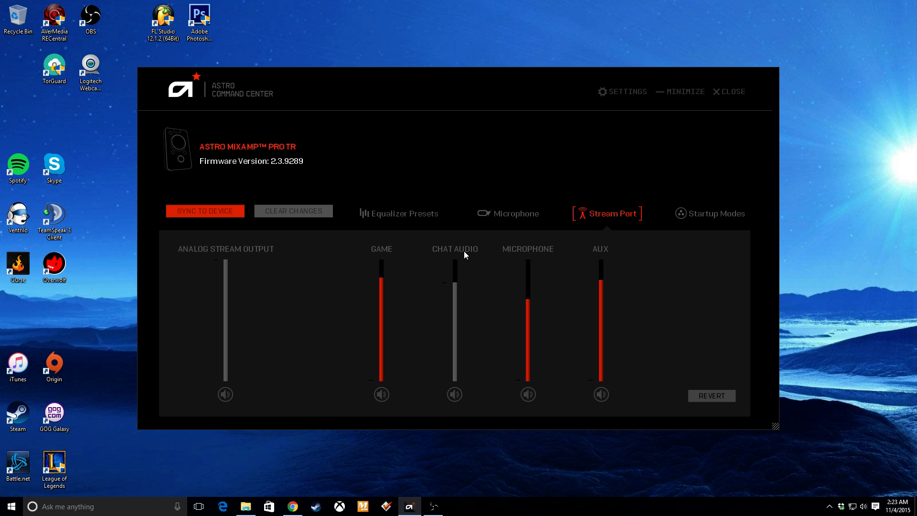
pyautogui.moveTo(466, 254)
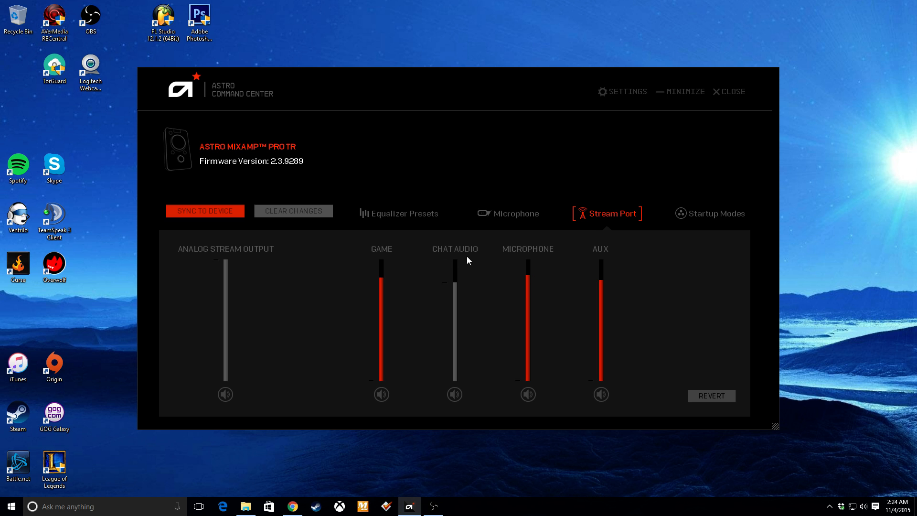
pyautogui.moveTo(598, 254)
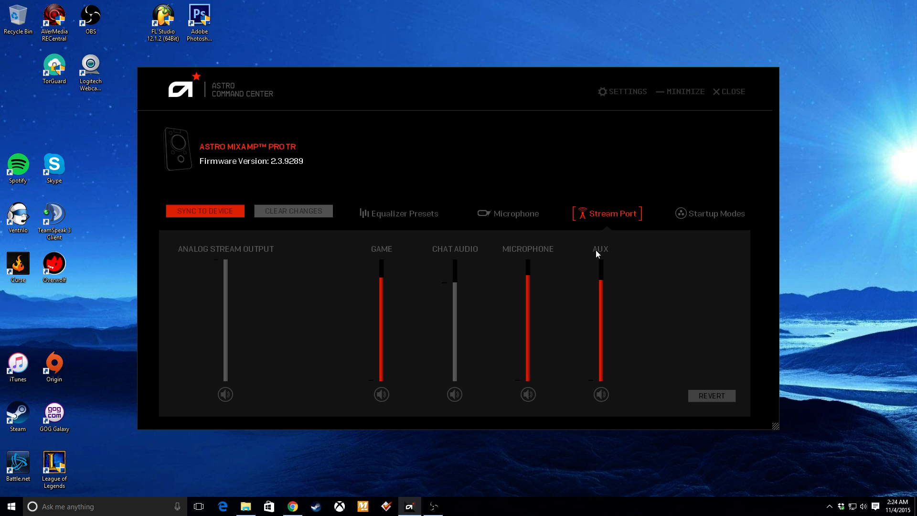
pyautogui.moveTo(601, 283)
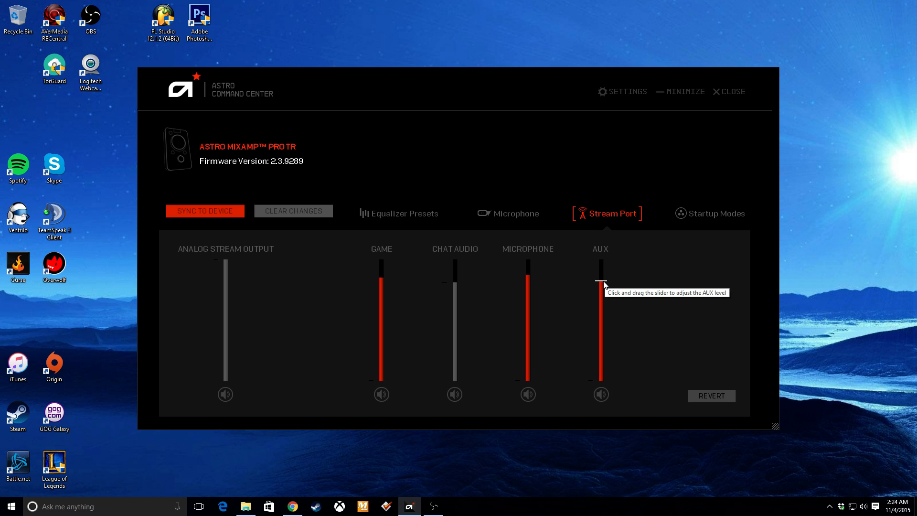
pyautogui.moveTo(654, 268)
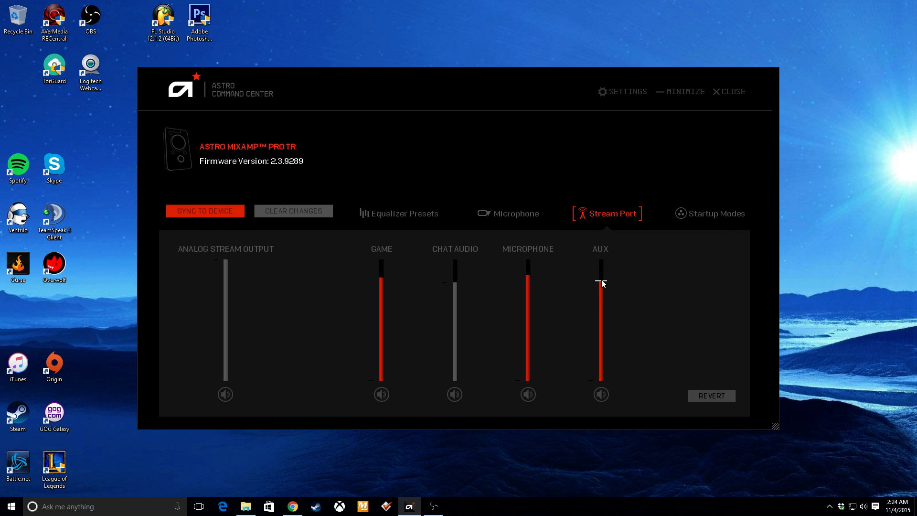
pyautogui.moveTo(600, 284)
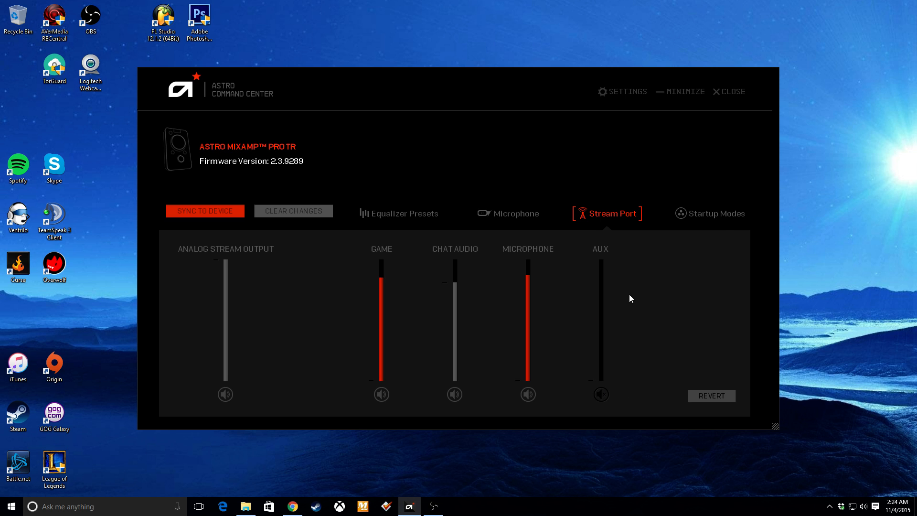
pyautogui.moveTo(403, 262)
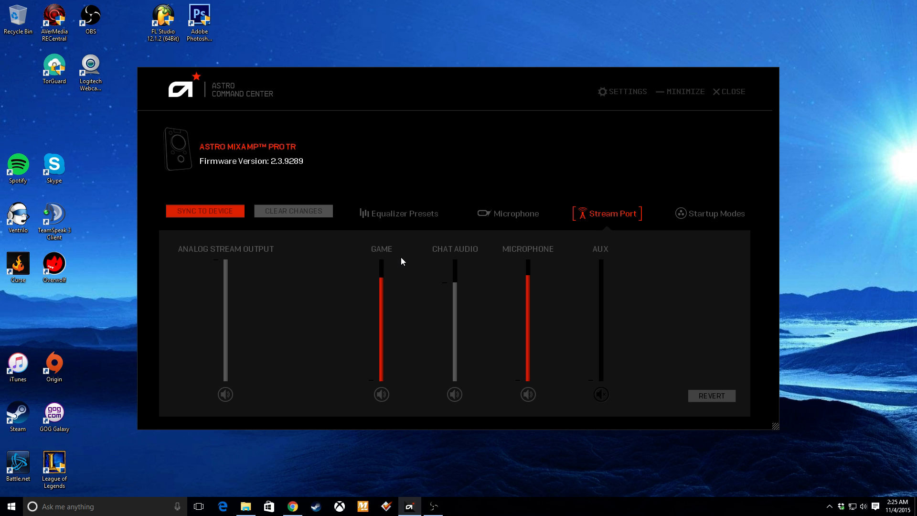
# - Turn the Game slider all the way down to remove game audio from the stream mix
pyautogui.moveTo(381, 269); pyautogui.dragTo(381, 277)
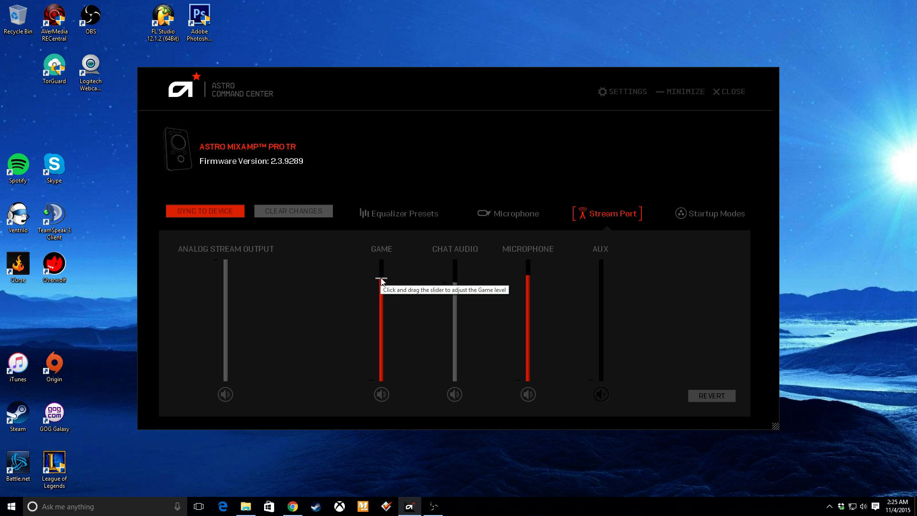
pyautogui.moveTo(347, 275)
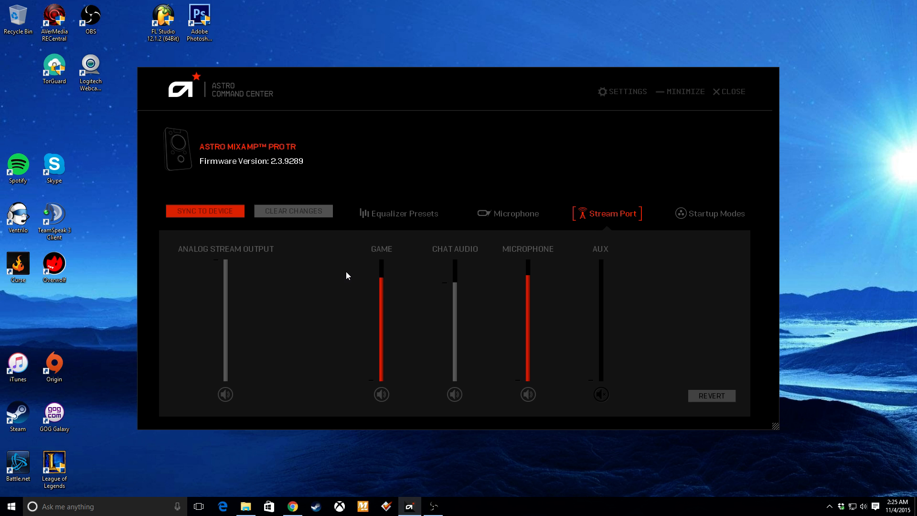
pyautogui.moveTo(321, 265)
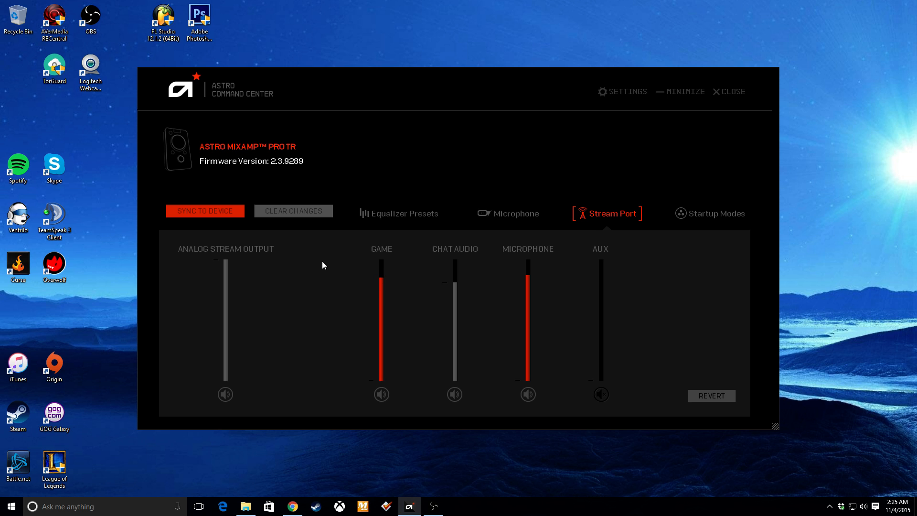
pyautogui.moveTo(411, 280)
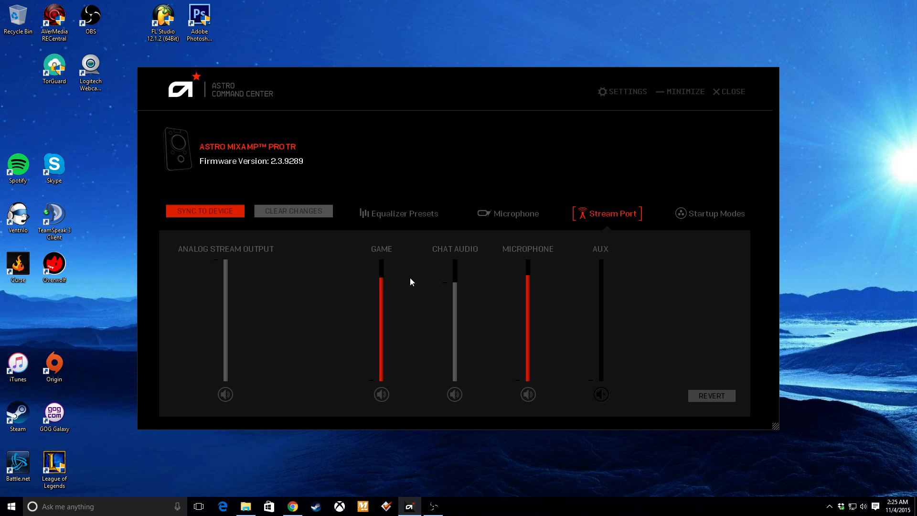
pyautogui.moveTo(374, 260)
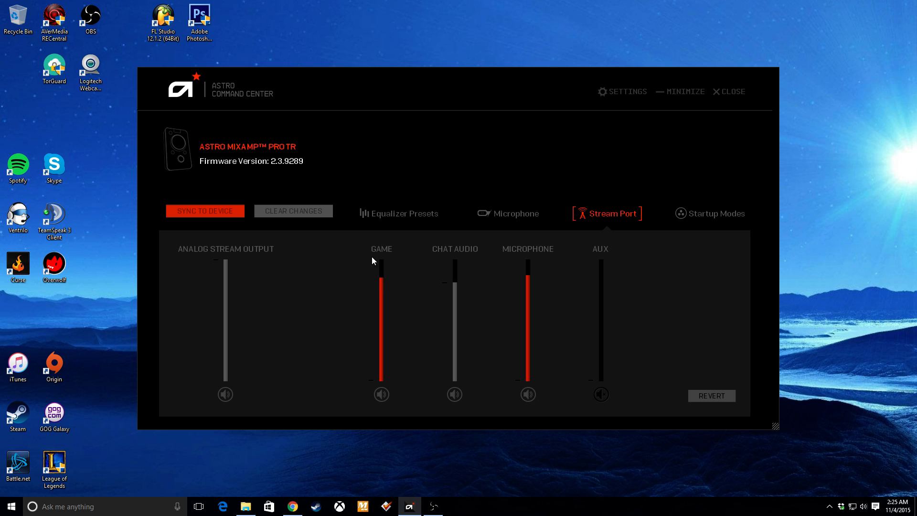
pyautogui.moveTo(369, 255)
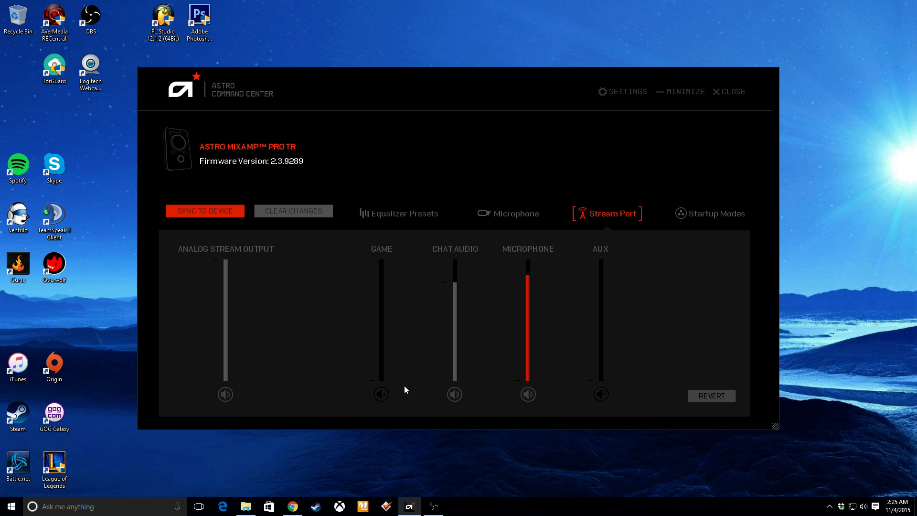
pyautogui.moveTo(537, 273)
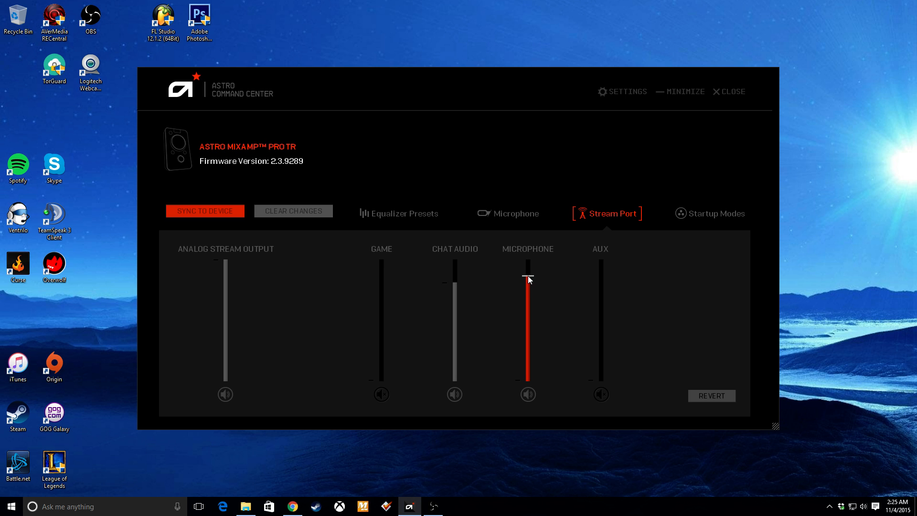
pyautogui.moveTo(527, 278)
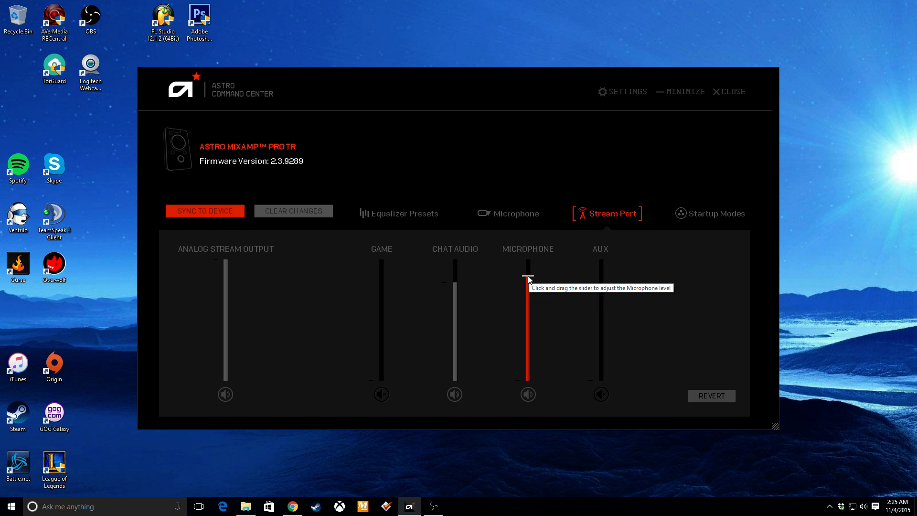
# - Lower the stream Microphone level, then bring it back up near the top
pyautogui.moveTo(528, 277); pyautogui.dragTo(528, 308)
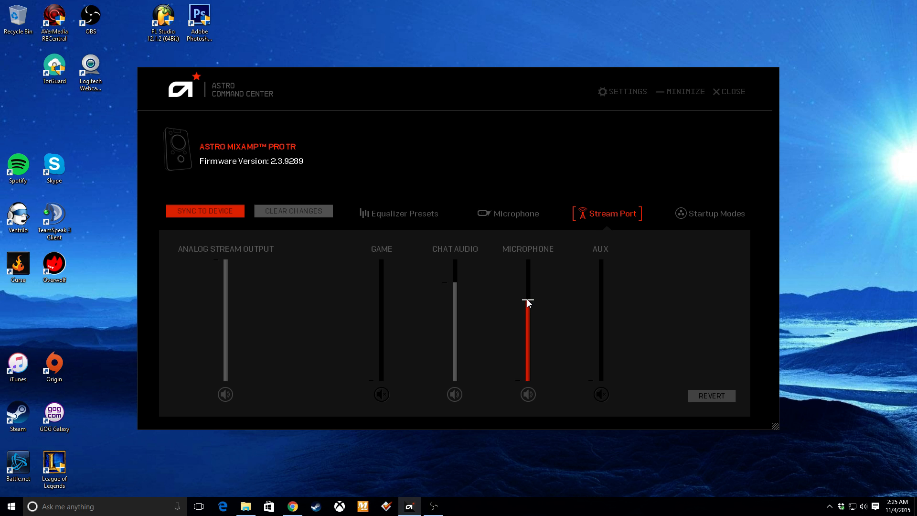
pyautogui.moveTo(528, 301); pyautogui.dragTo(527, 277)
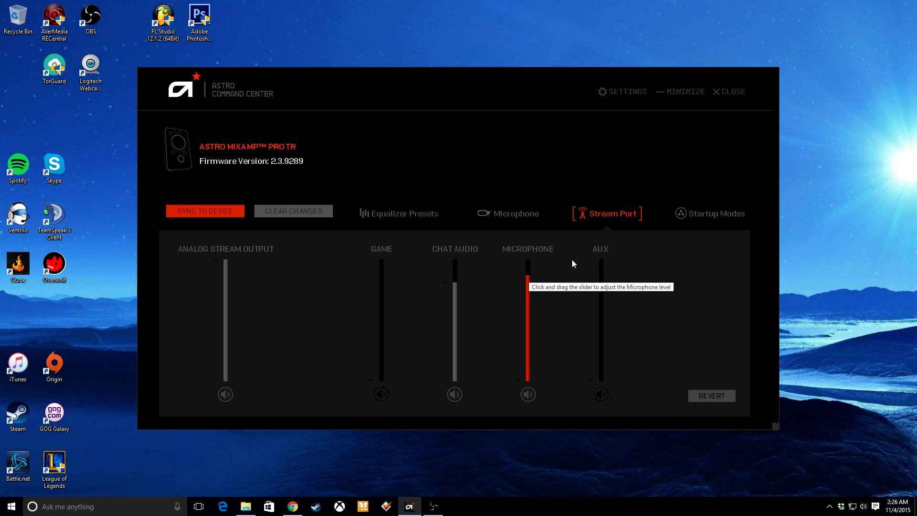
pyautogui.moveTo(573, 261)
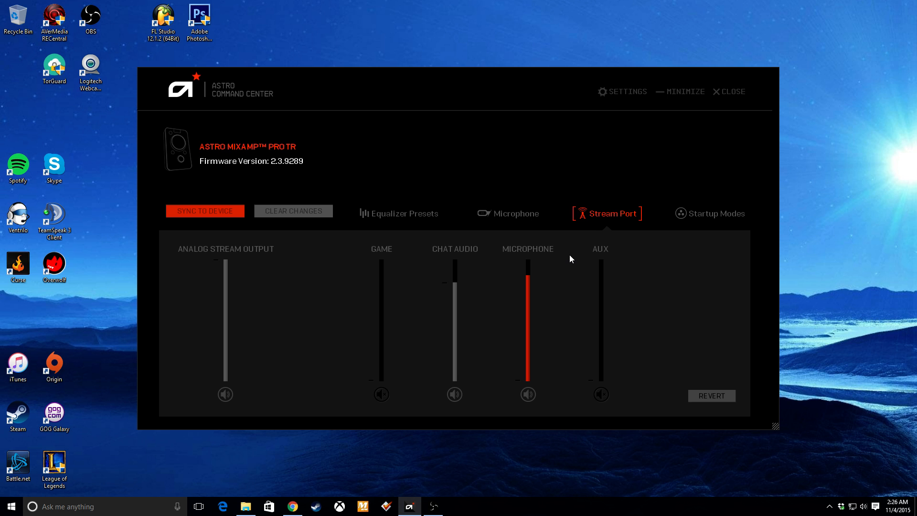
pyautogui.moveTo(554, 261)
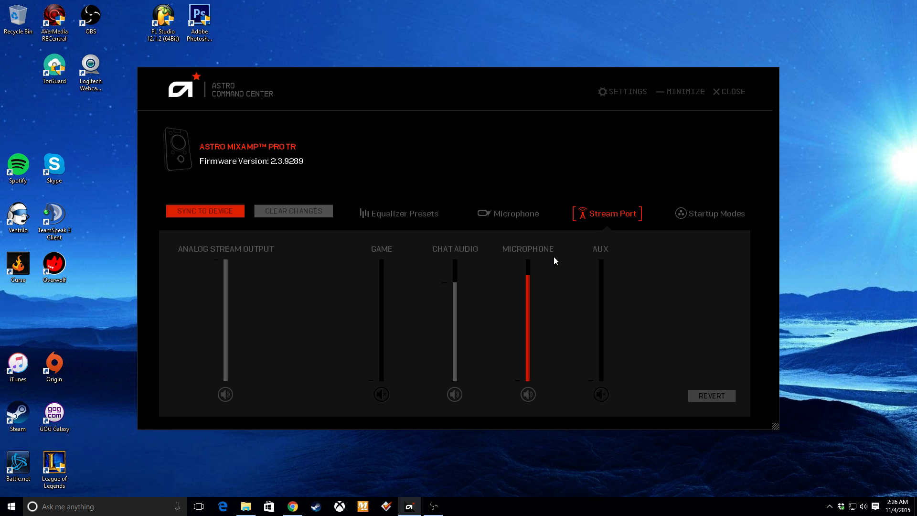
pyautogui.moveTo(499, 275)
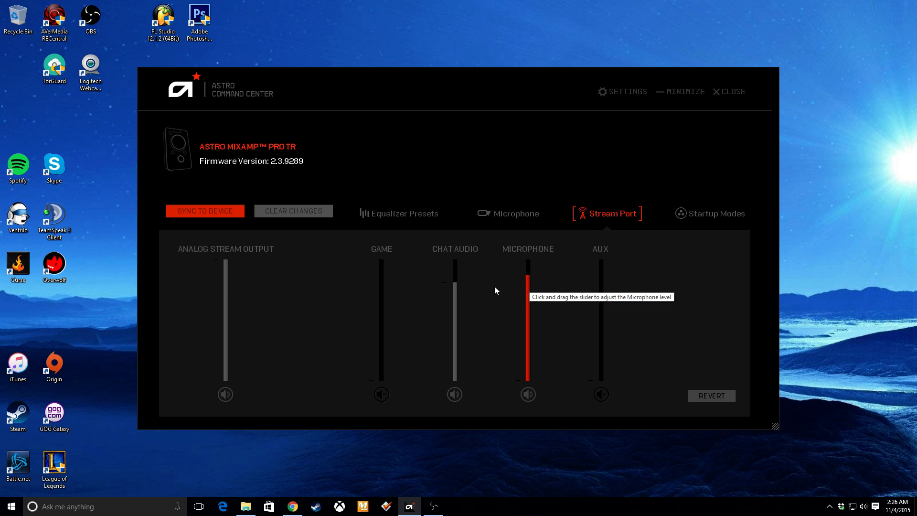
pyautogui.moveTo(499, 291)
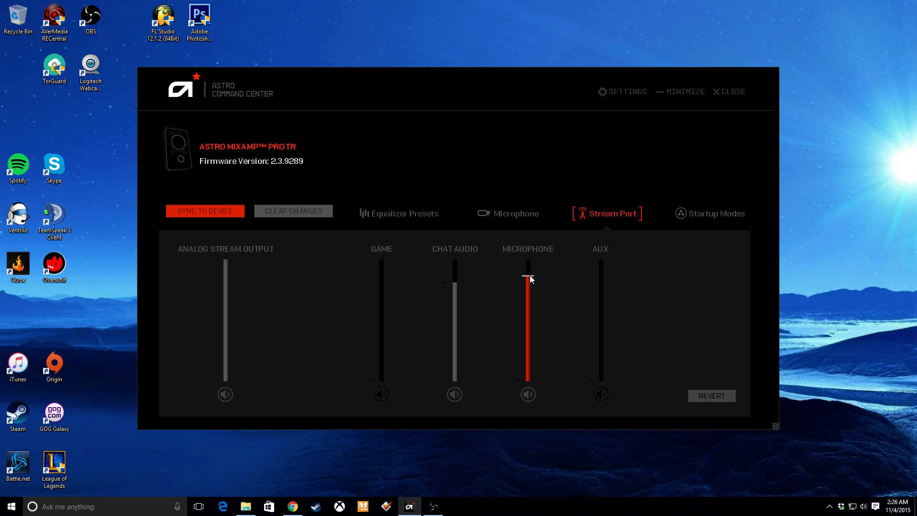
pyautogui.moveTo(529, 278)
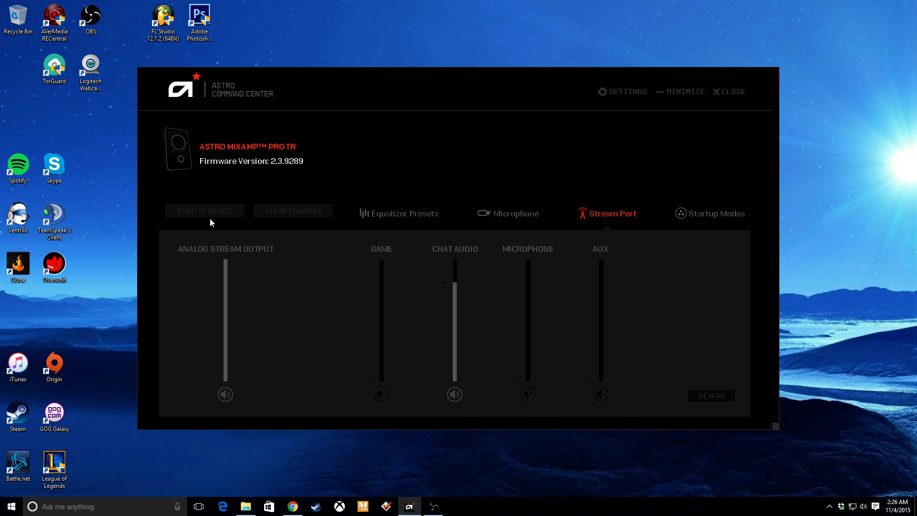
pyautogui.moveTo(463, 236)
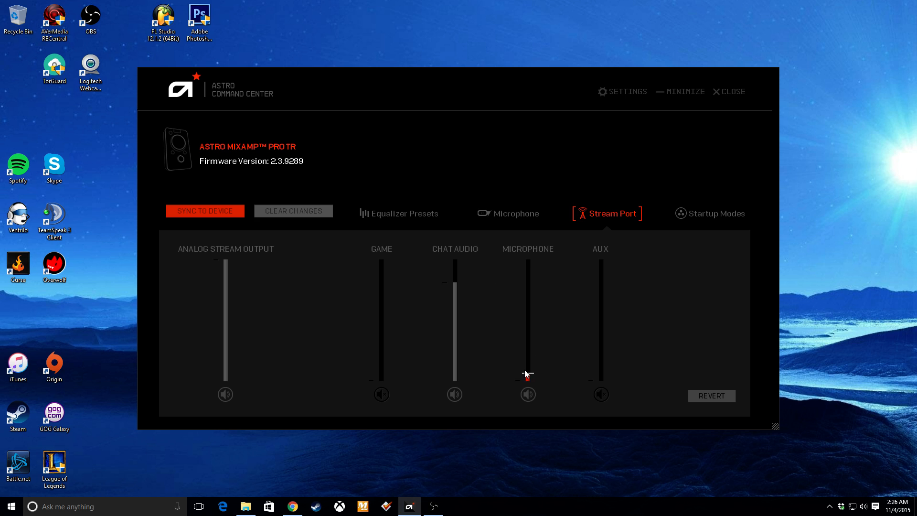
pyautogui.click(205, 210)
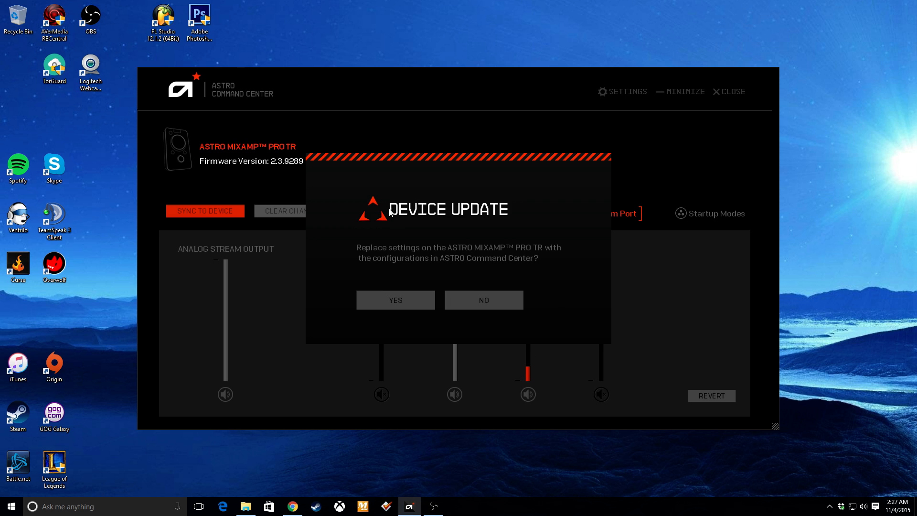
pyautogui.moveTo(396, 300)
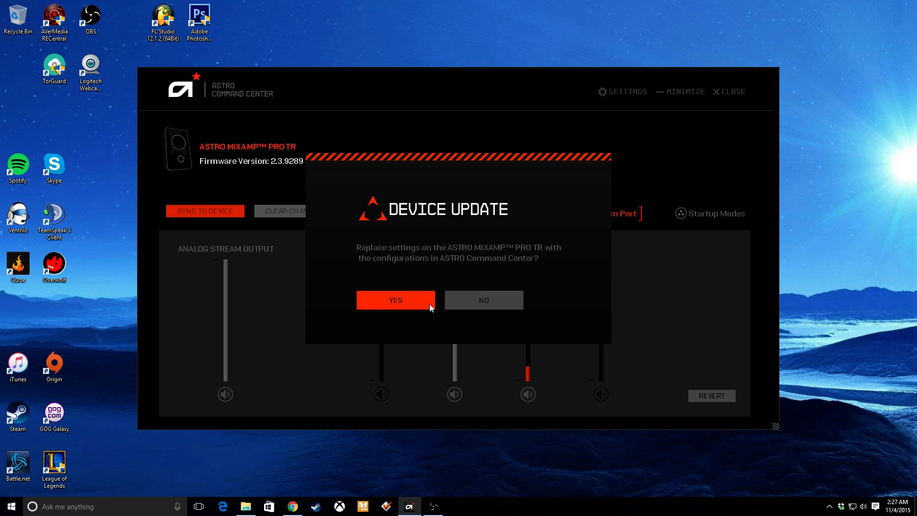
pyautogui.click(396, 300)
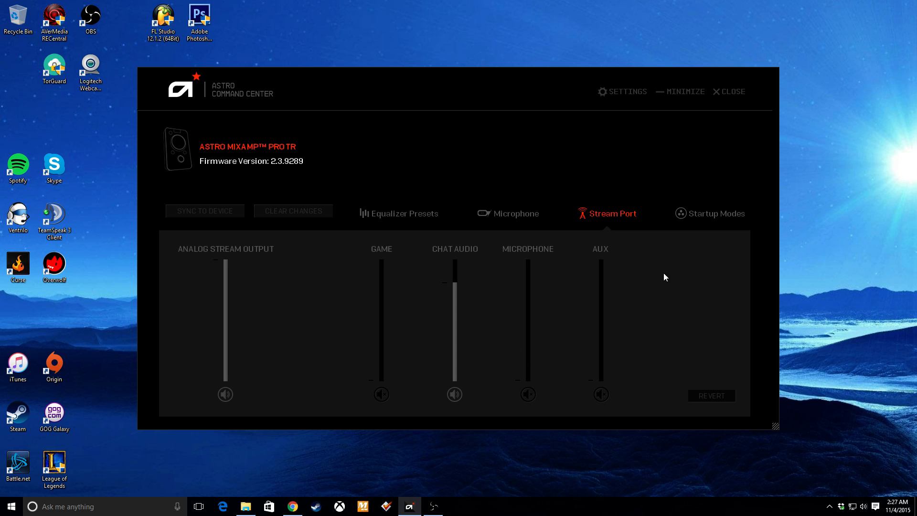
pyautogui.moveTo(555, 150)
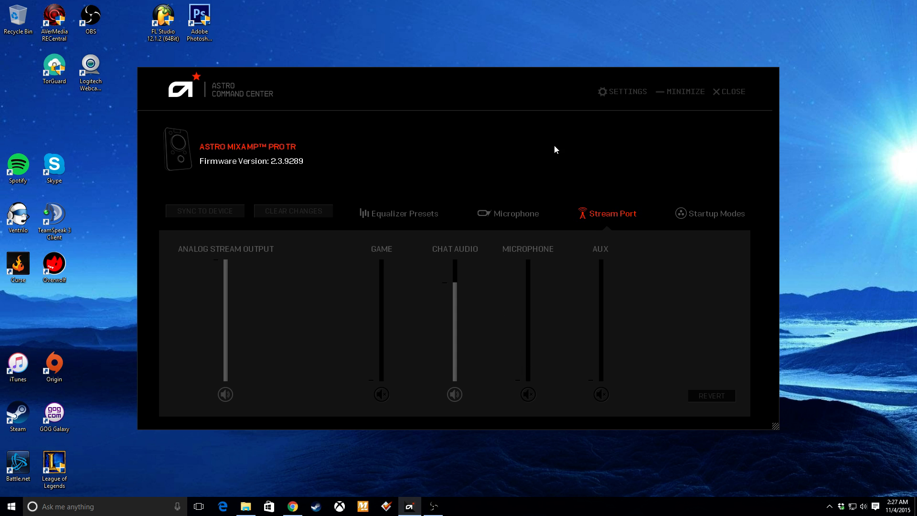
pyautogui.moveTo(711, 217)
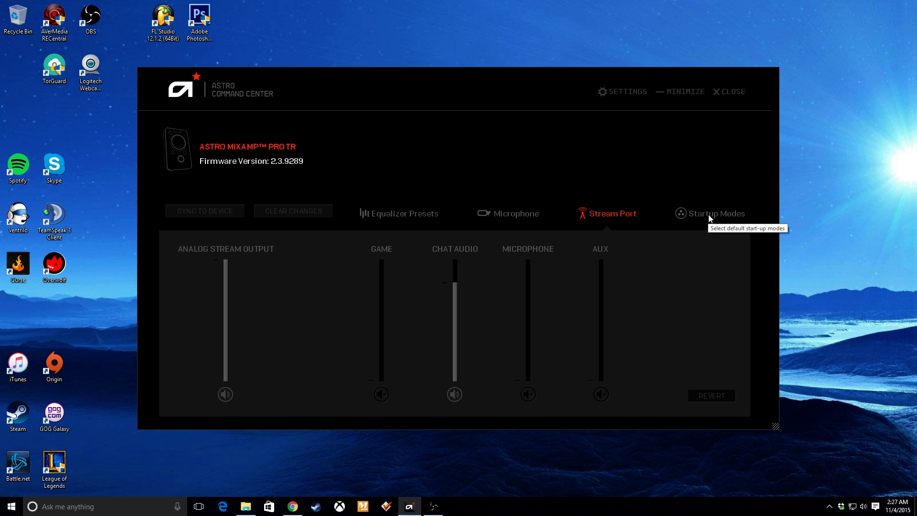
# - Show the Startup Modes page offering Console Mode and PC Mode
pyautogui.click(715, 213)
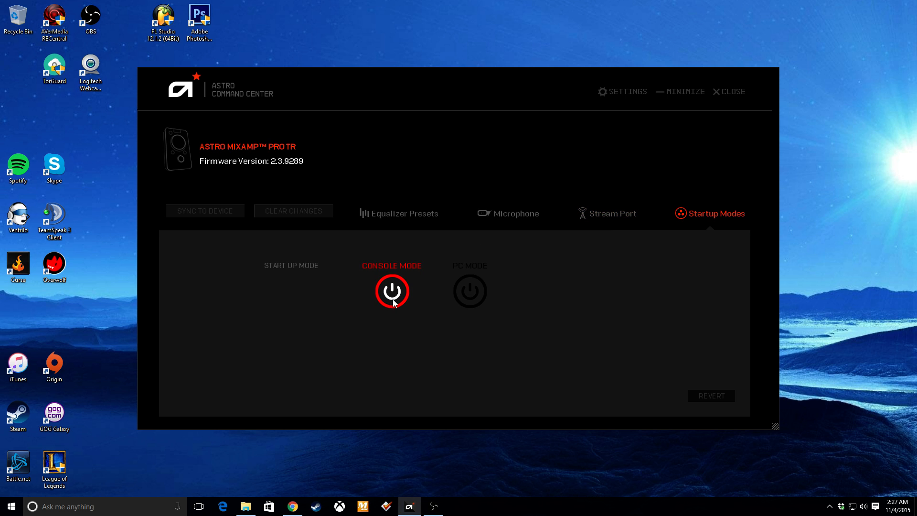
pyautogui.moveTo(478, 301)
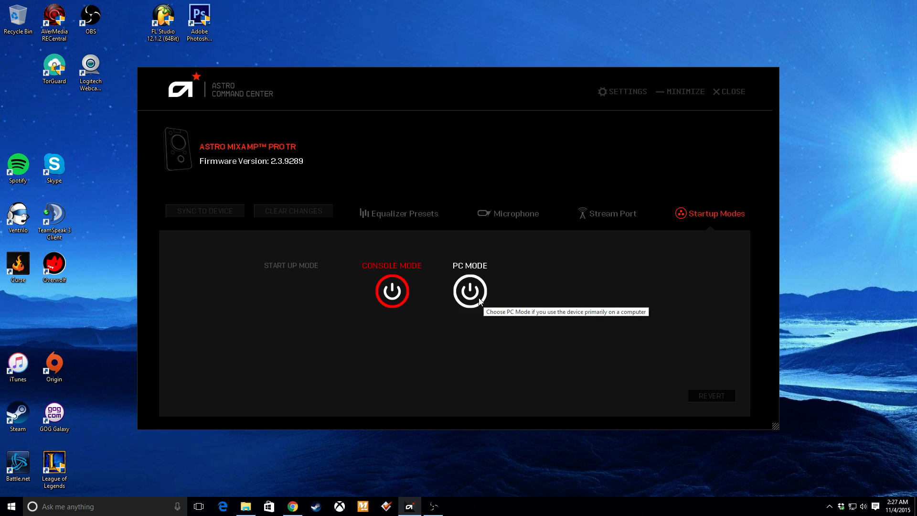
pyautogui.moveTo(372, 250)
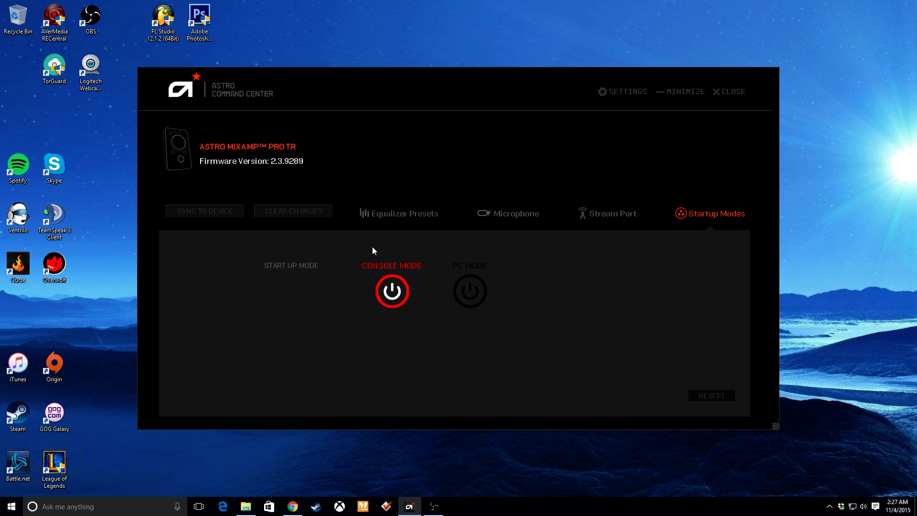
pyautogui.moveTo(515, 217)
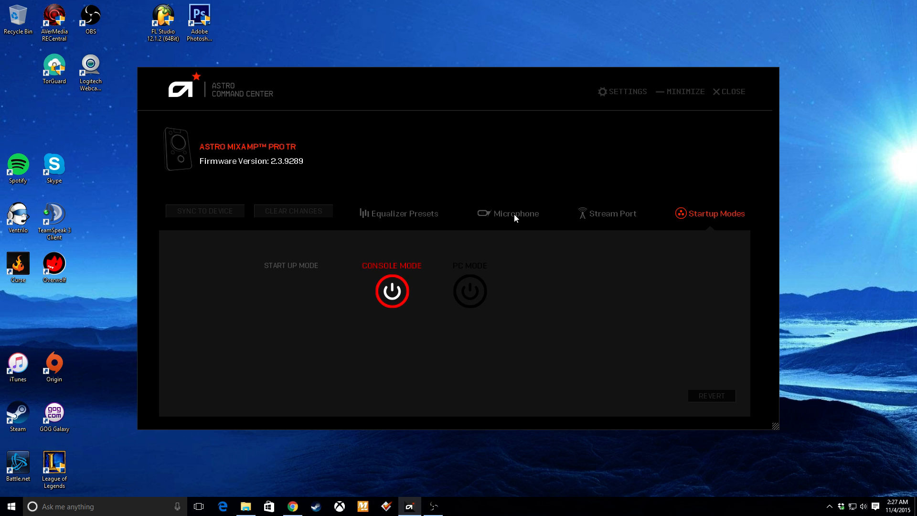
# - Review the Streaming and Tournament noise gate options and keep Home selected
pyautogui.click(515, 213)
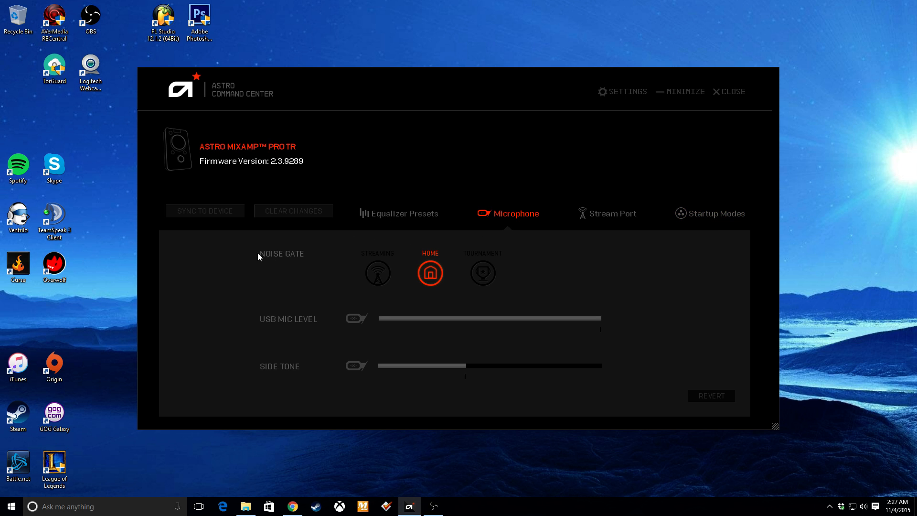
pyautogui.moveTo(266, 265)
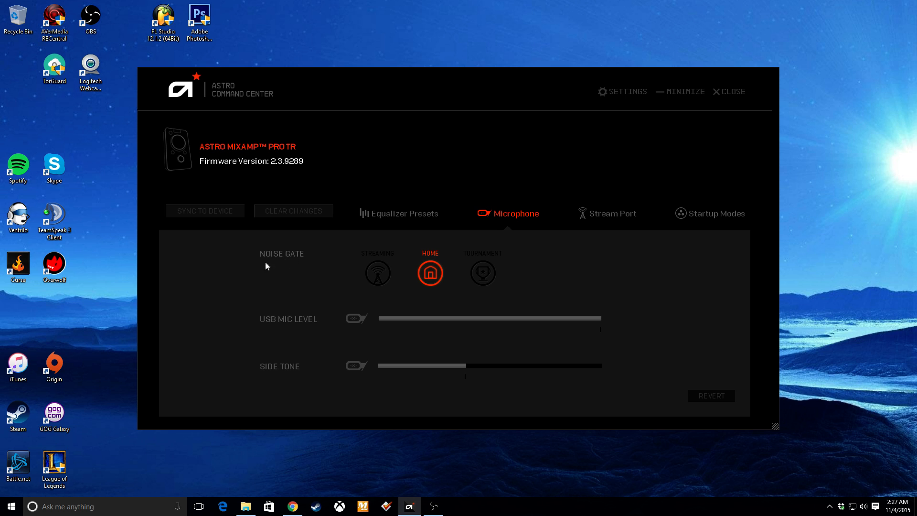
pyautogui.moveTo(479, 245)
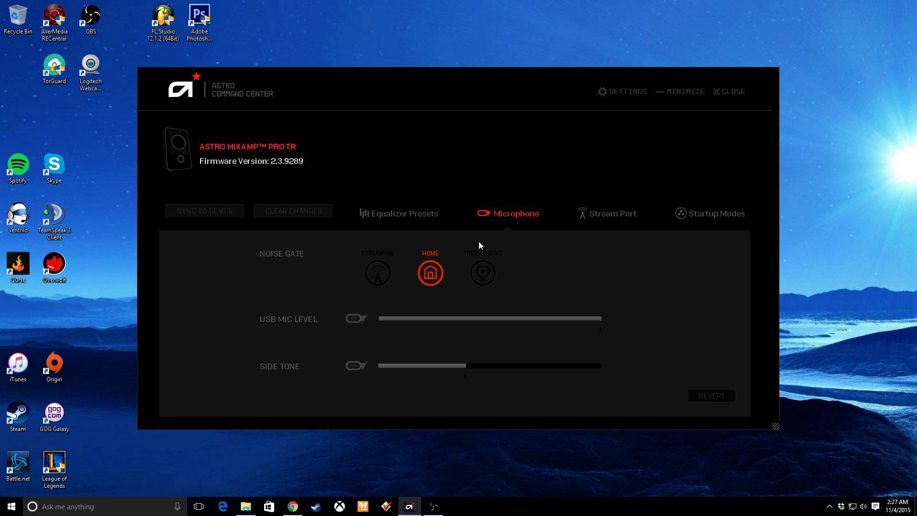
pyautogui.moveTo(479, 241)
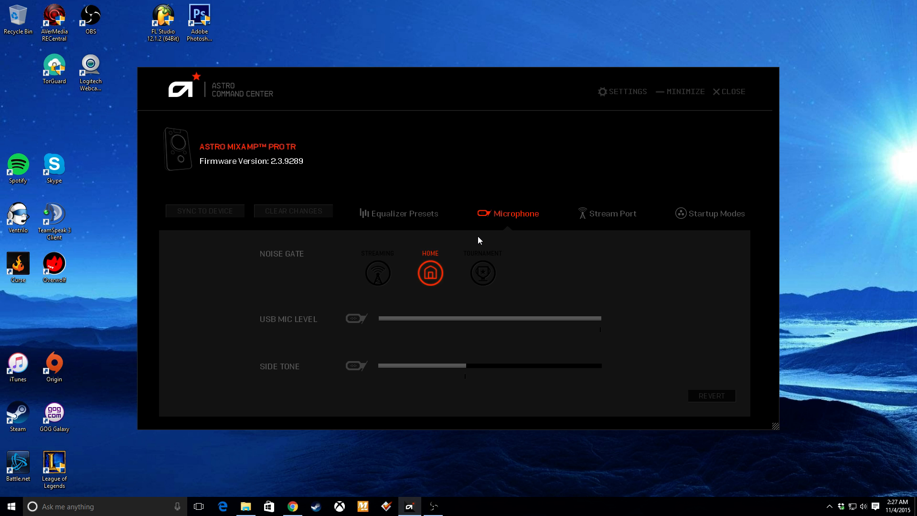
pyautogui.moveTo(358, 251)
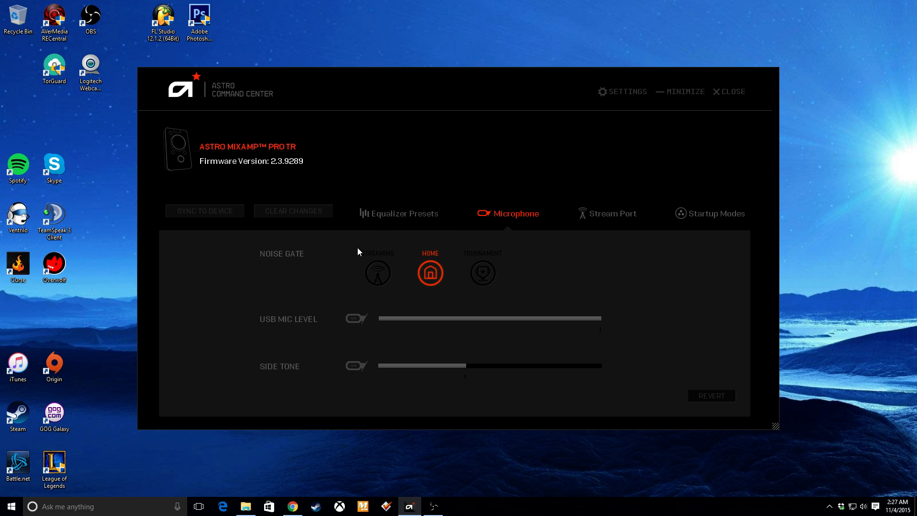
pyautogui.click(377, 272)
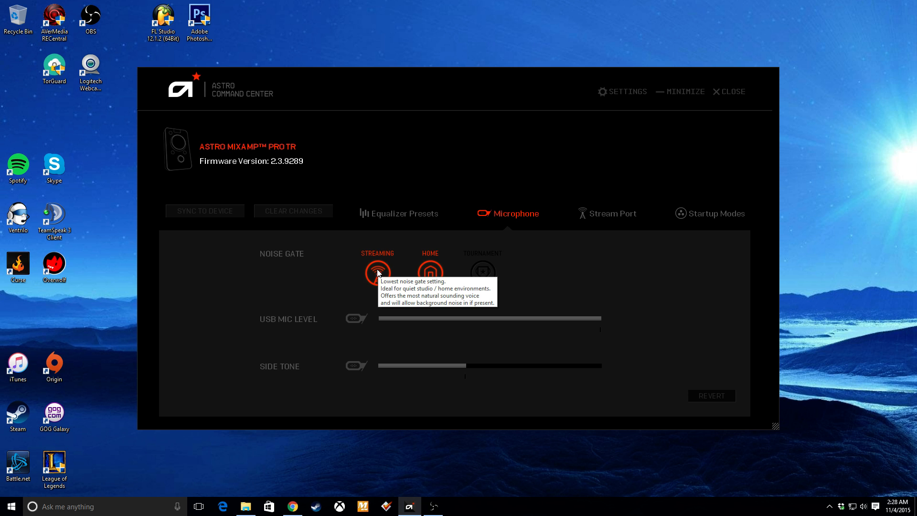
pyautogui.moveTo(384, 284)
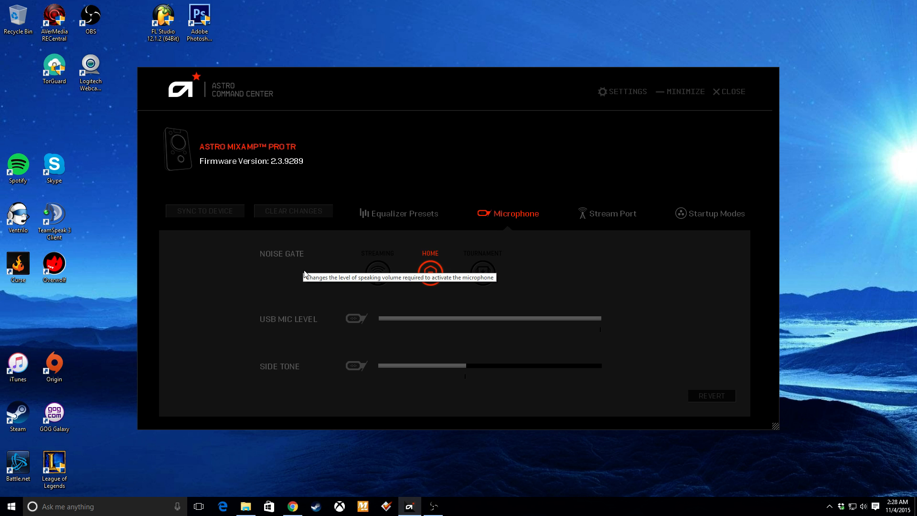
pyautogui.click(378, 270)
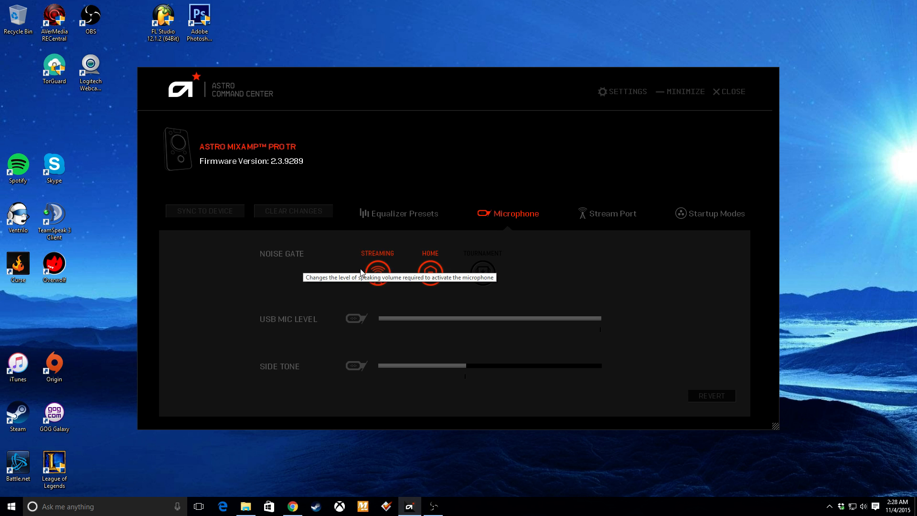
pyautogui.click(430, 272)
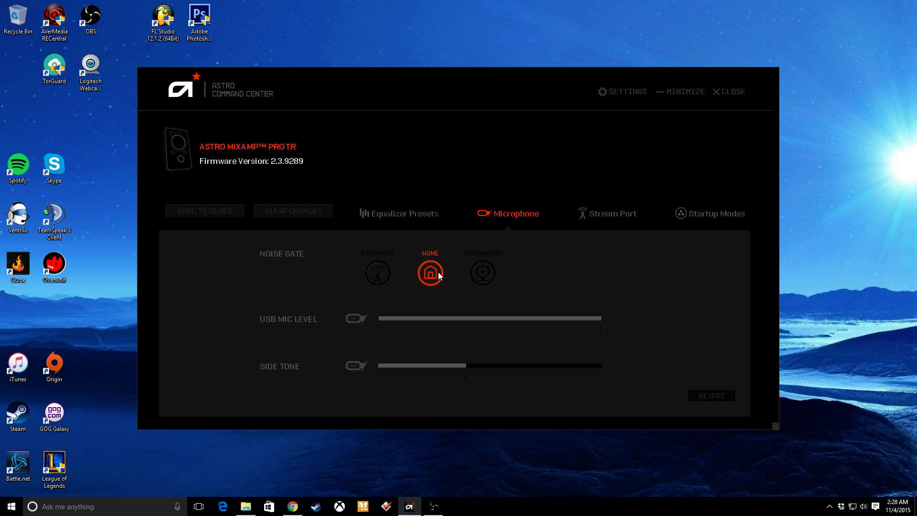
pyautogui.moveTo(426, 268)
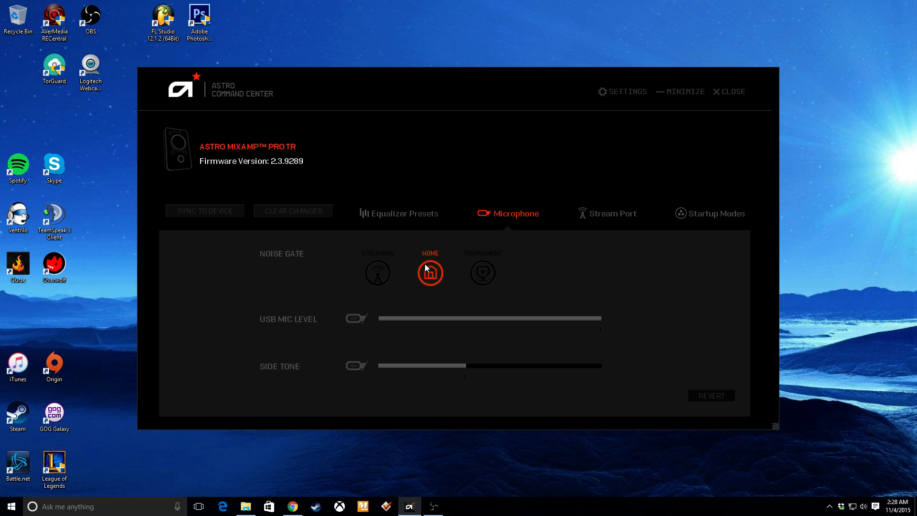
pyautogui.moveTo(433, 267)
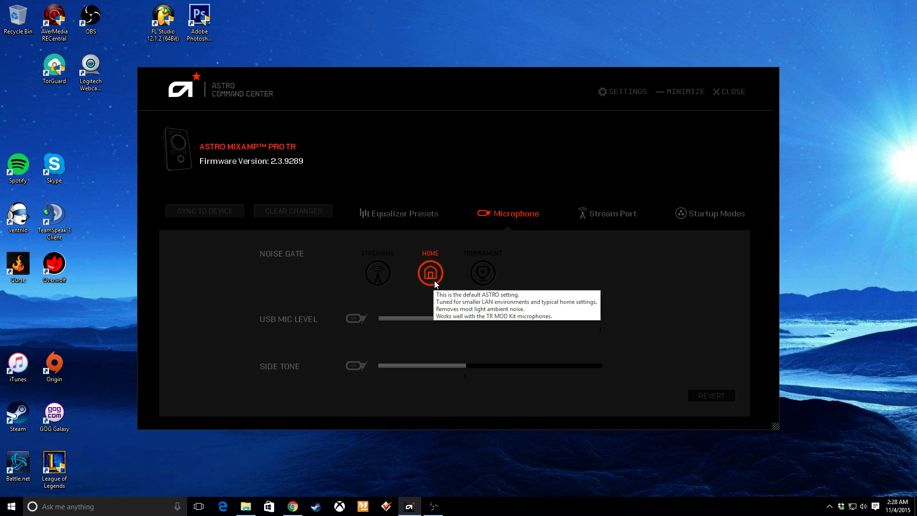
pyautogui.moveTo(468, 327)
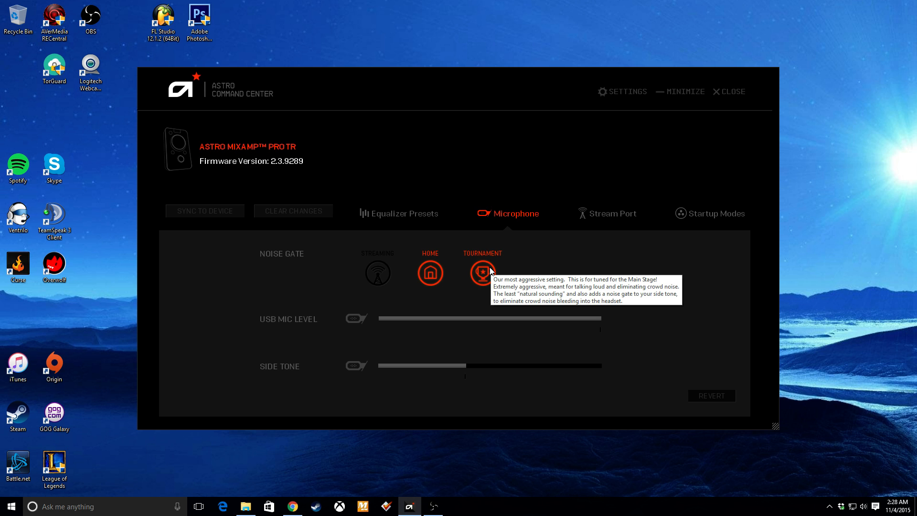
pyautogui.click(430, 272)
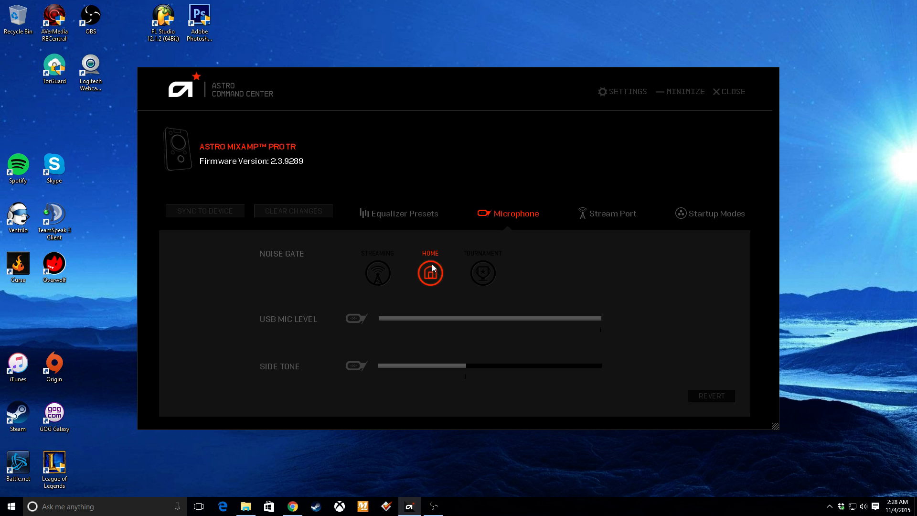
pyautogui.moveTo(250, 322)
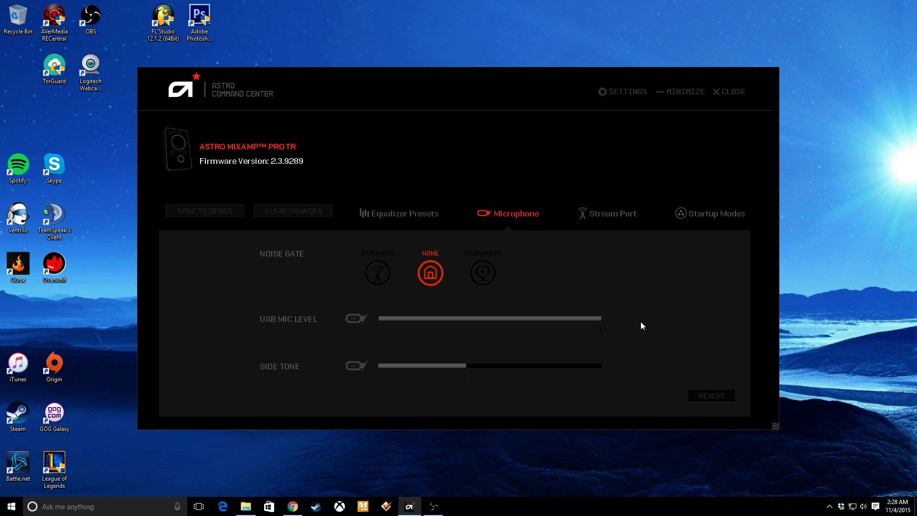
pyautogui.moveTo(413, 351)
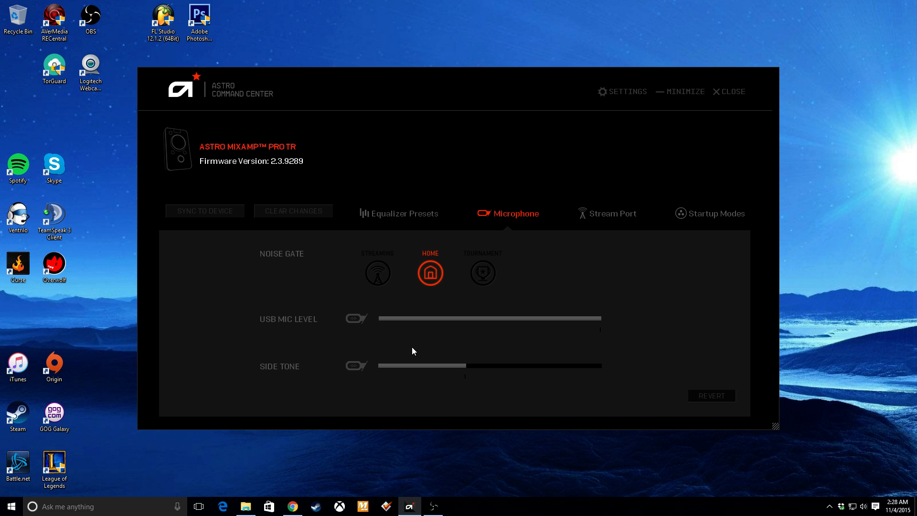
pyautogui.moveTo(277, 363)
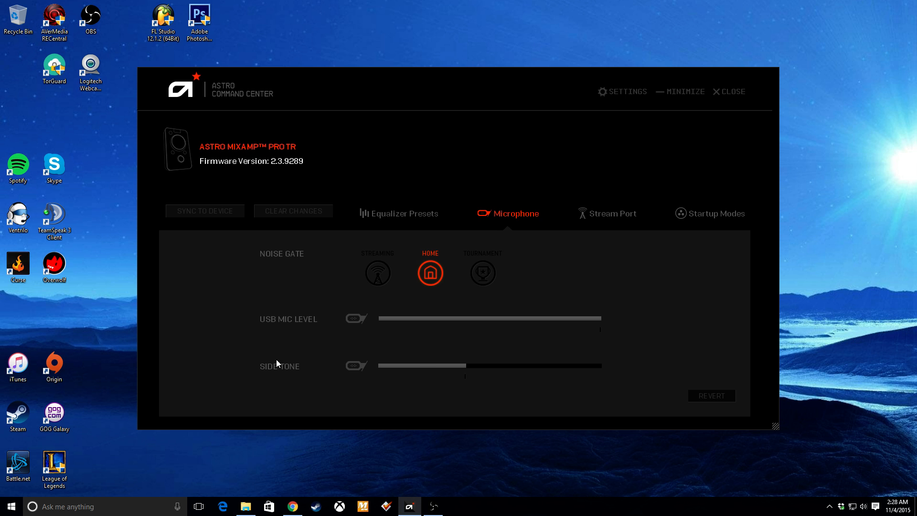
pyautogui.moveTo(286, 367)
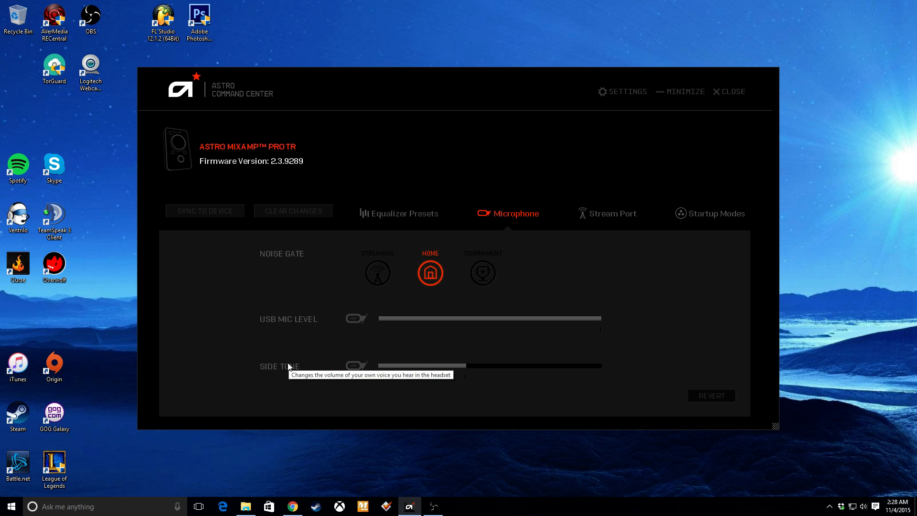
pyautogui.moveTo(457, 351)
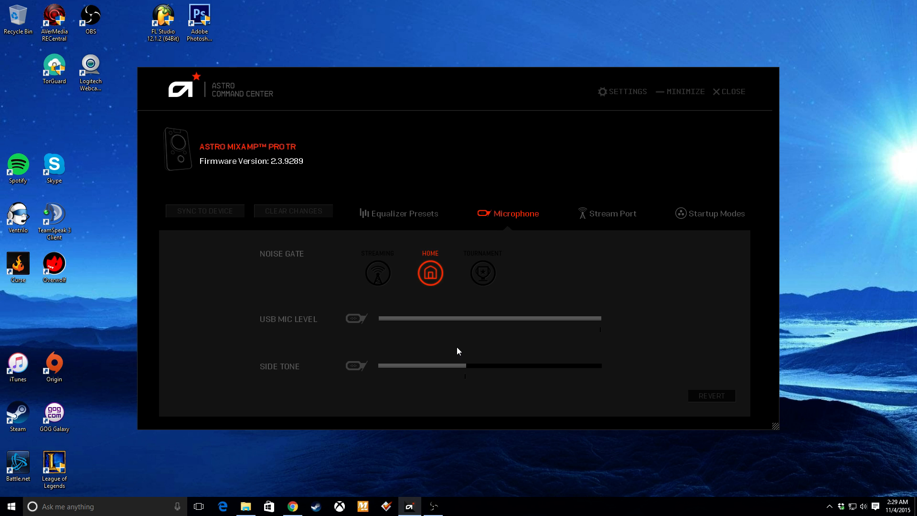
pyautogui.moveTo(497, 350)
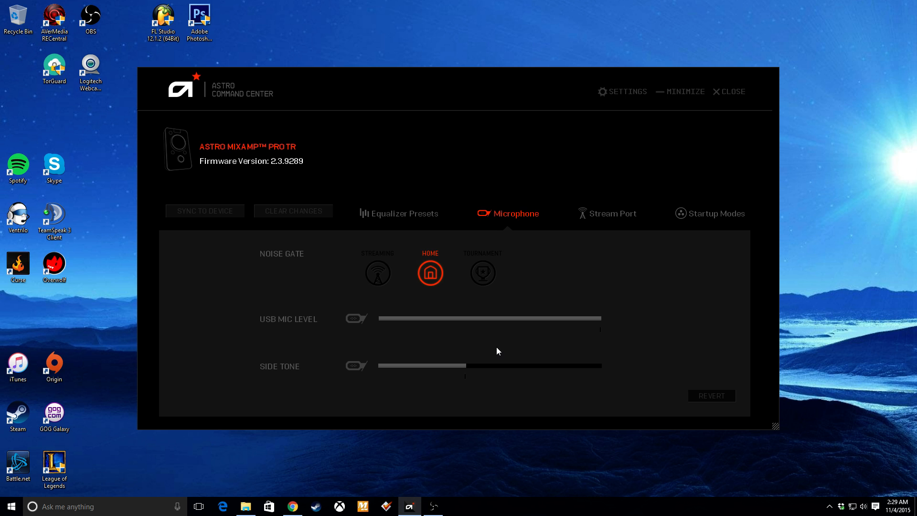
pyautogui.moveTo(560, 337)
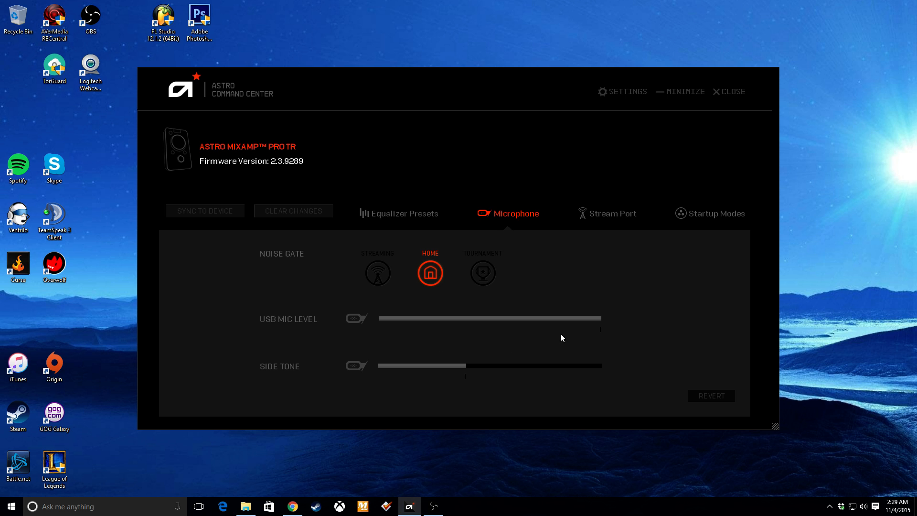
pyautogui.moveTo(466, 365); pyautogui.dragTo(425, 364)
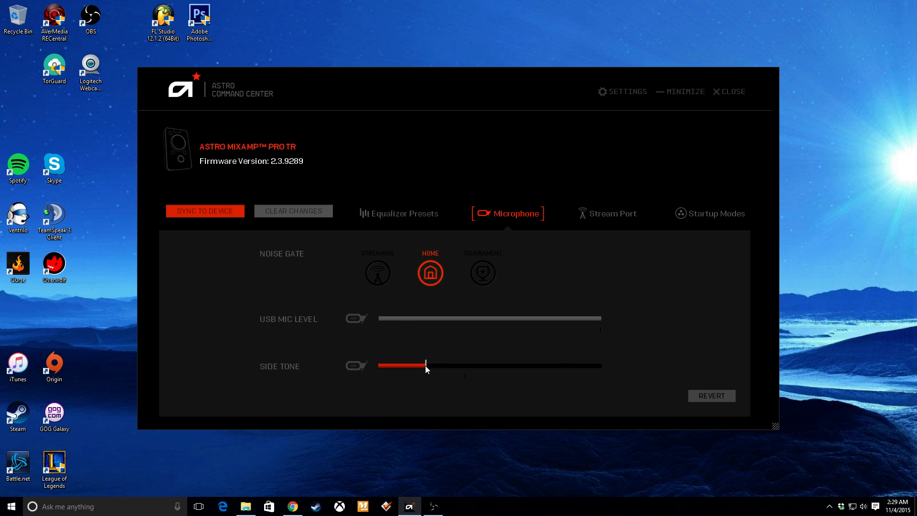
pyautogui.moveTo(426, 366); pyautogui.dragTo(465, 366)
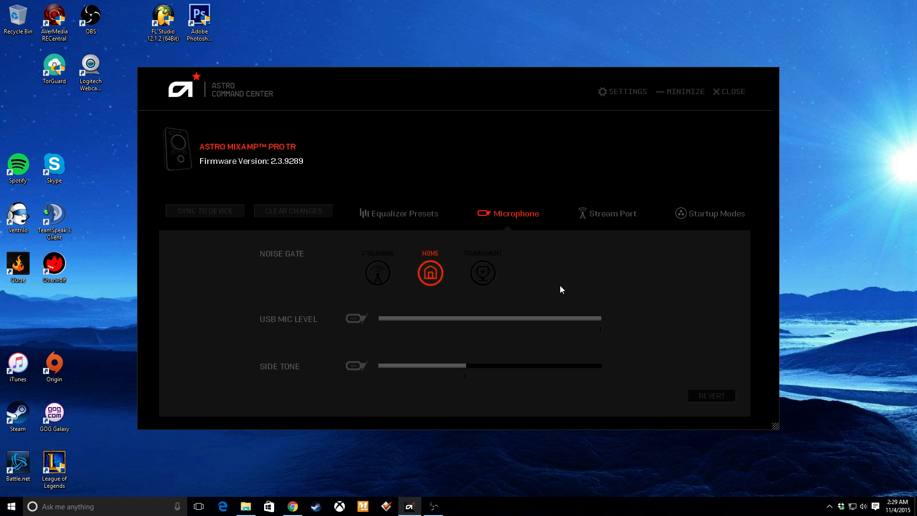
pyautogui.moveTo(698, 265)
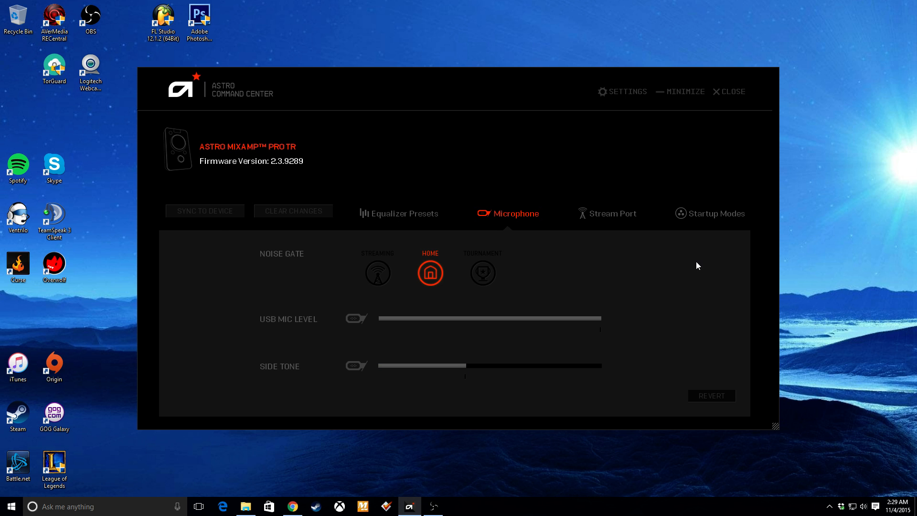
pyautogui.moveTo(697, 317)
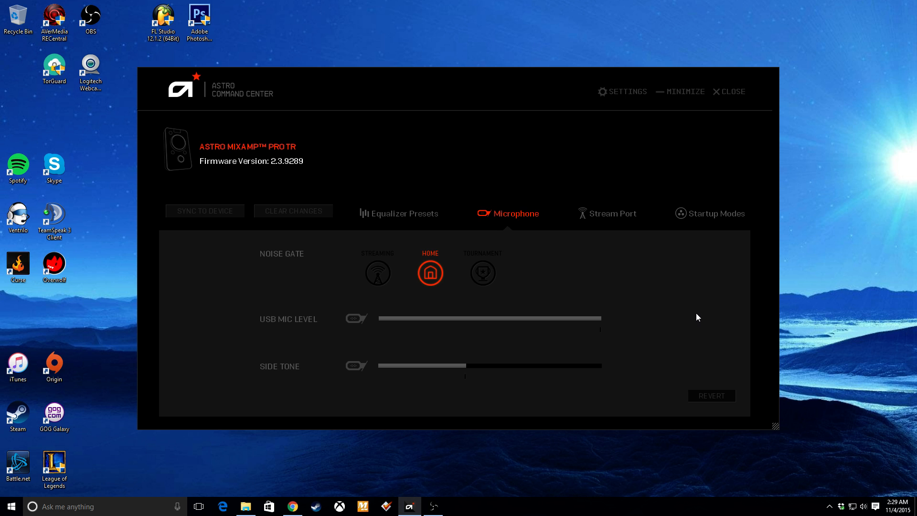
pyautogui.moveTo(746, 189)
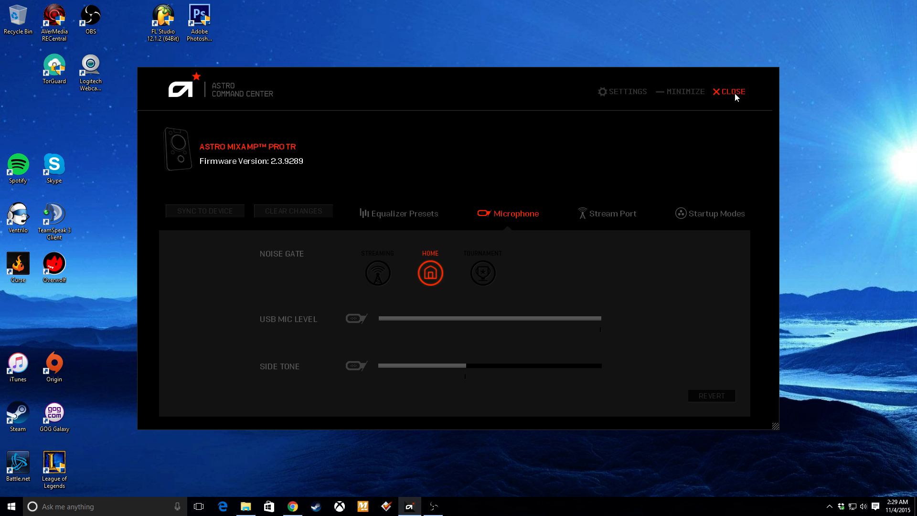
# - Close ASTRO Command Center and move the OBS window to the centre of the desktop
pyautogui.click(731, 91)
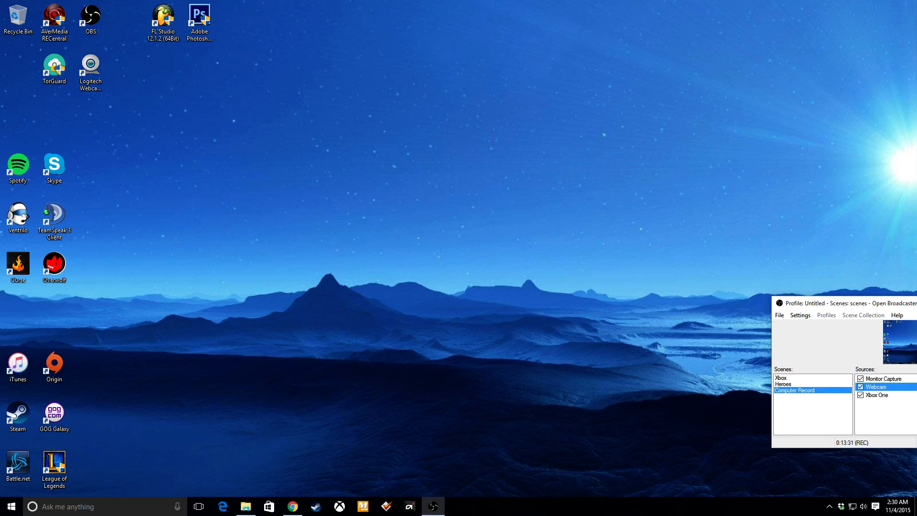
pyautogui.moveTo(837, 303); pyautogui.dragTo(699, 308)
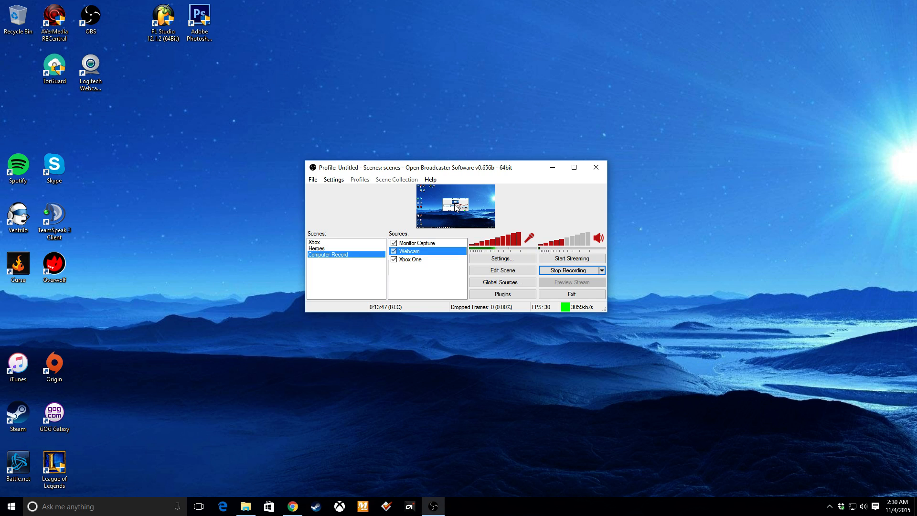
pyautogui.moveTo(546, 217)
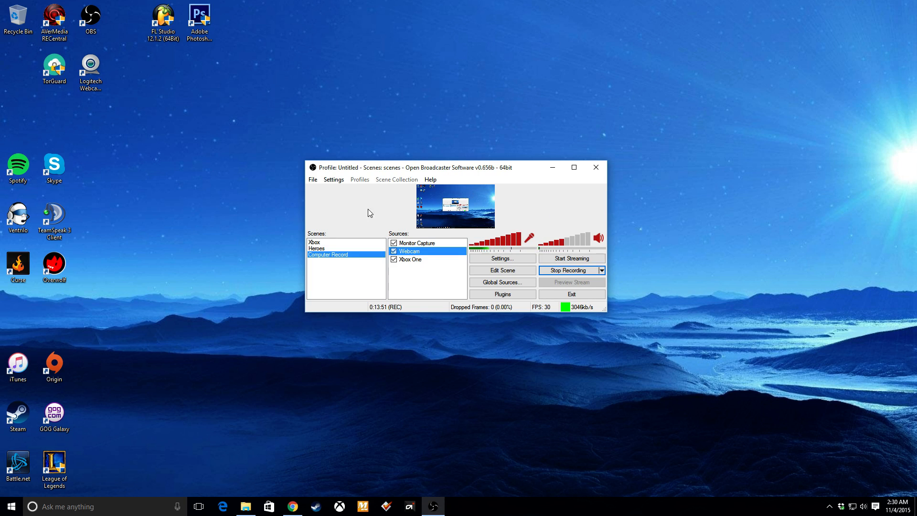
# - View OBS's installed plugin list, then switch to Chrome with the DirectShow Audio Source tab
pyautogui.click(502, 295)
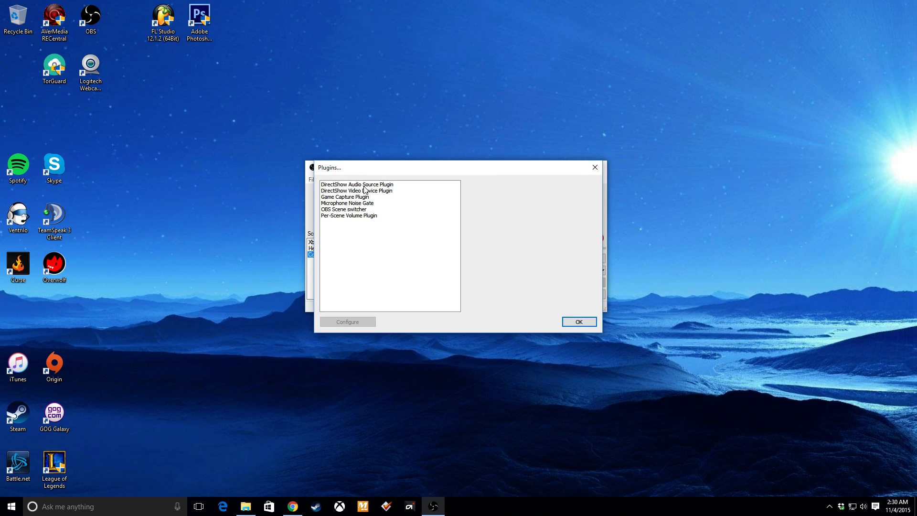
pyautogui.click(356, 183)
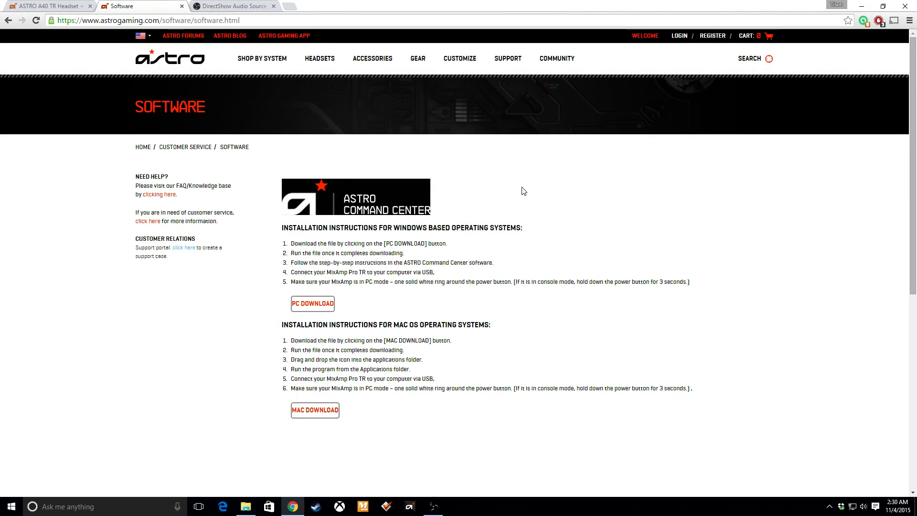
# - Scroll the DirectShow Audio Source Plugin forum page down to its 32-bit and 64-bit download links
pyautogui.click(233, 6)
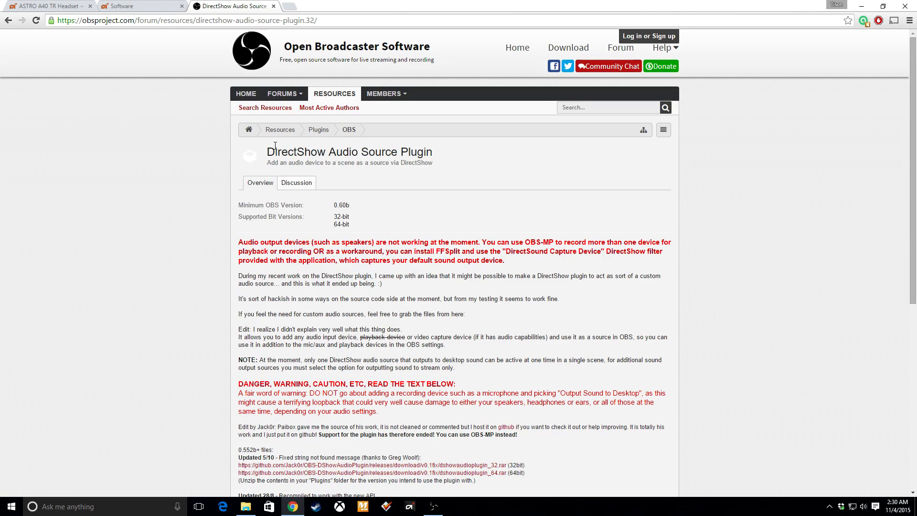
pyautogui.moveTo(457, 186)
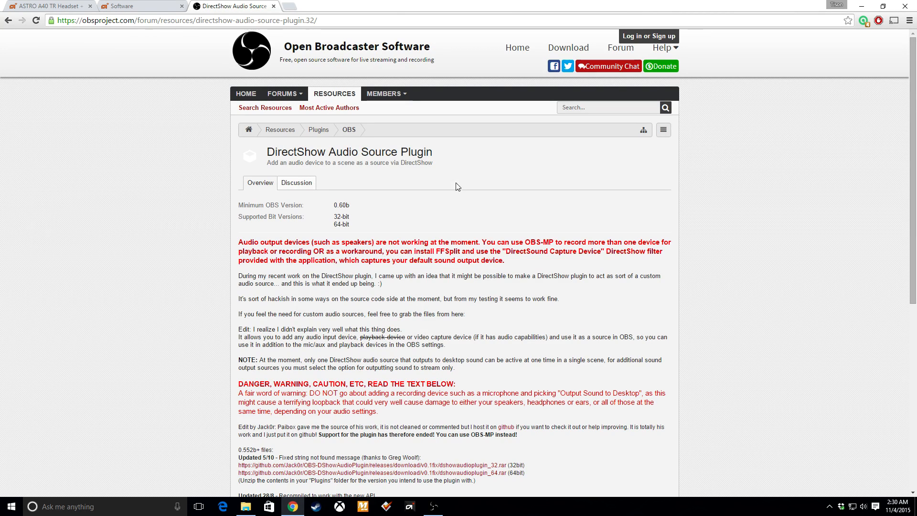
pyautogui.scroll(-3)
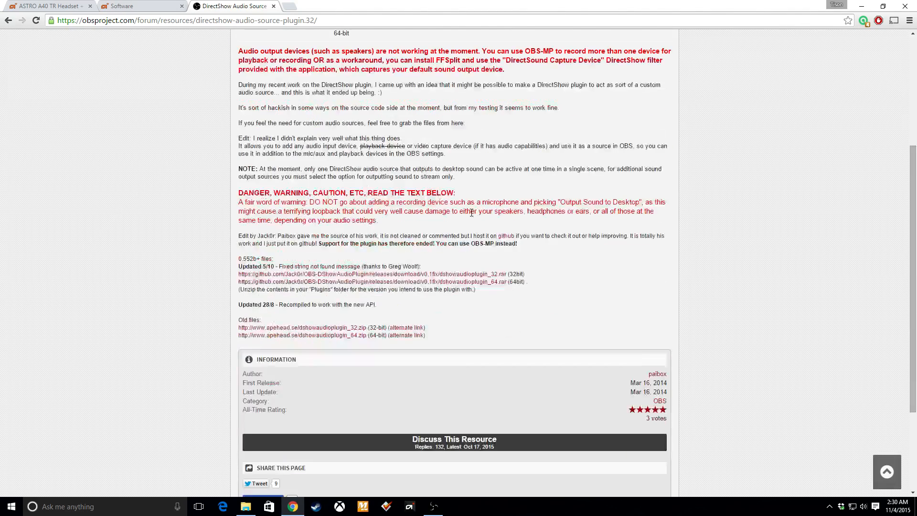
pyautogui.scroll(-3)
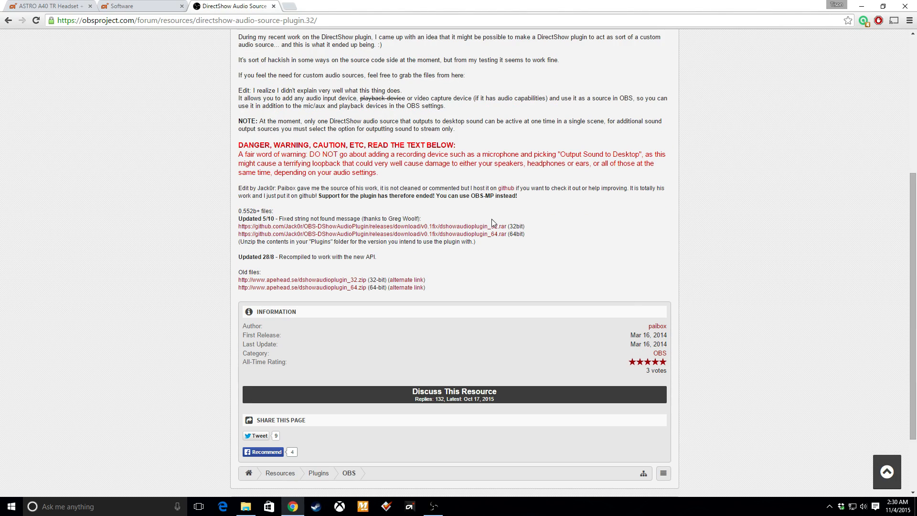
pyautogui.moveTo(486, 234)
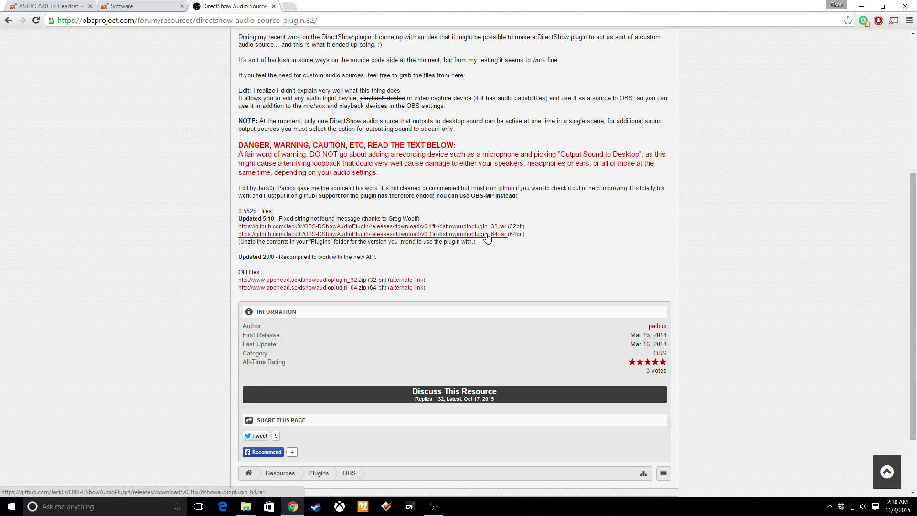
pyautogui.moveTo(494, 239)
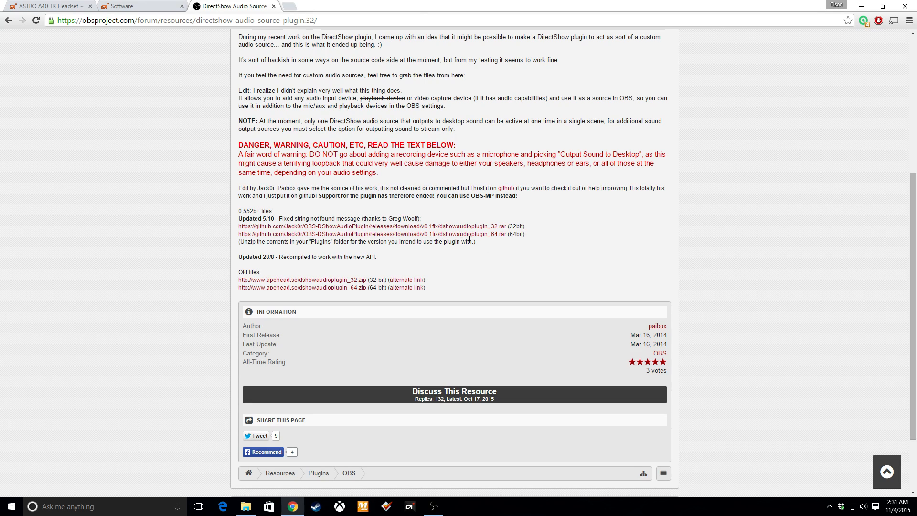
pyautogui.moveTo(494, 240)
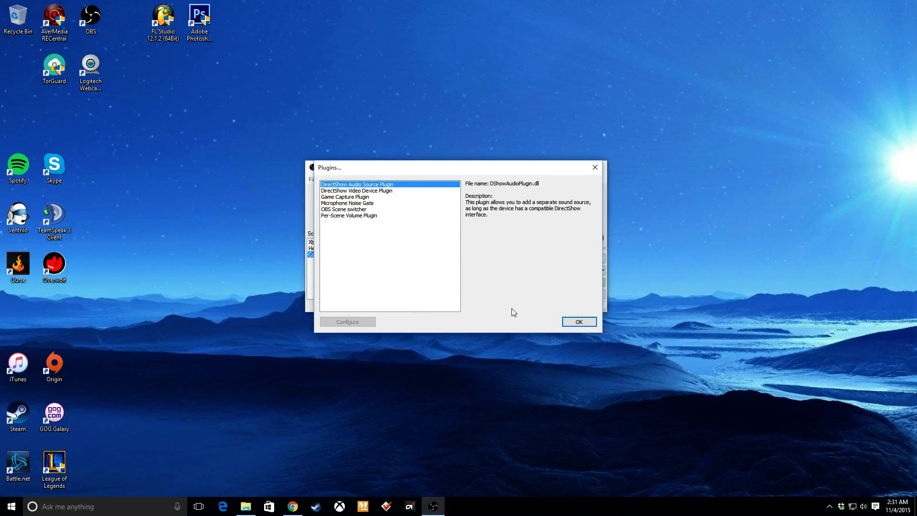
# - In Downloads, enter the extracted dshowaudioplugin_64 folder and bring up actions for DShowAudioPlugin.dll
pyautogui.click(578, 322)
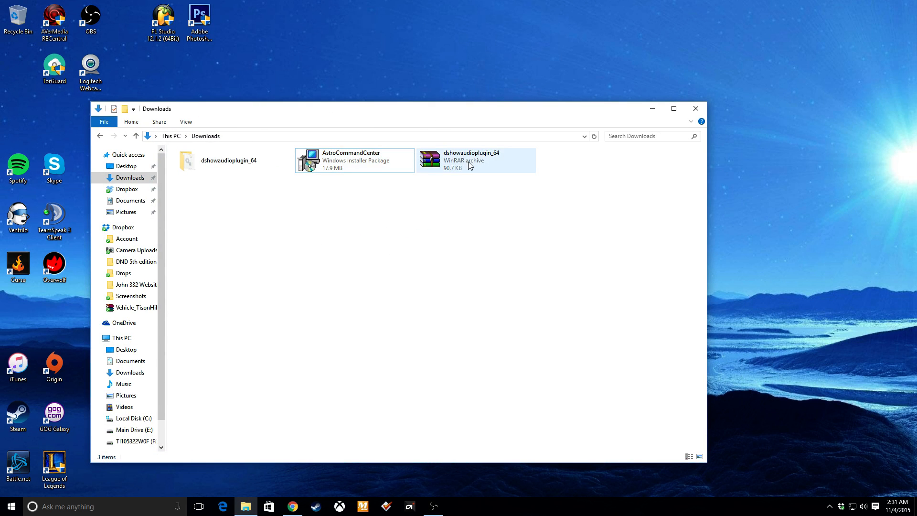
pyautogui.click(474, 160)
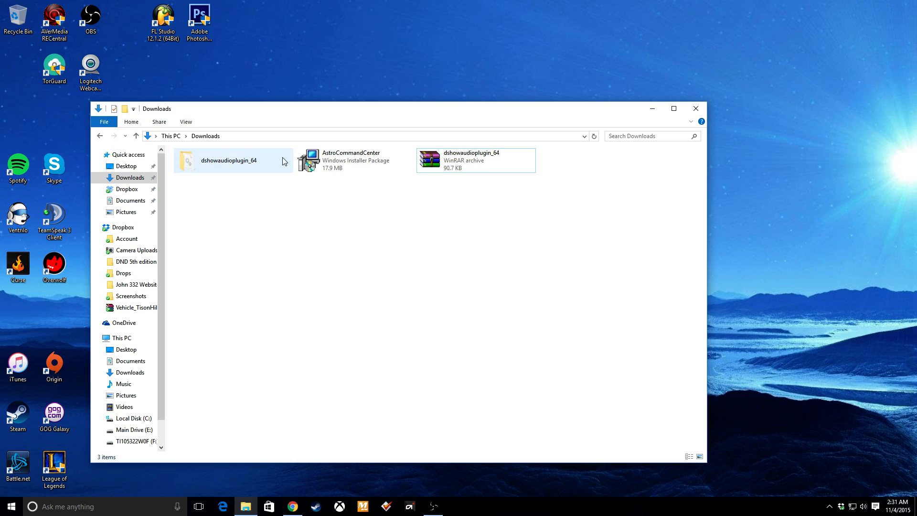
pyautogui.click(228, 161)
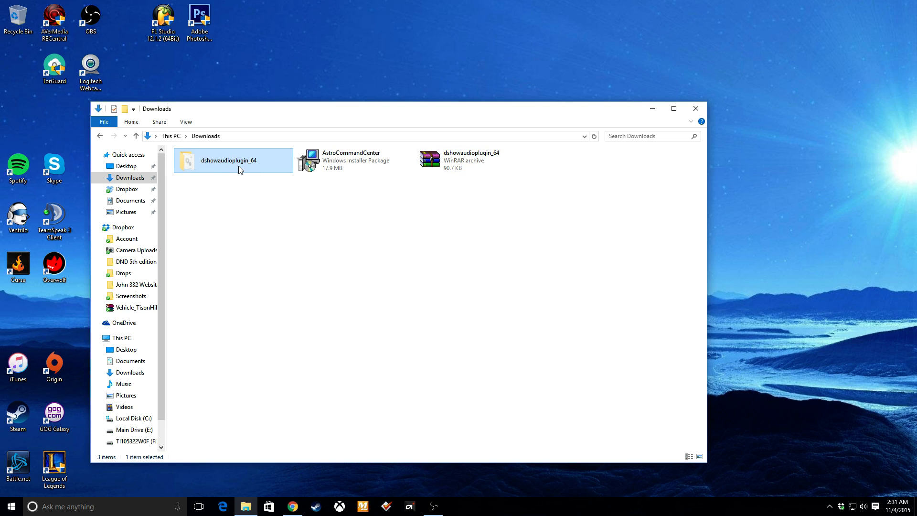
pyautogui.doubleClick(228, 160)
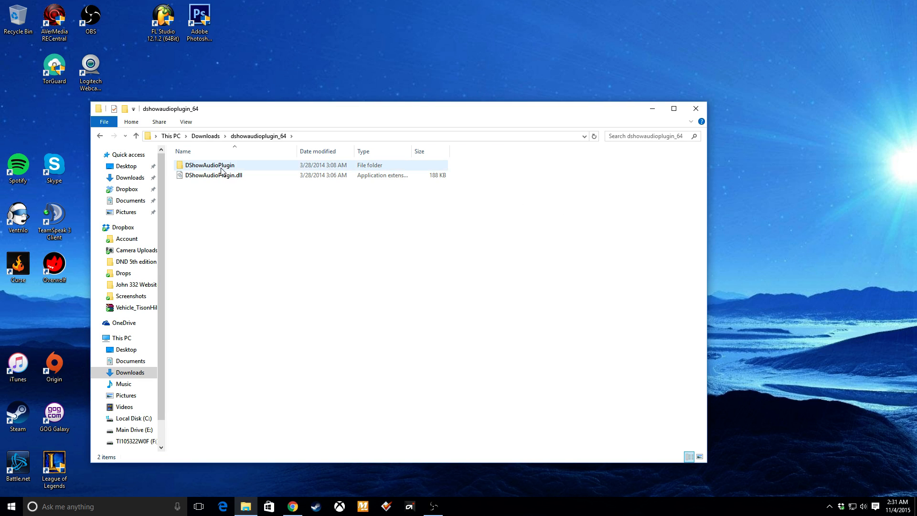
pyautogui.click(213, 175)
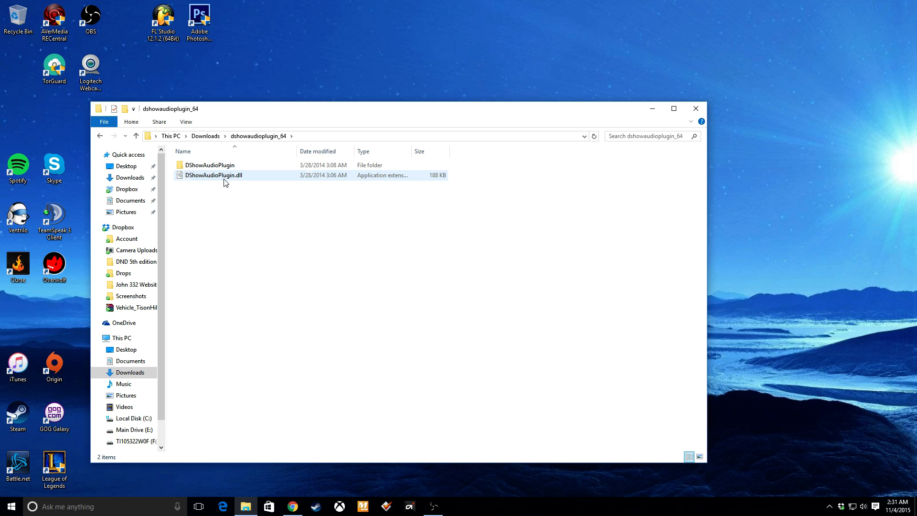
pyautogui.rightClick(214, 170)
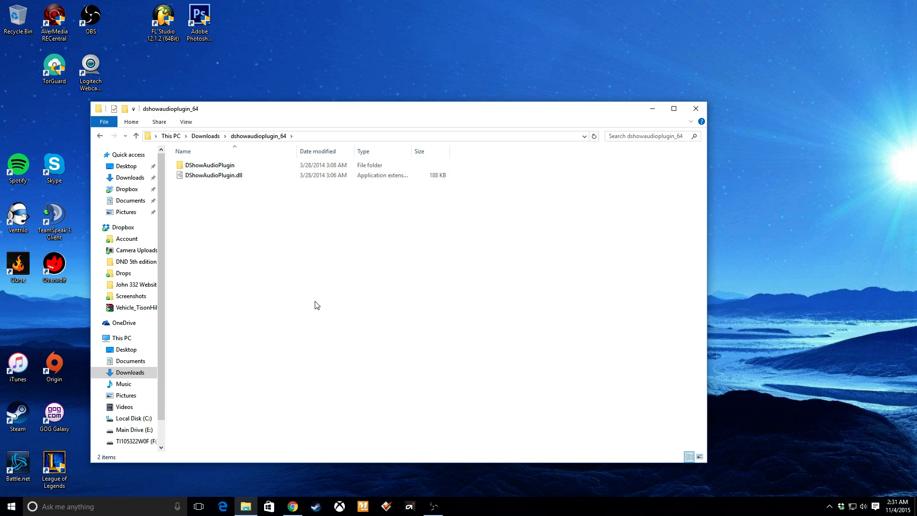
# - Navigate Documents\64bit\plugins, where DShowAudioPlugin.dll is installed, and bring up folder actions
pyautogui.click(130, 199)
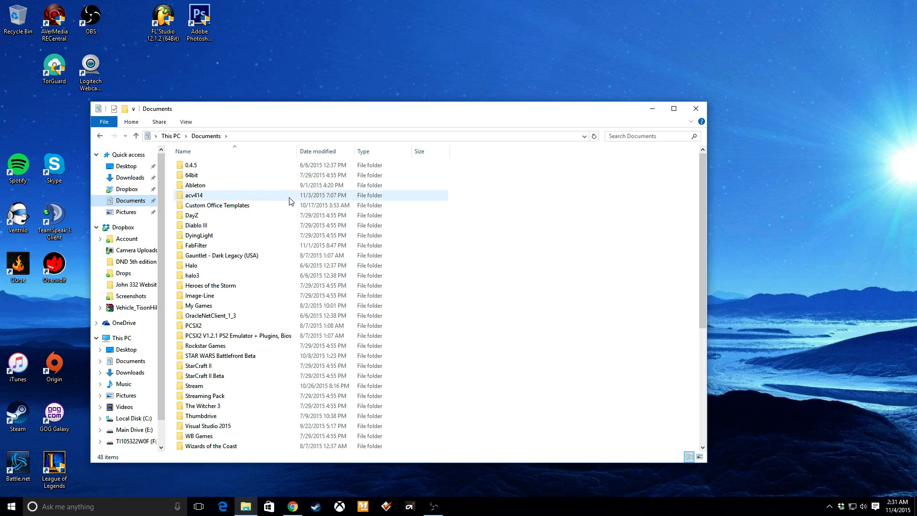
pyautogui.moveTo(196, 175)
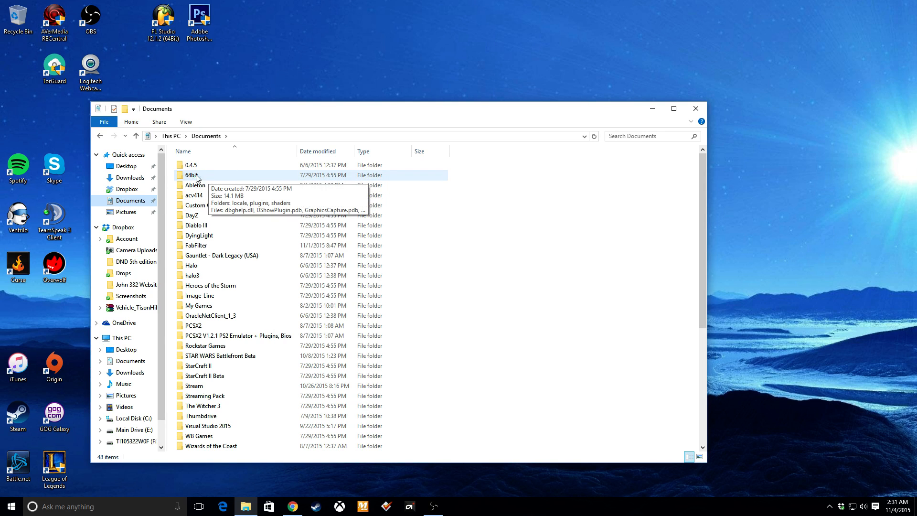
pyautogui.moveTo(220, 178)
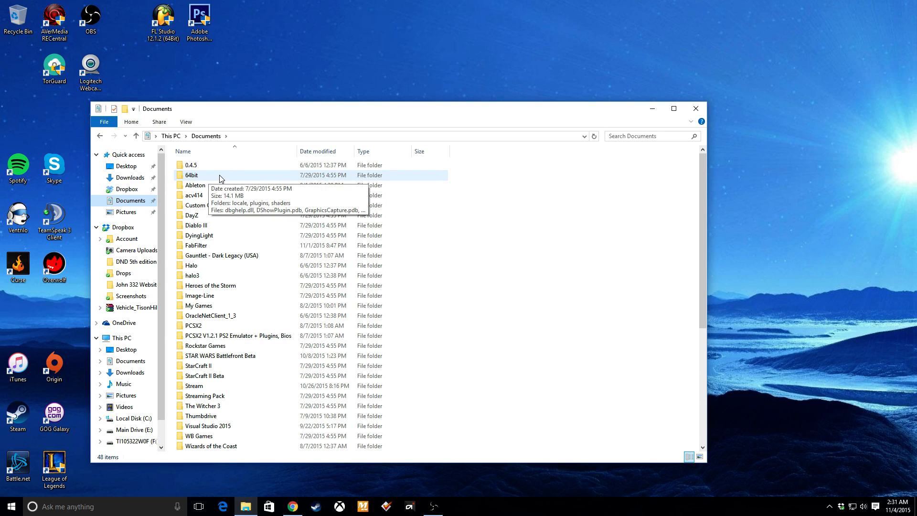
pyautogui.doubleClick(192, 175)
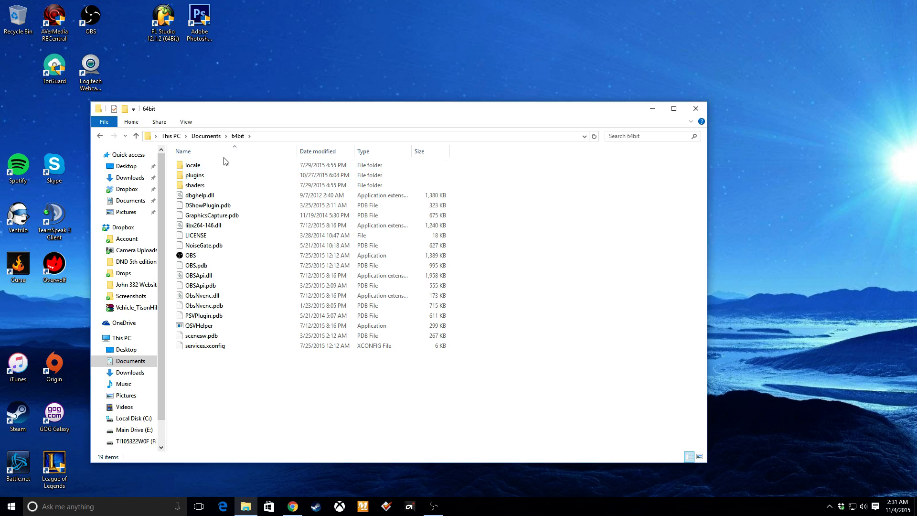
pyautogui.click(195, 175)
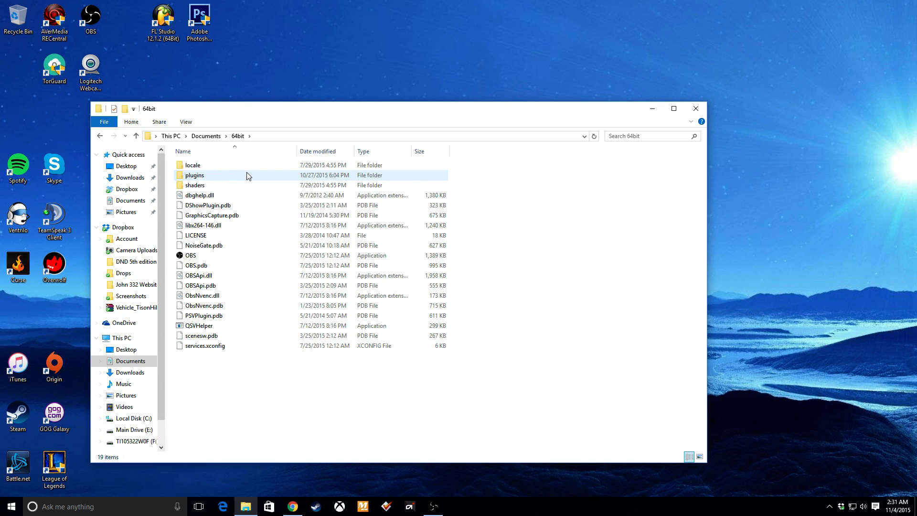
pyautogui.moveTo(195, 175)
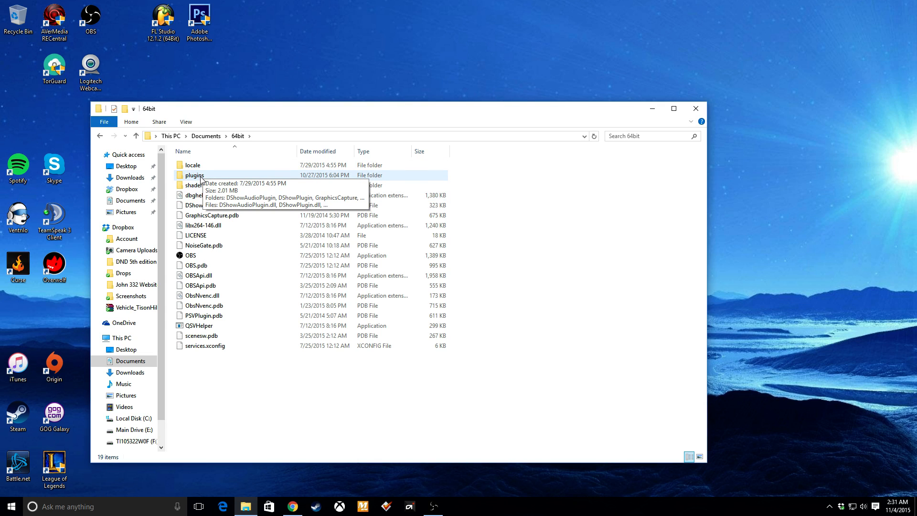
pyautogui.doubleClick(194, 174)
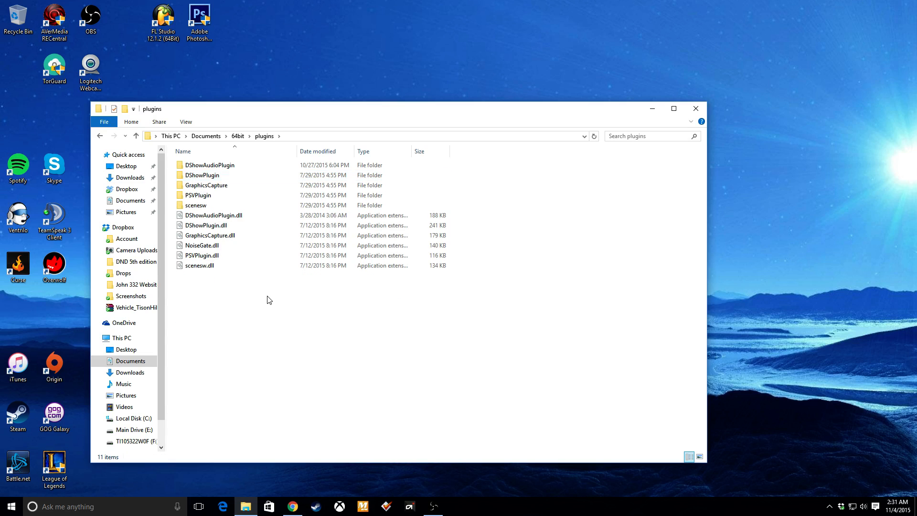
pyautogui.rightClick(266, 299)
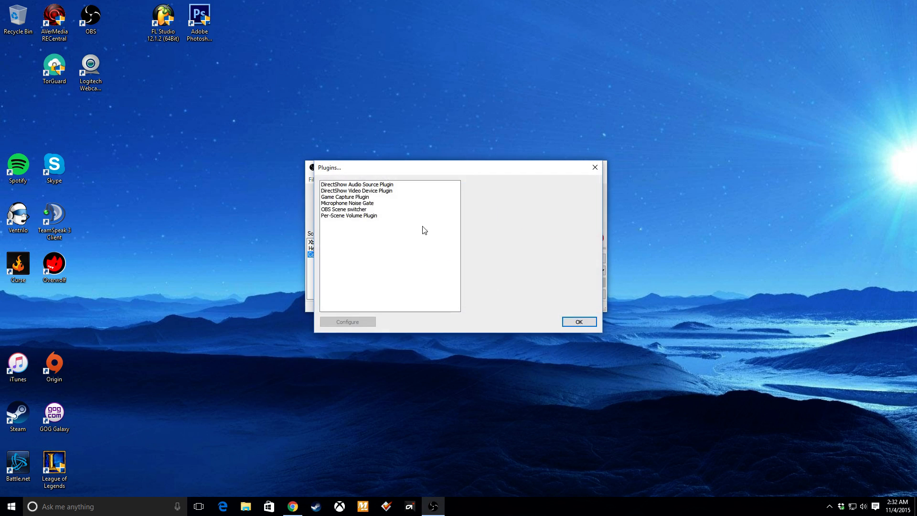
# - View the DirectShow Audio Source Plugin's details, close the plugin list and clear the source selection
pyautogui.click(356, 184)
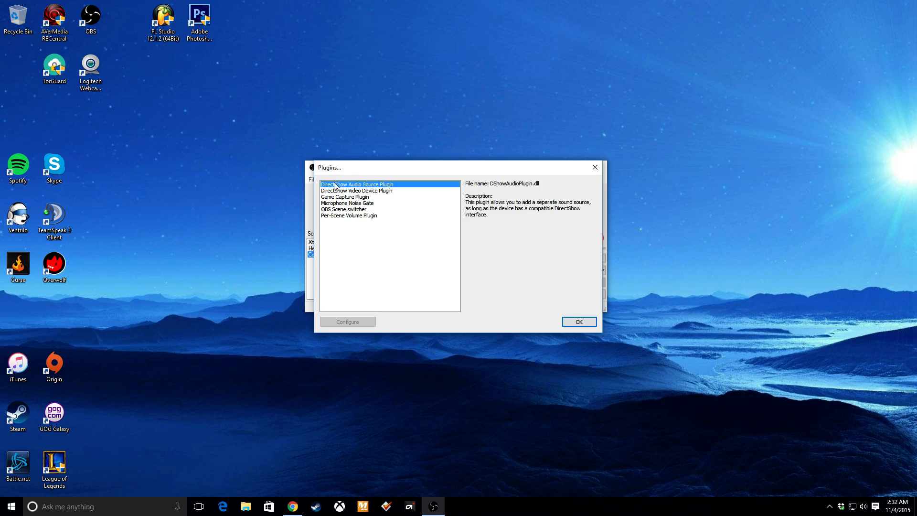
pyautogui.click(578, 322)
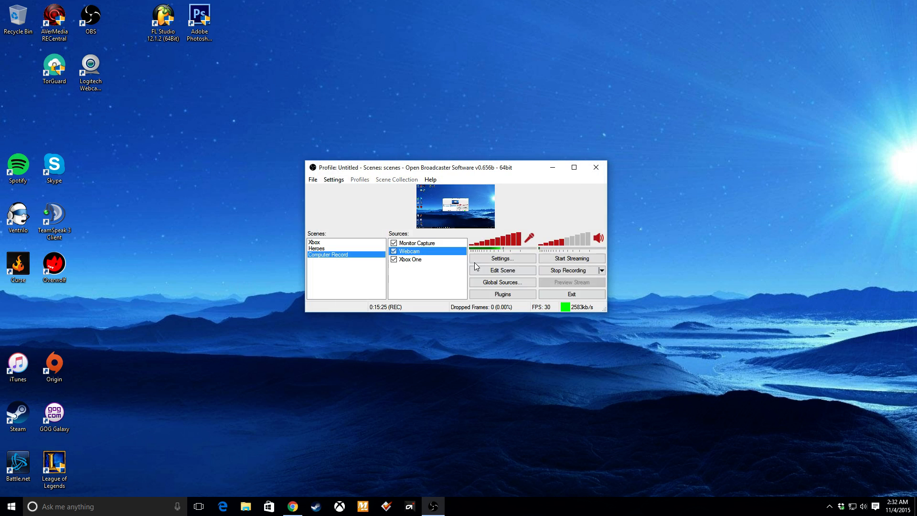
pyautogui.click(501, 258)
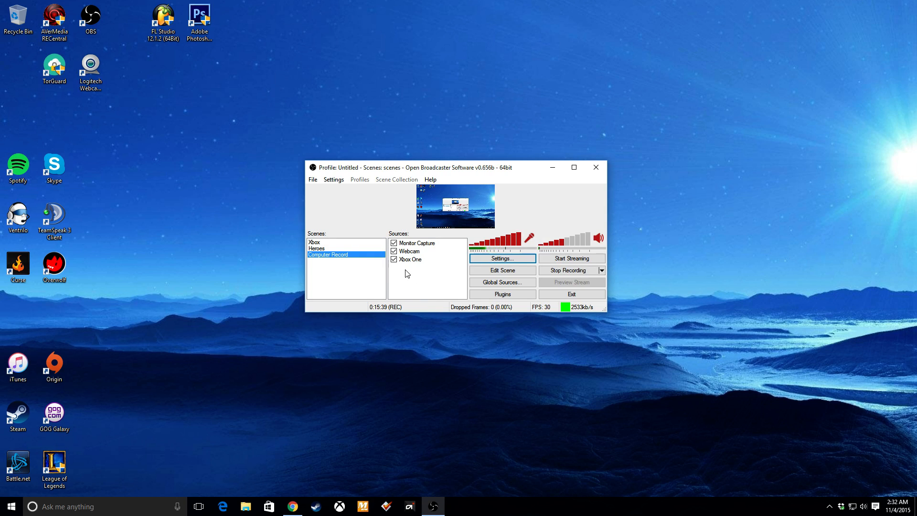
# - Add a DirectShow Audio Source to the scene named 'Xbox Chat', reaching its Audio Device Selection
pyautogui.rightClick(407, 274)
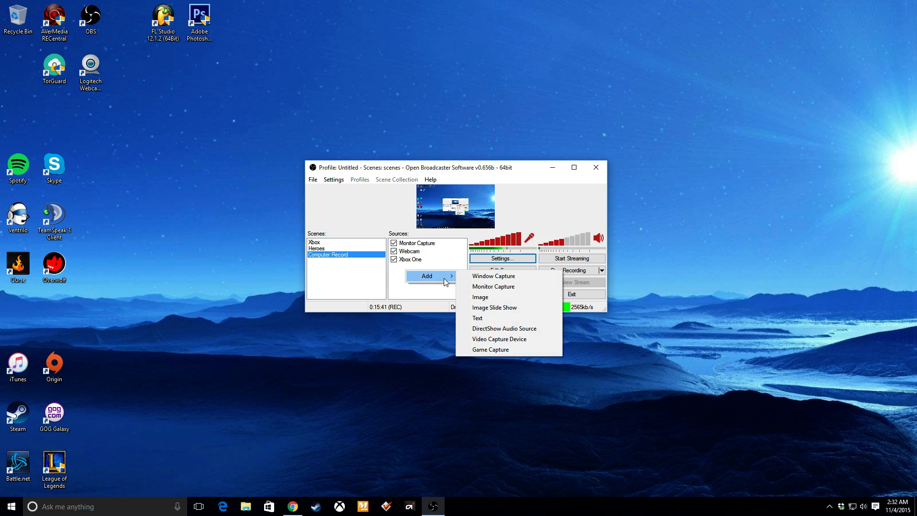
pyautogui.moveTo(535, 312)
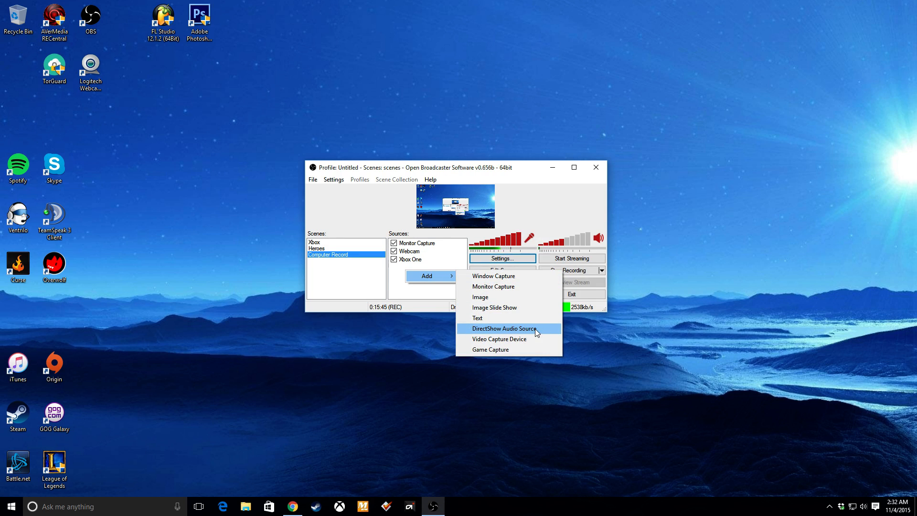
pyautogui.click(503, 327)
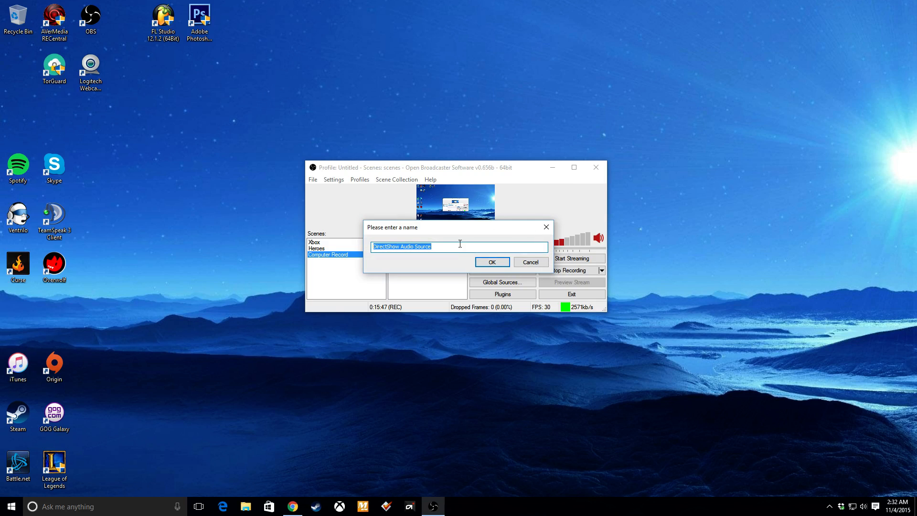
pyautogui.moveTo(475, 251)
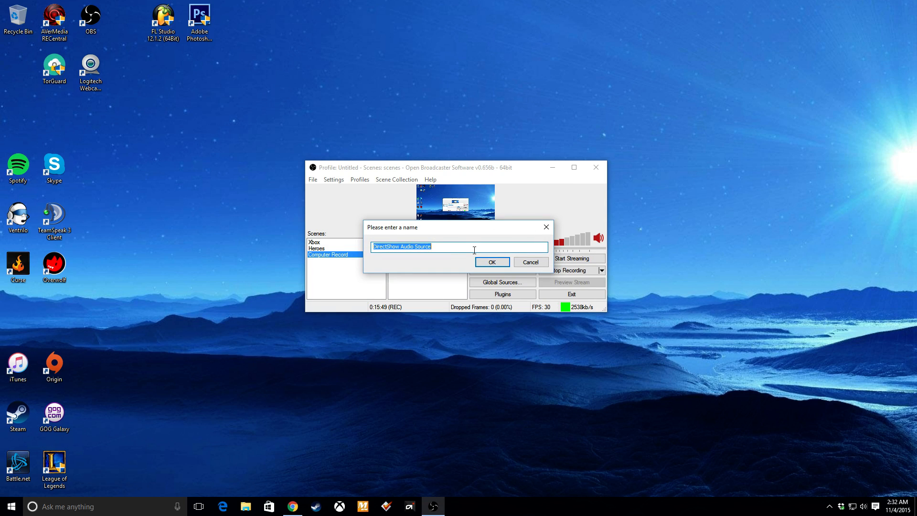
pyautogui.write('Xbox Chat')
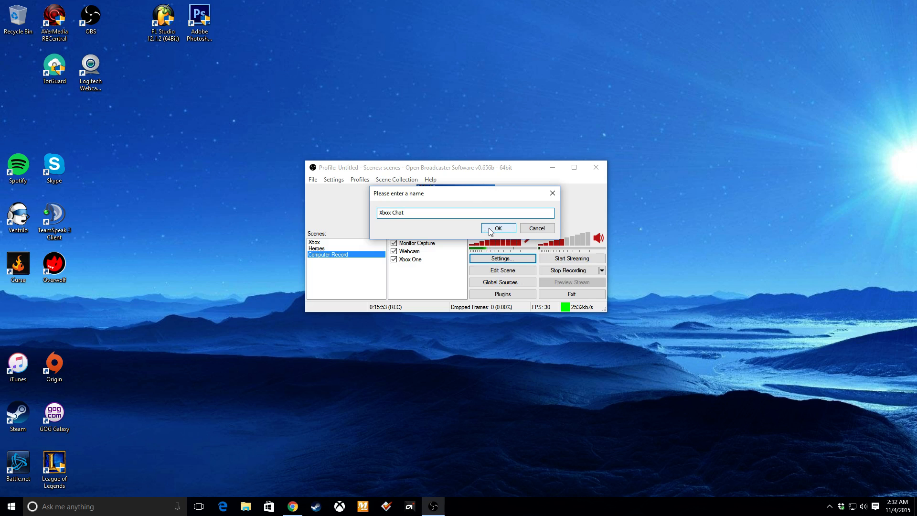
pyautogui.click(496, 228)
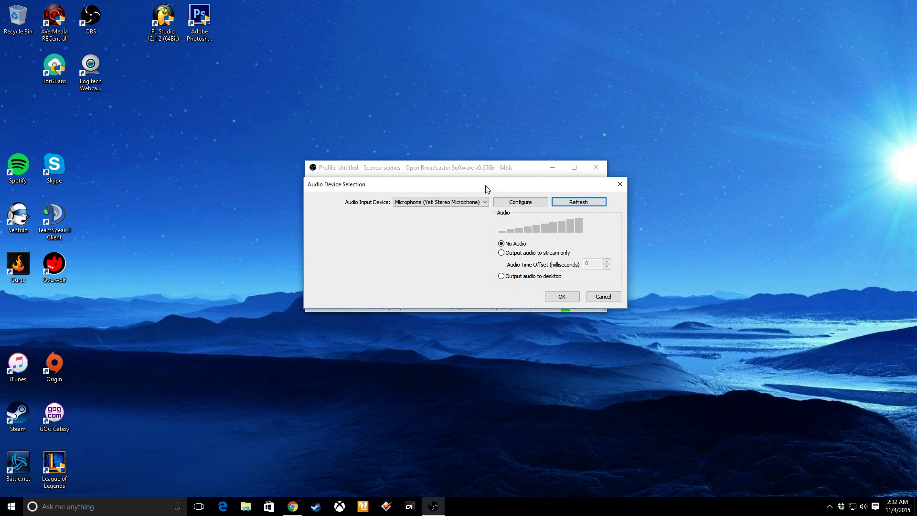
# - Set Xbox Chat's audio input device to Microphone (Realtek High Definition Audio)
pyautogui.click(438, 201)
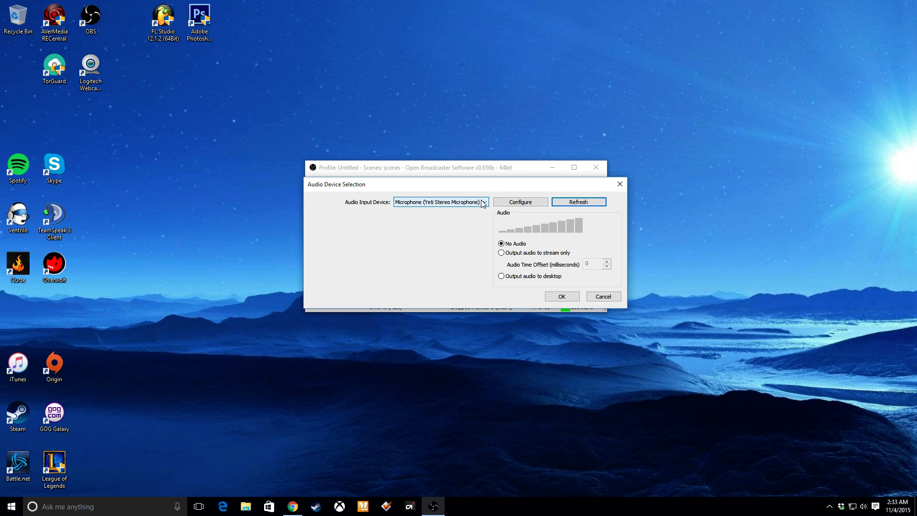
pyautogui.click(483, 201)
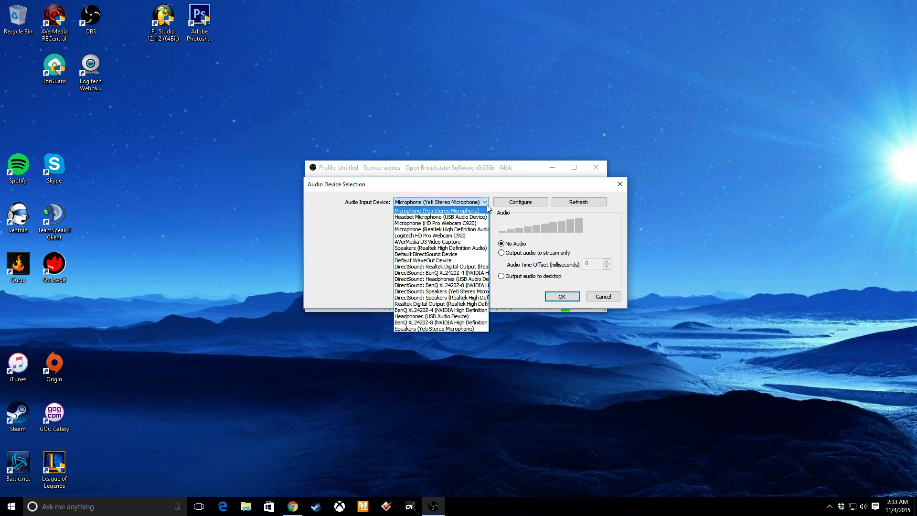
pyautogui.moveTo(441, 328)
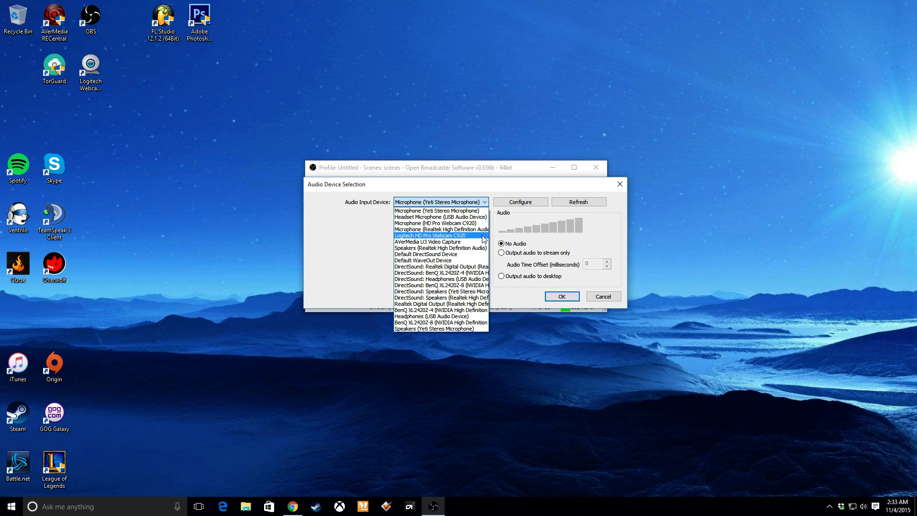
pyautogui.moveTo(466, 255)
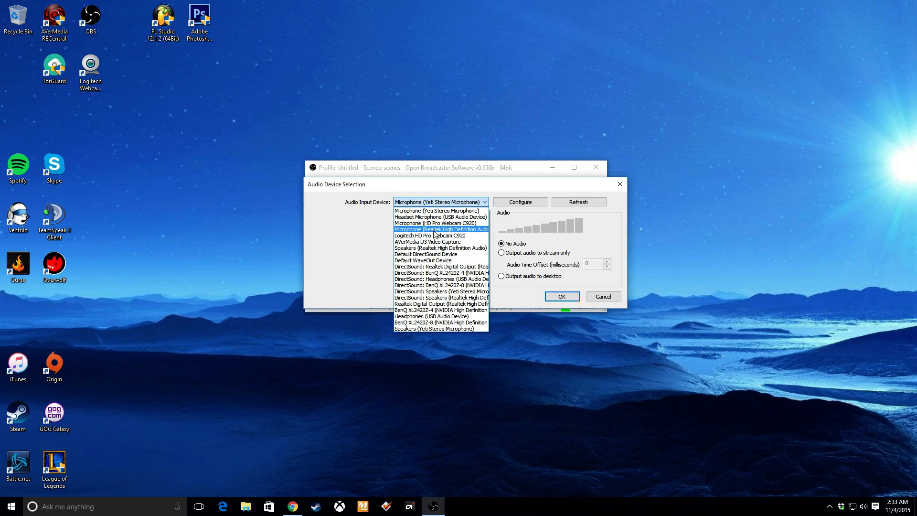
pyautogui.moveTo(439, 235)
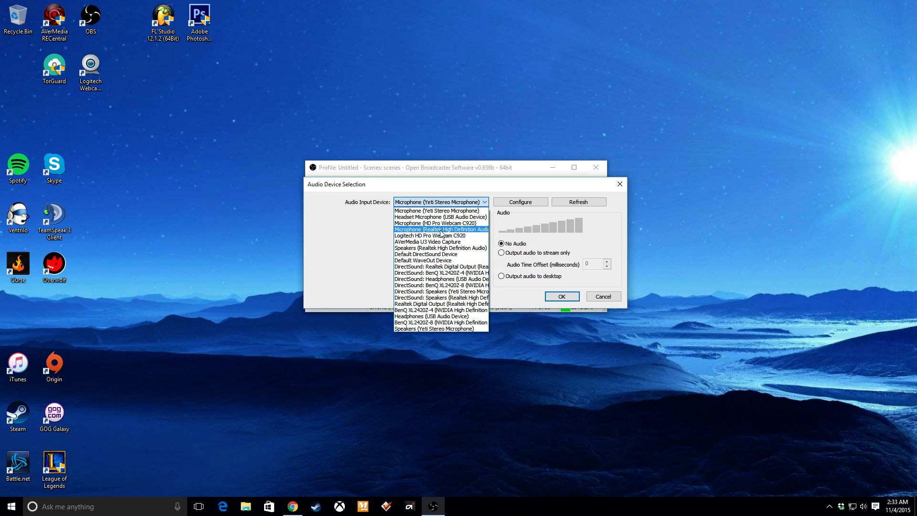
pyautogui.click(442, 229)
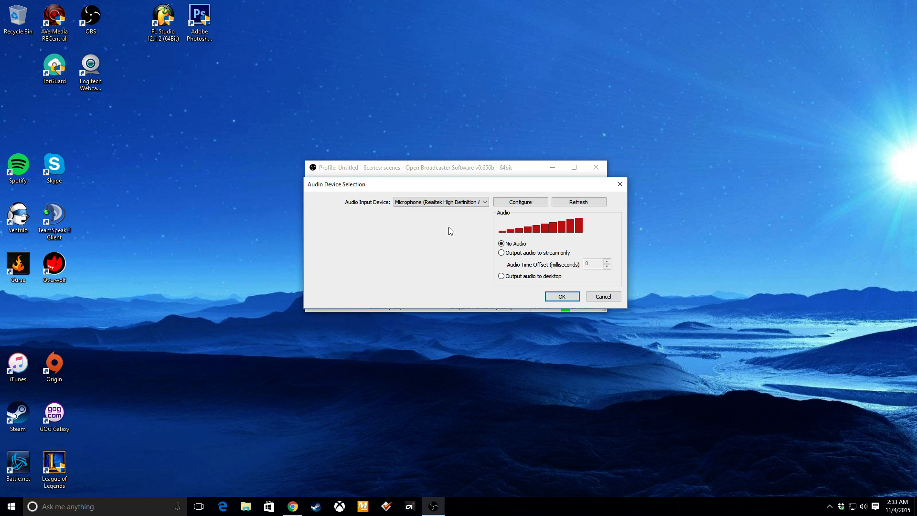
pyautogui.moveTo(498, 216)
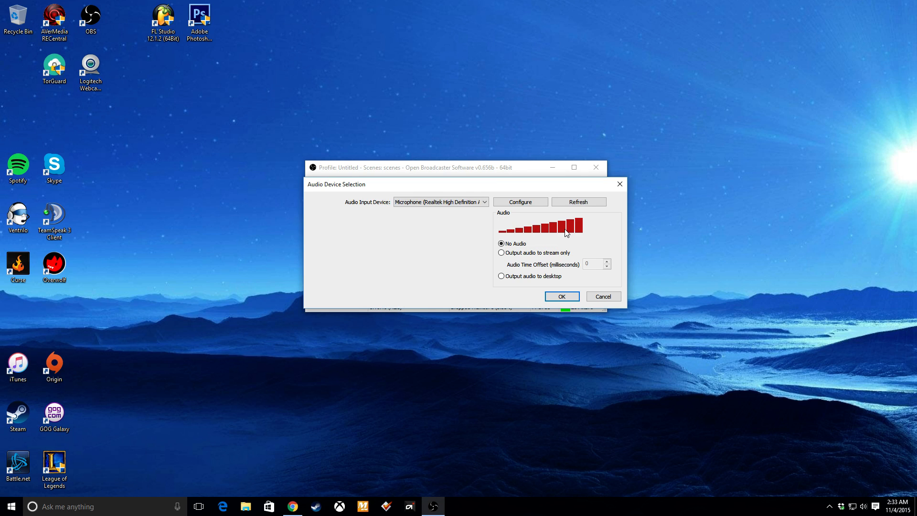
pyautogui.moveTo(621, 226)
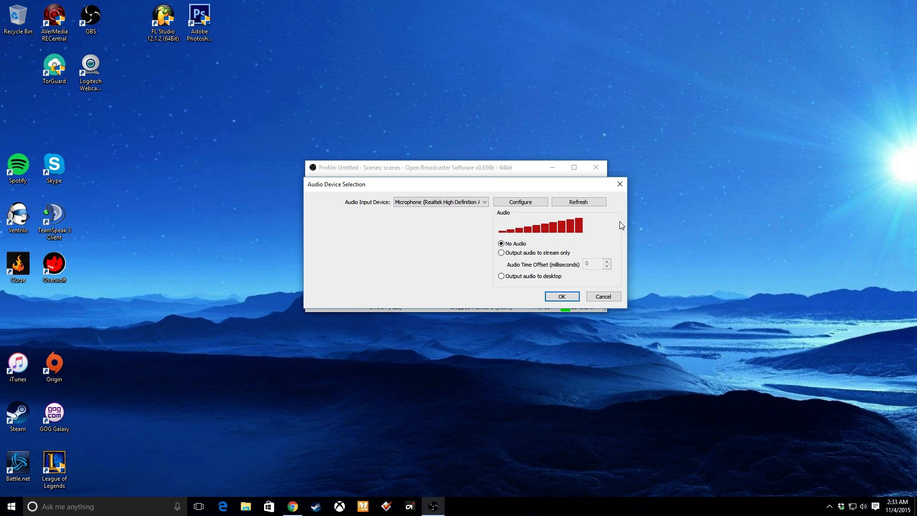
pyautogui.moveTo(604, 235)
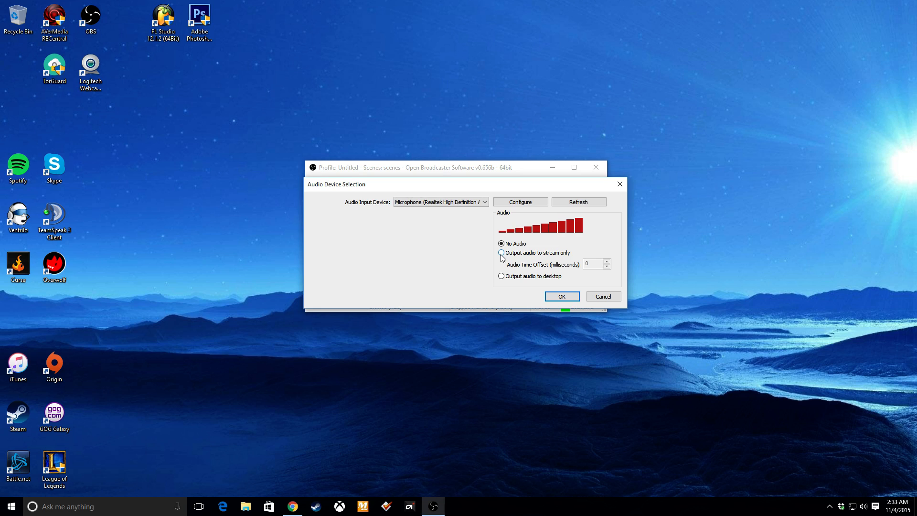
# - Set Xbox Chat to output audio to stream only at about 84% and confirm the settings
pyautogui.click(502, 252)
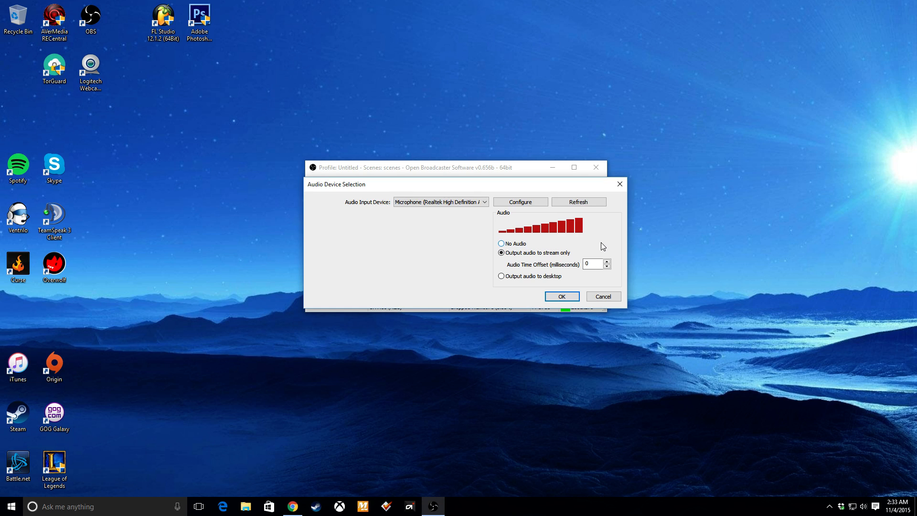
pyautogui.click(501, 252)
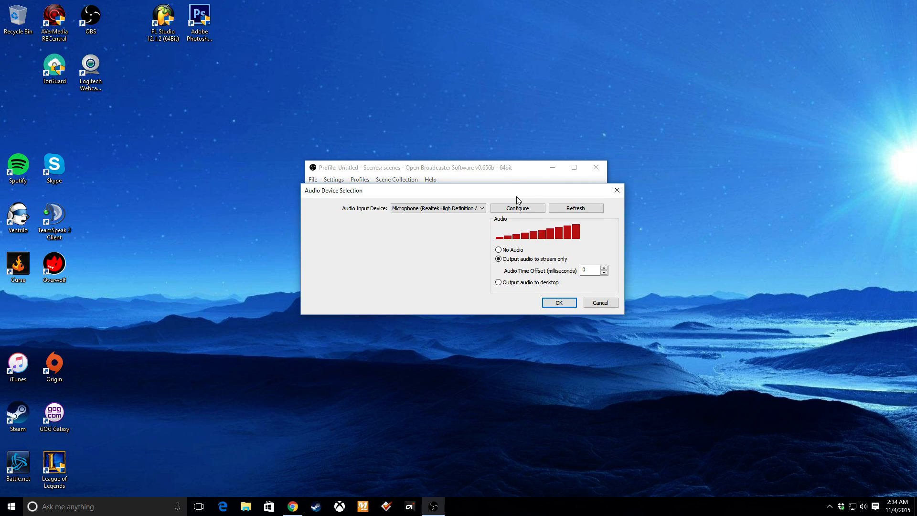
pyautogui.moveTo(512, 210)
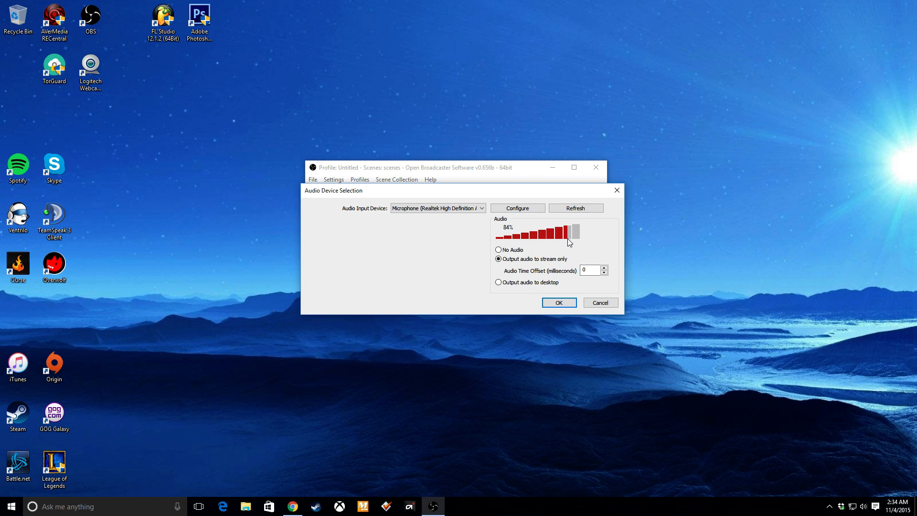
pyautogui.moveTo(559, 306)
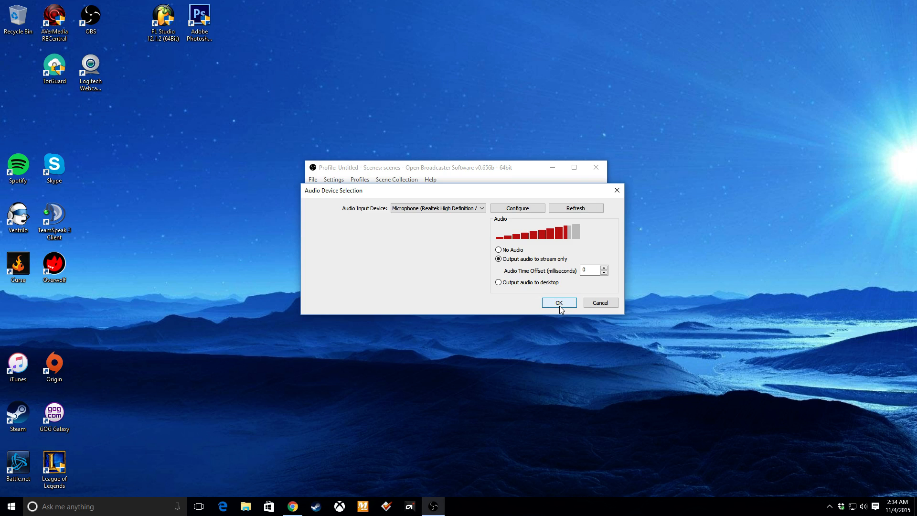
pyautogui.click(557, 302)
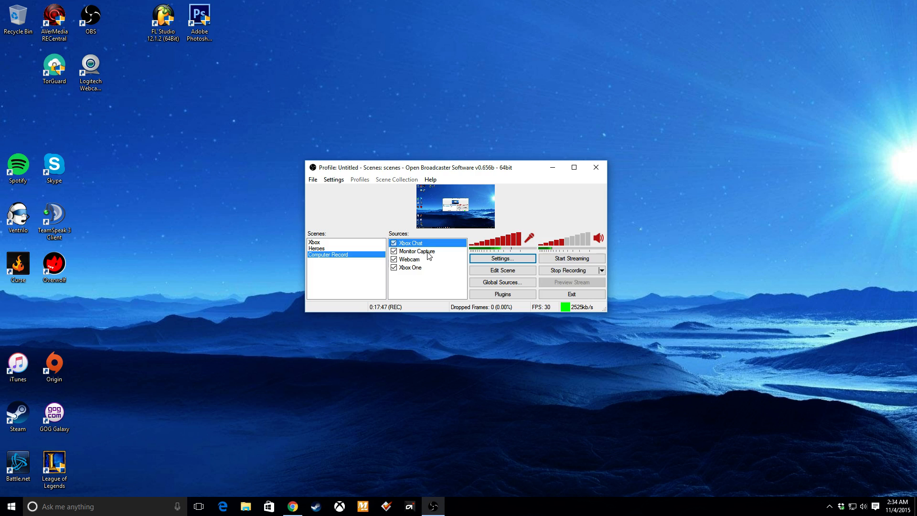
# - Open the Xbox One source's Device Selection to review its stream audio level
pyautogui.click(410, 267)
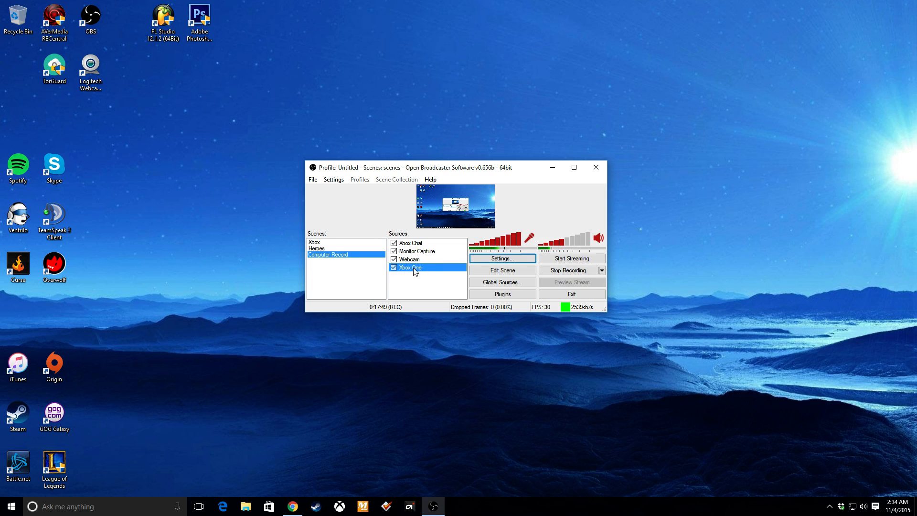
pyautogui.doubleClick(411, 268)
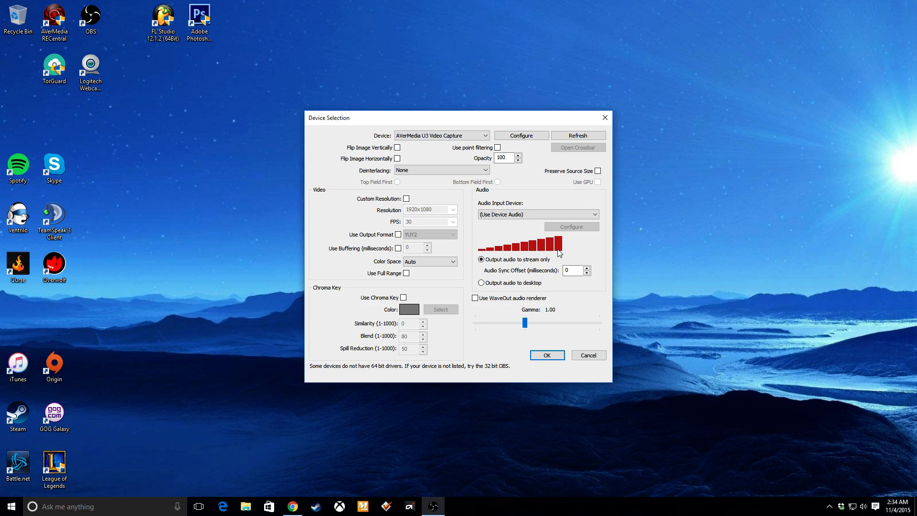
pyautogui.moveTo(508, 250)
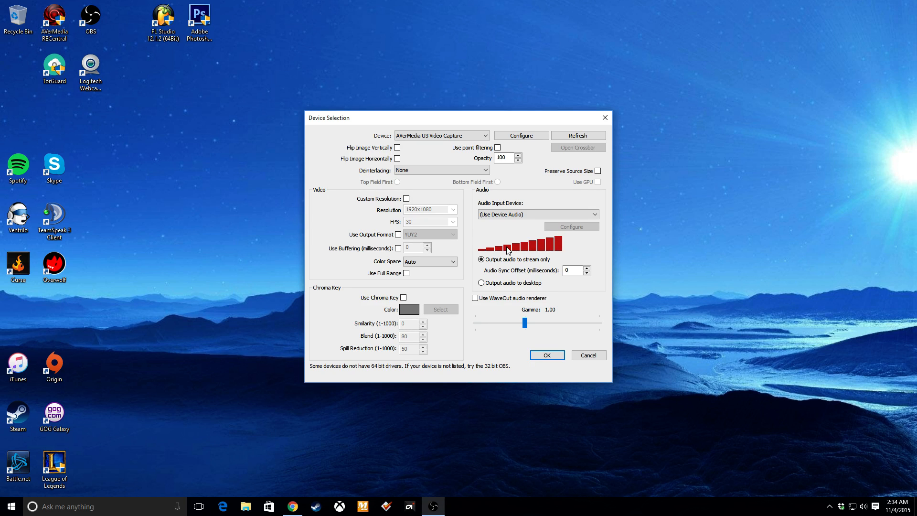
pyautogui.moveTo(562, 252)
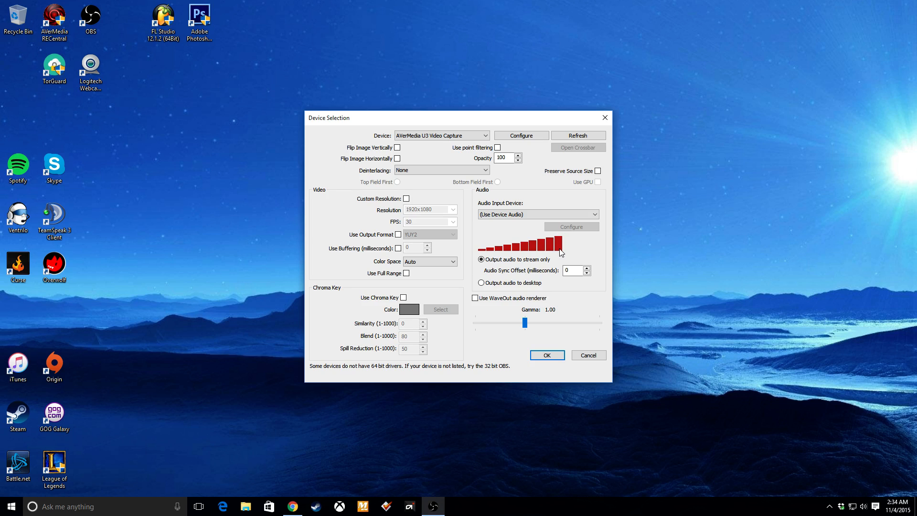
pyautogui.moveTo(514, 251)
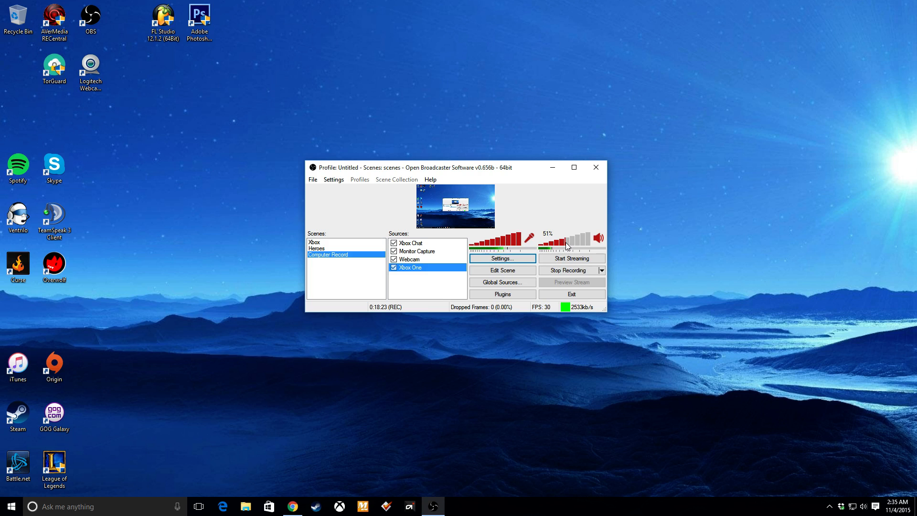
pyautogui.moveTo(567, 213)
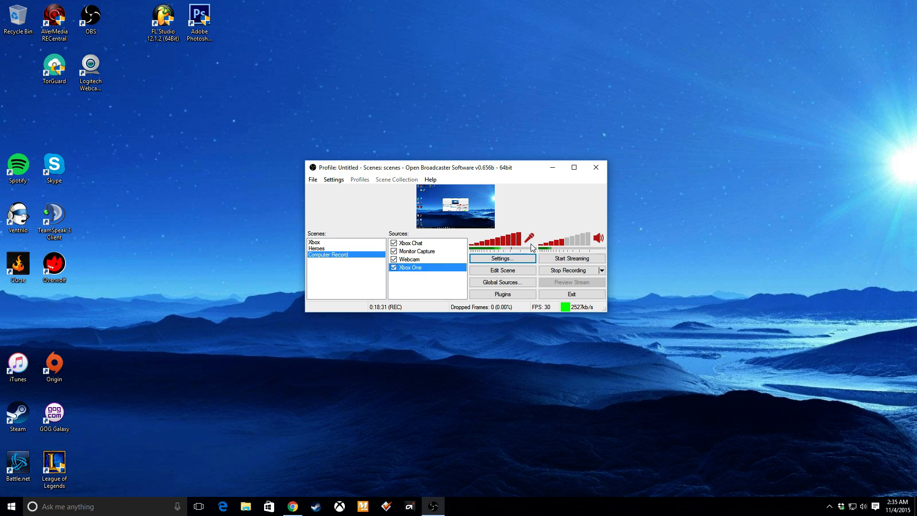
pyautogui.moveTo(539, 207)
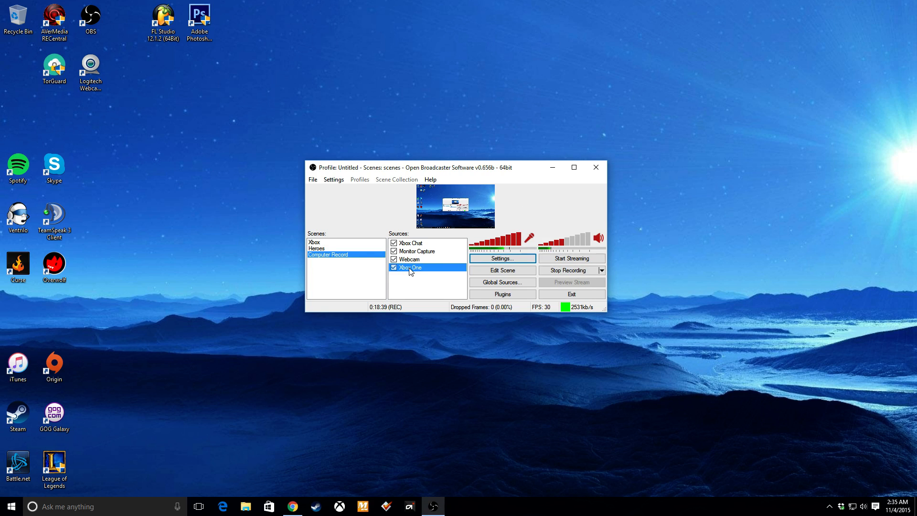
pyautogui.moveTo(414, 274)
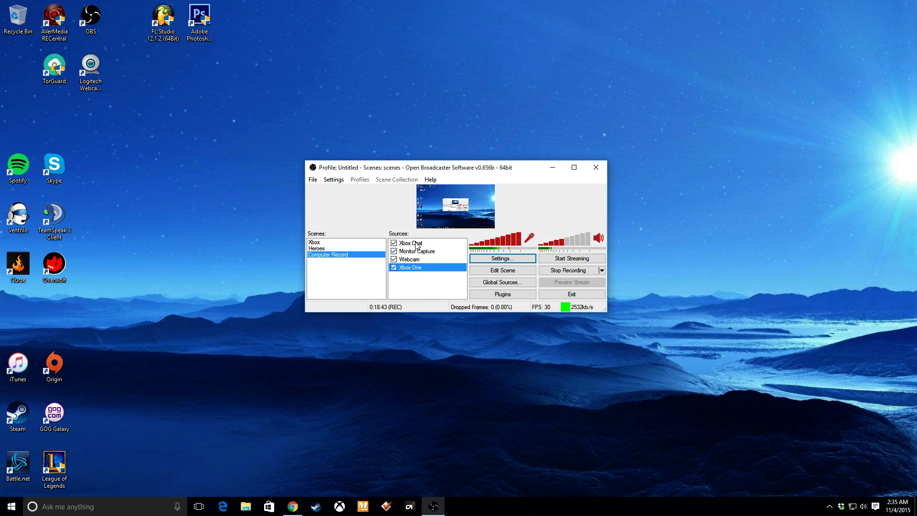
# - Back in the main window with desktop audio near 51%, select the Xbox Chat source
pyautogui.click(410, 243)
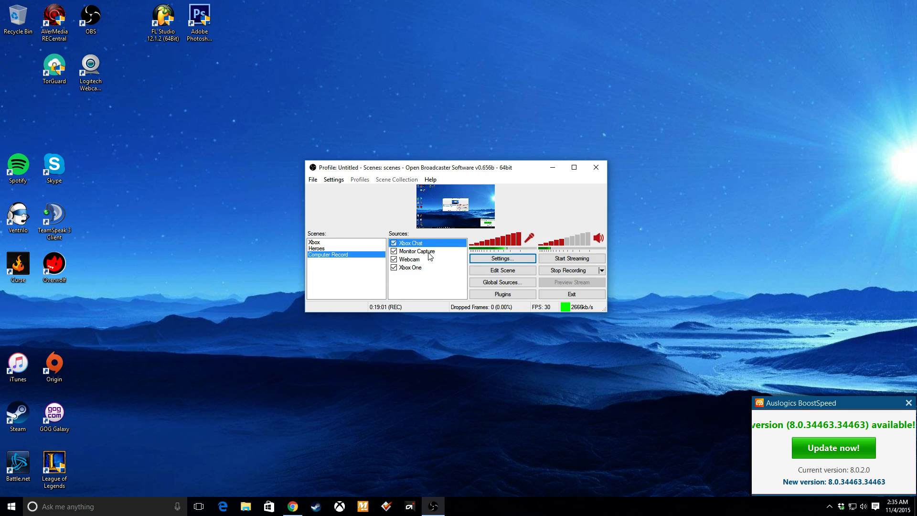
pyautogui.click(908, 402)
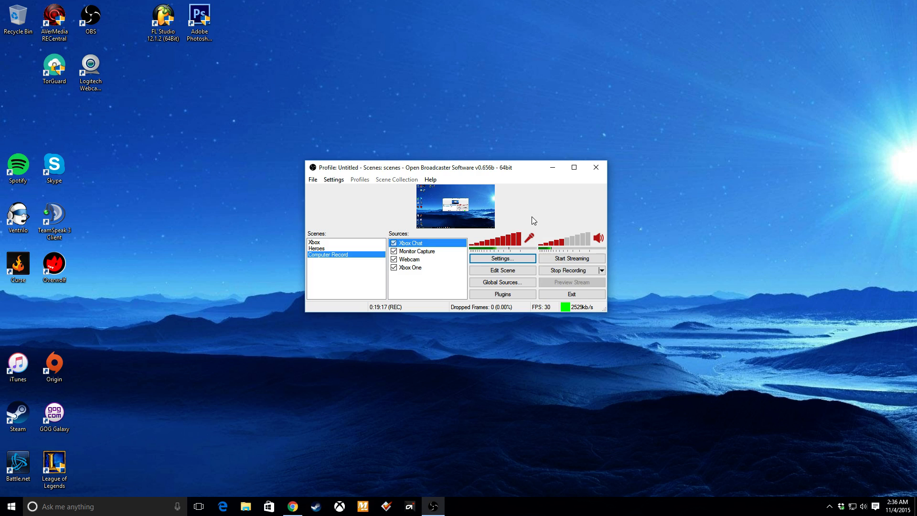
pyautogui.moveTo(301, 171)
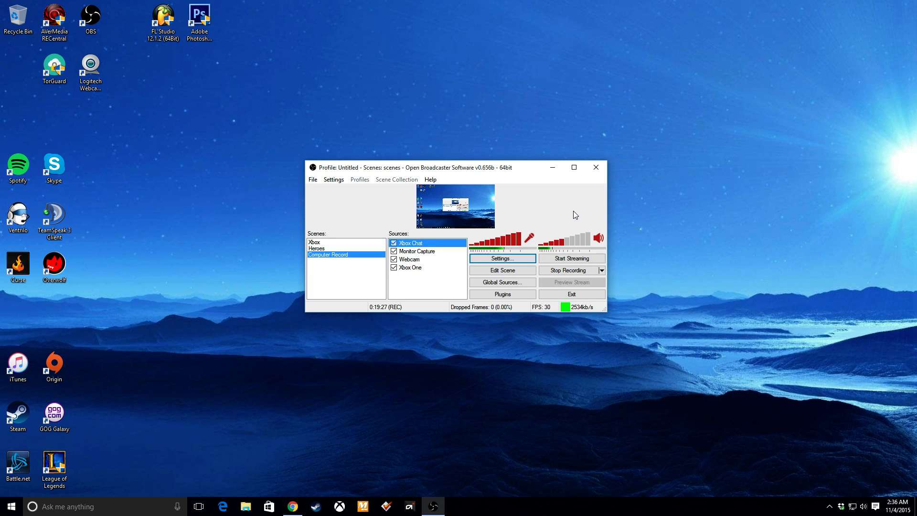
pyautogui.moveTo(567, 207)
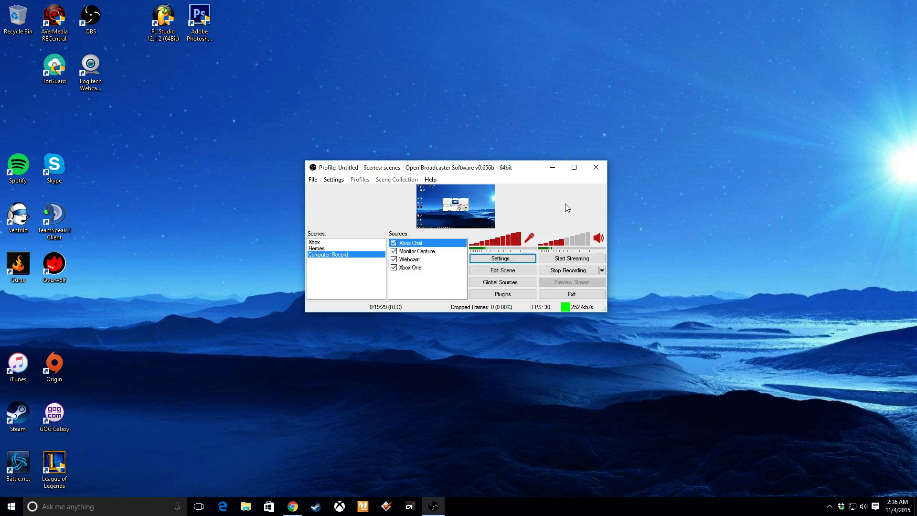